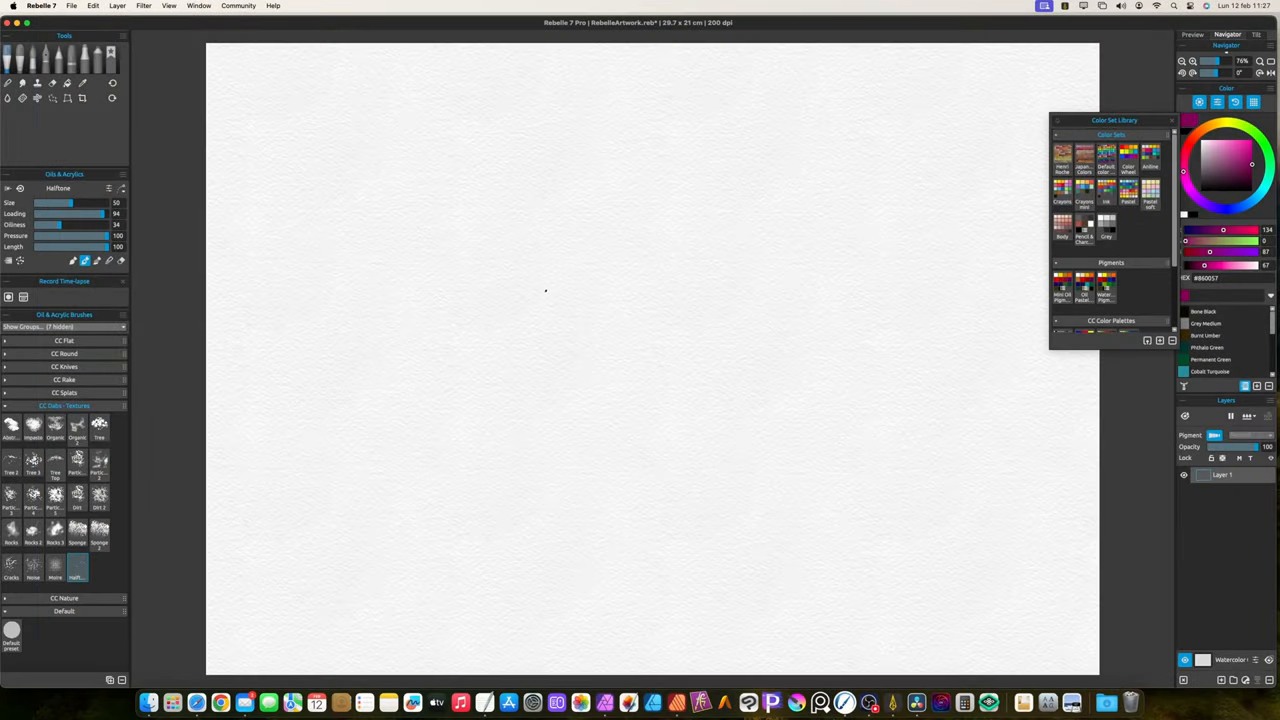
mouse_move(32, 62)
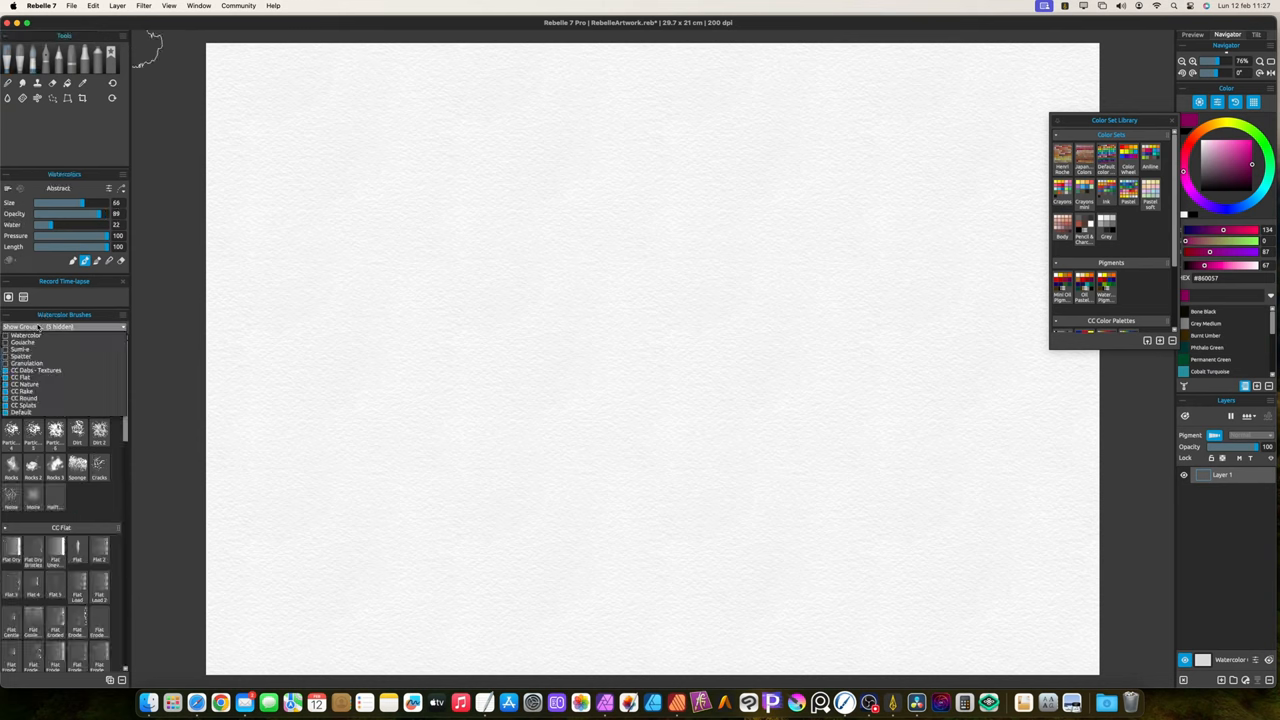
- Collapse the open watercolor brush groups and expand only the CC Flat group
click(36, 370)
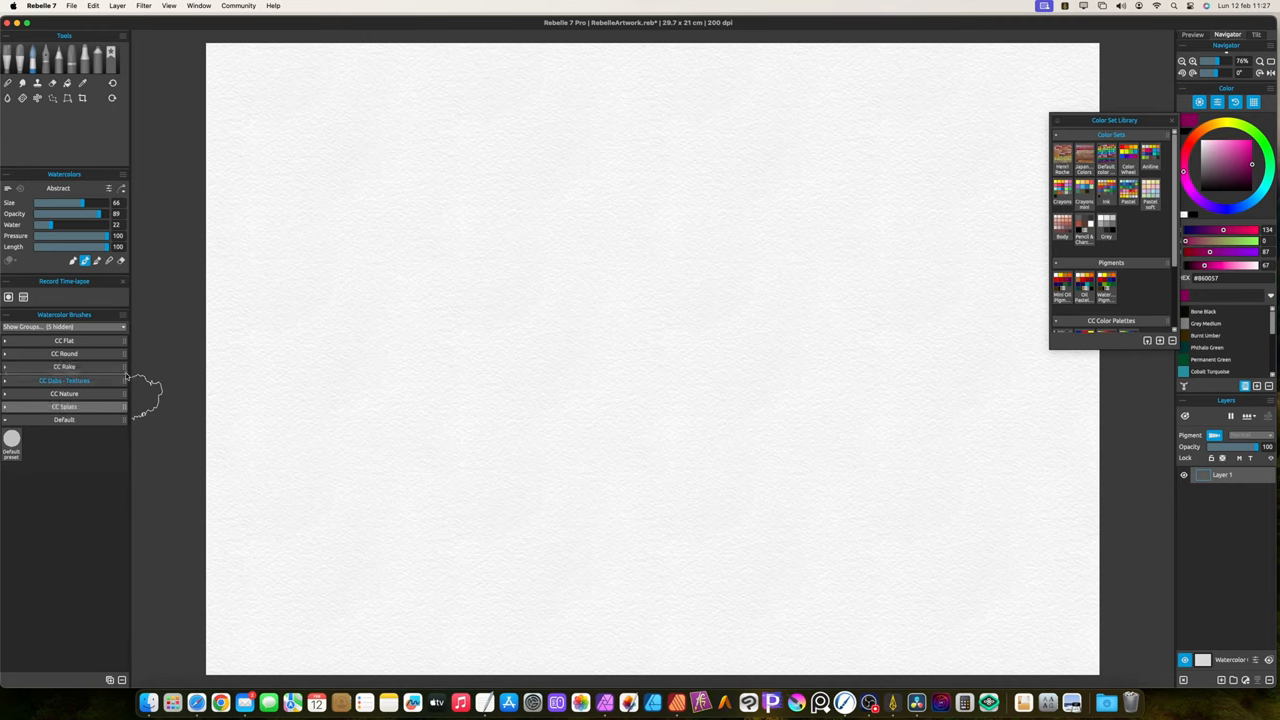
click(64, 392)
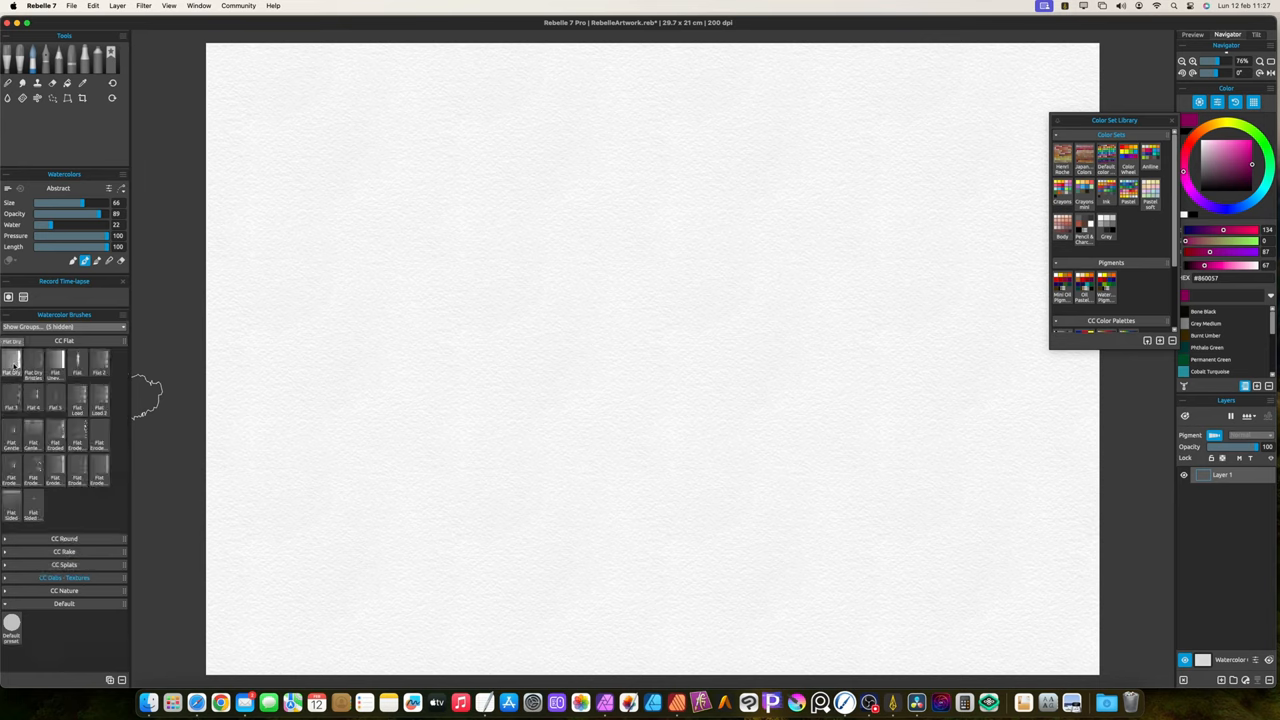
- Paint magenta test strokes across the paper with the first CC Flat brush
click(12, 362)
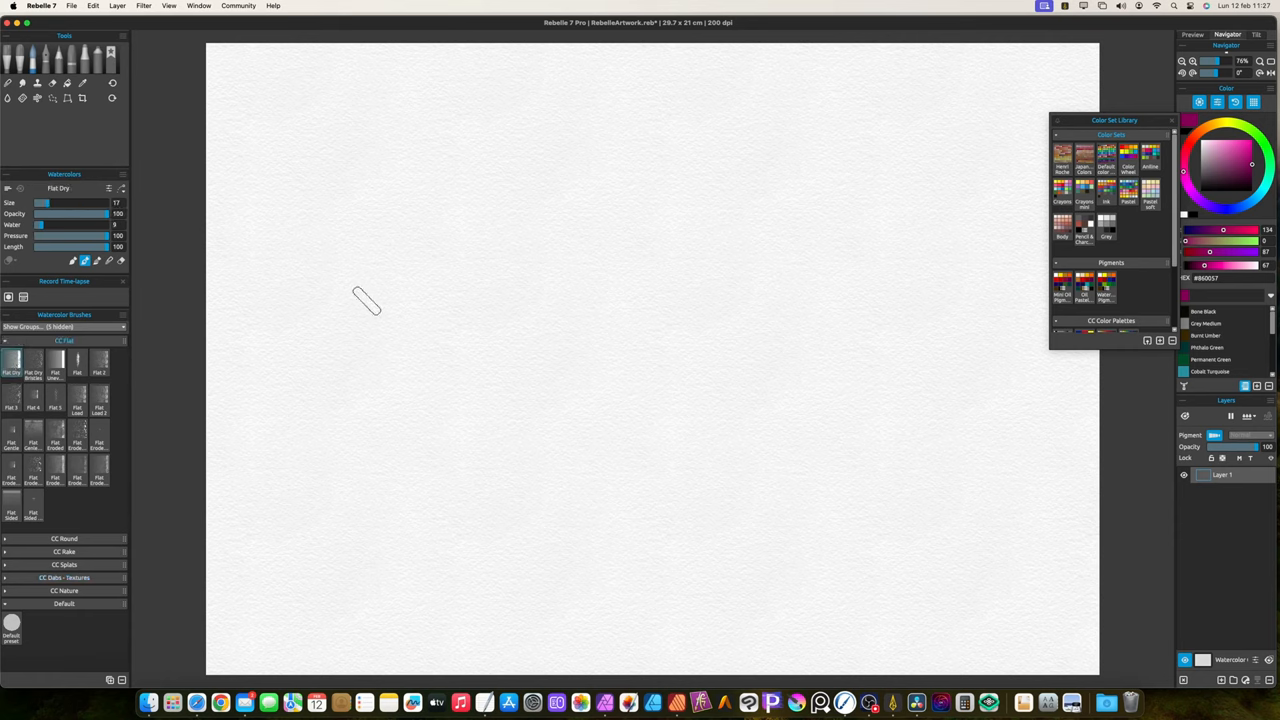
drag(380, 300, 740, 330)
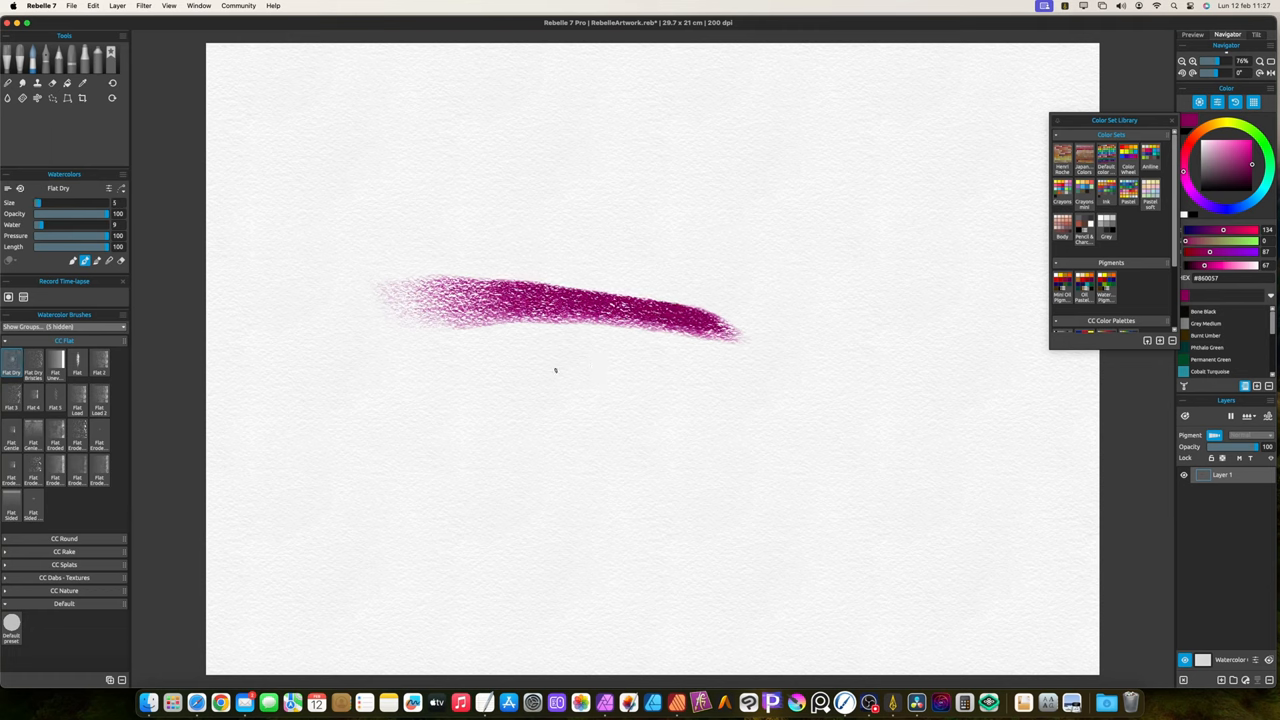
drag(540, 368, 756, 368)
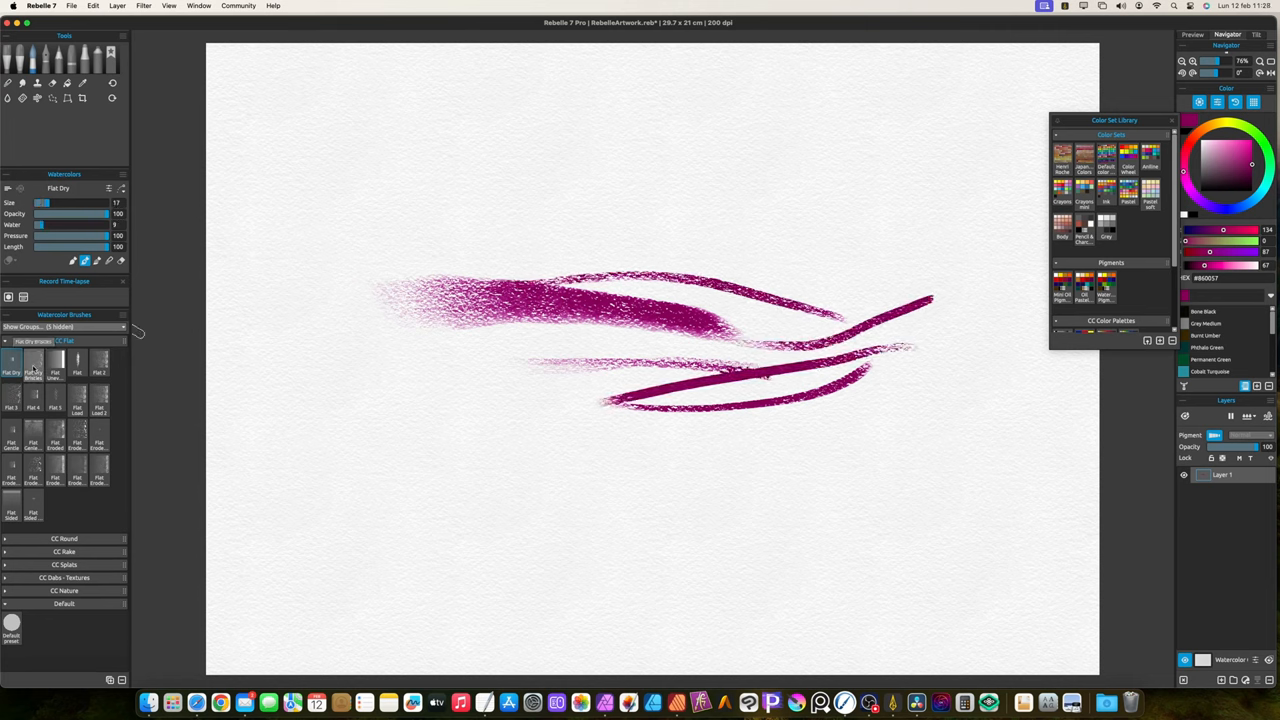
- Switch through the next flat brushes and paint two pale textured magenta strokes
click(32, 360)
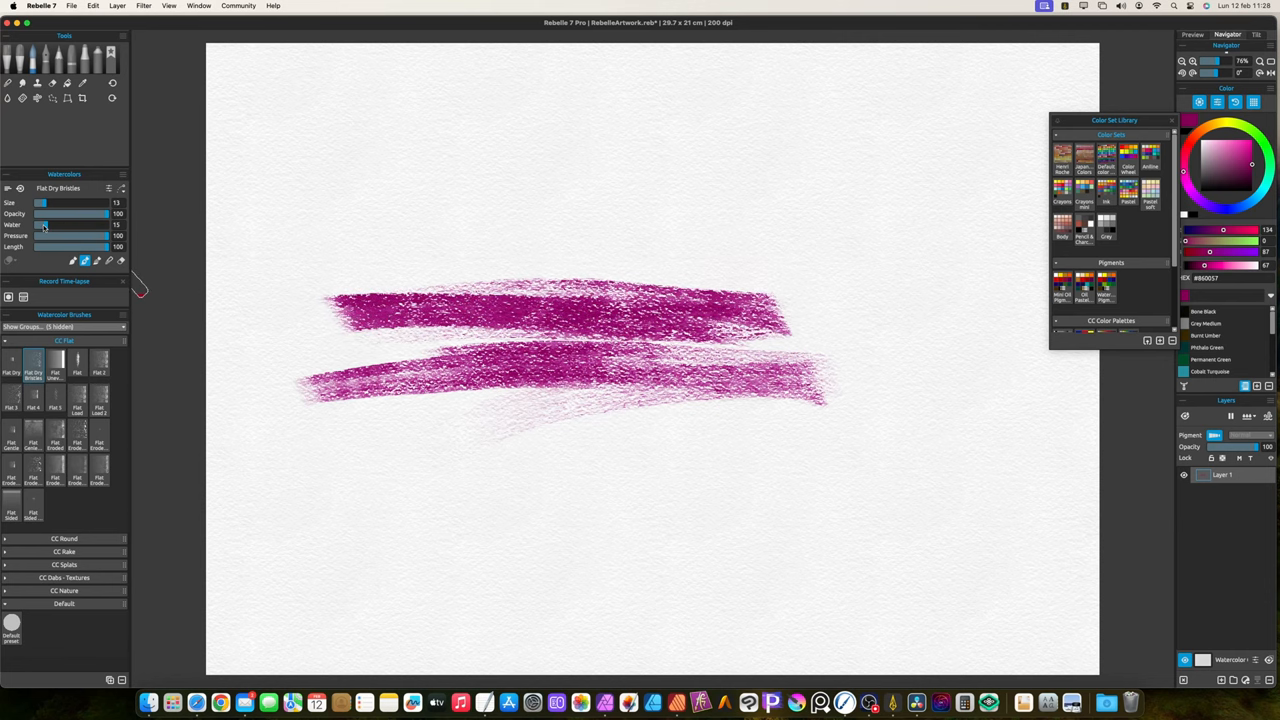
click(56, 362)
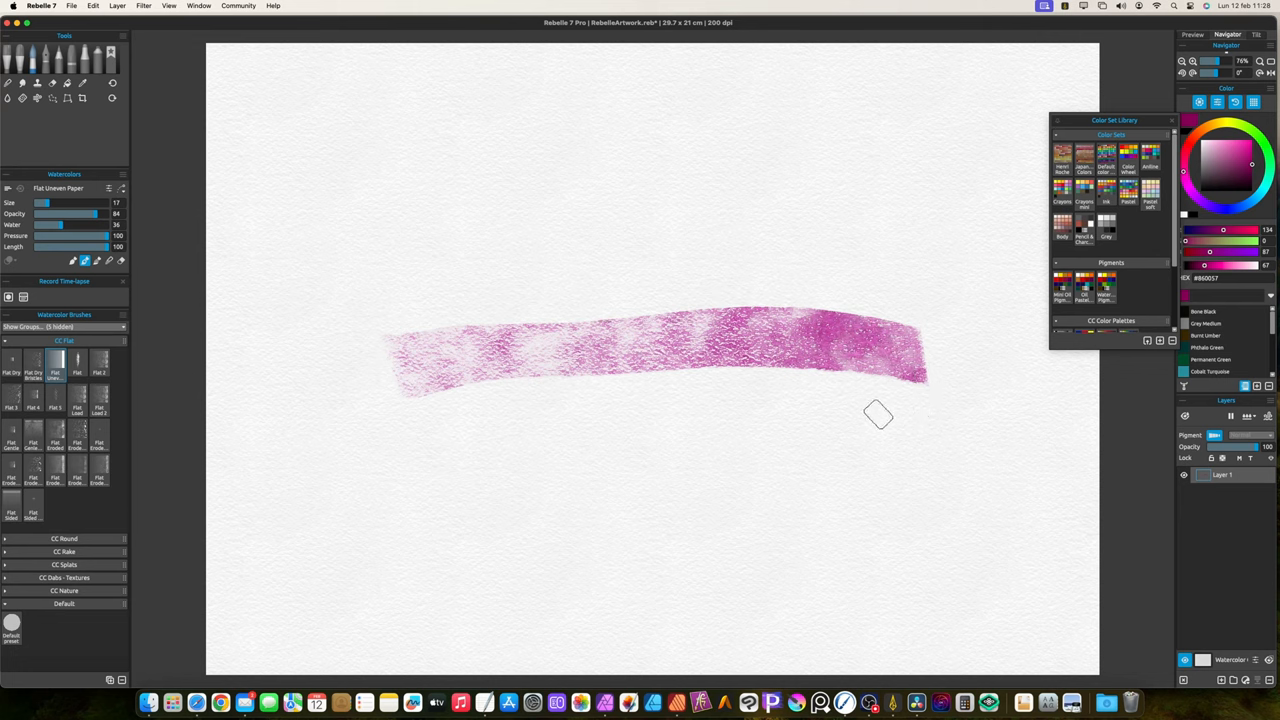
drag(880, 420, 544, 440)
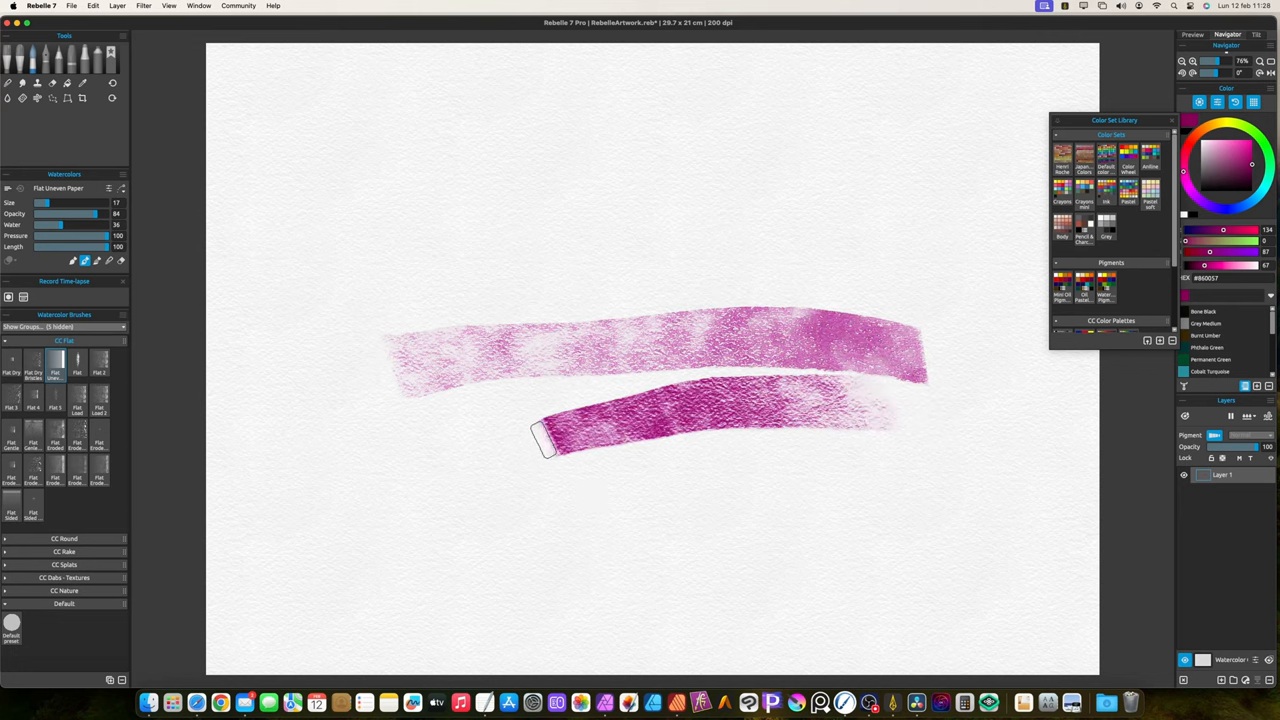
drag(540, 430, 290, 540)
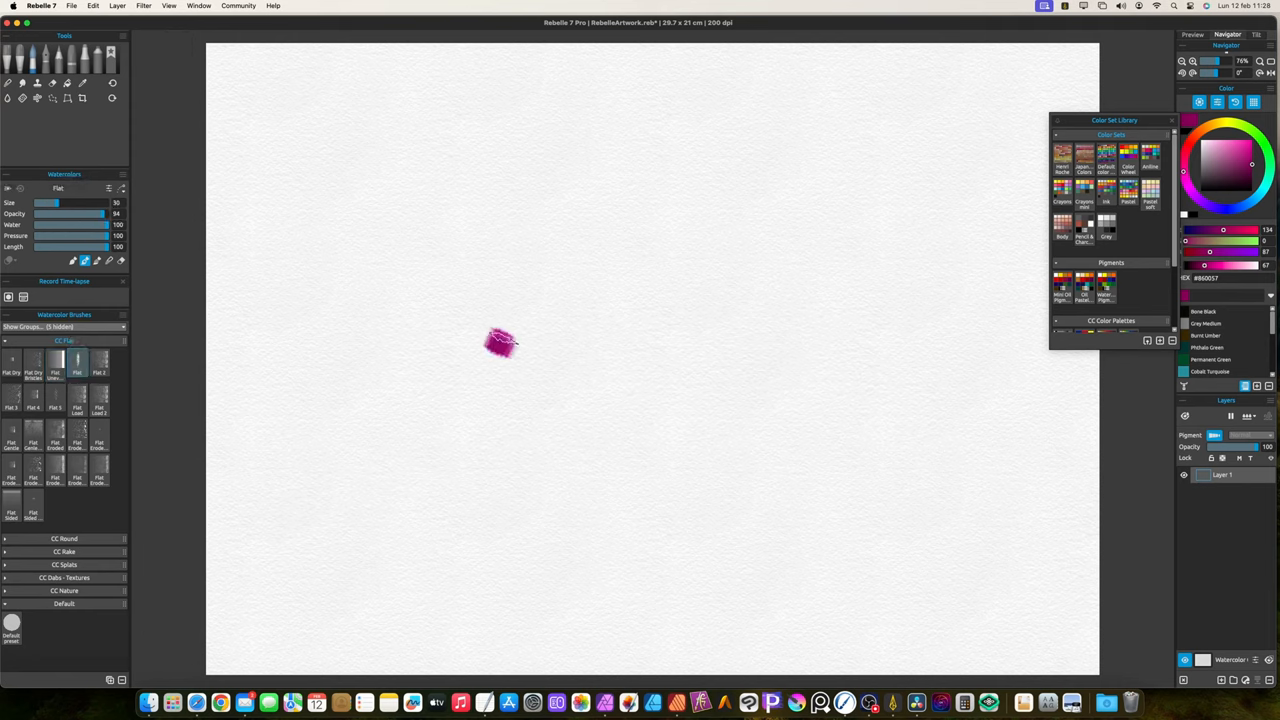
- Paint zigzag and parallel magenta strokes with the next flat brush
drag(490, 340, 650, 360)
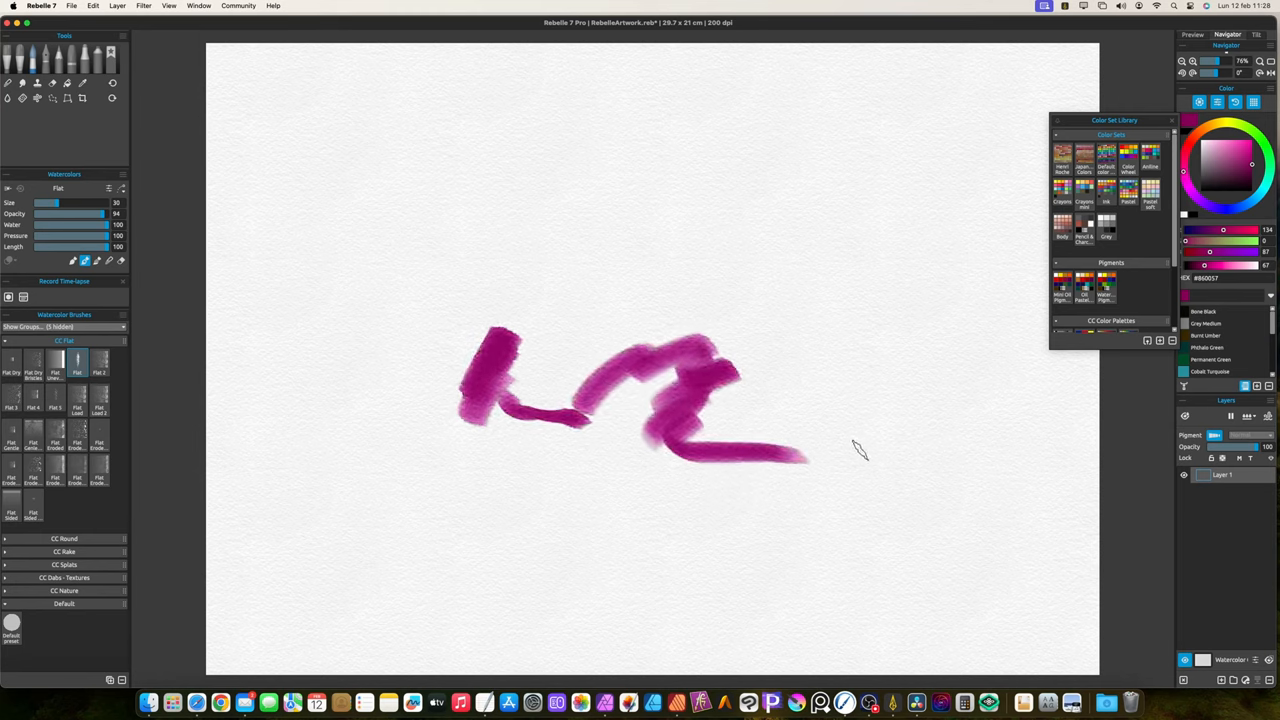
drag(736, 300, 836, 300)
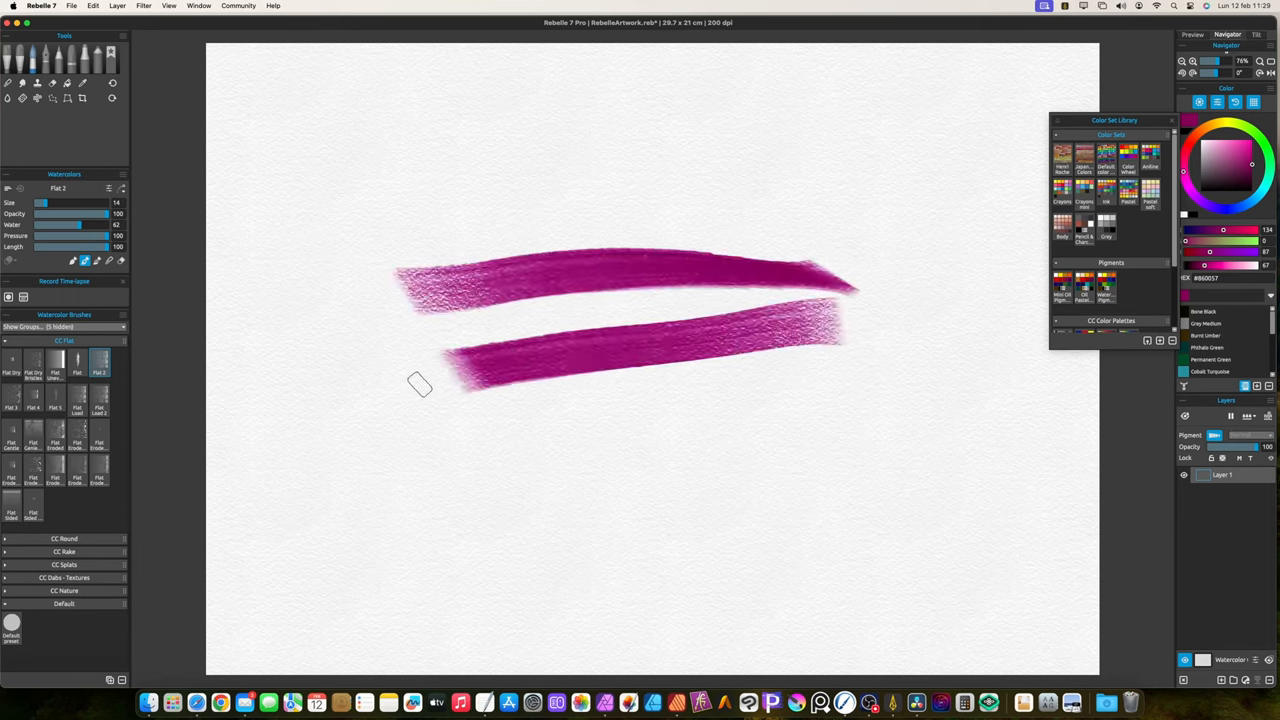
drag(420, 384, 700, 420)
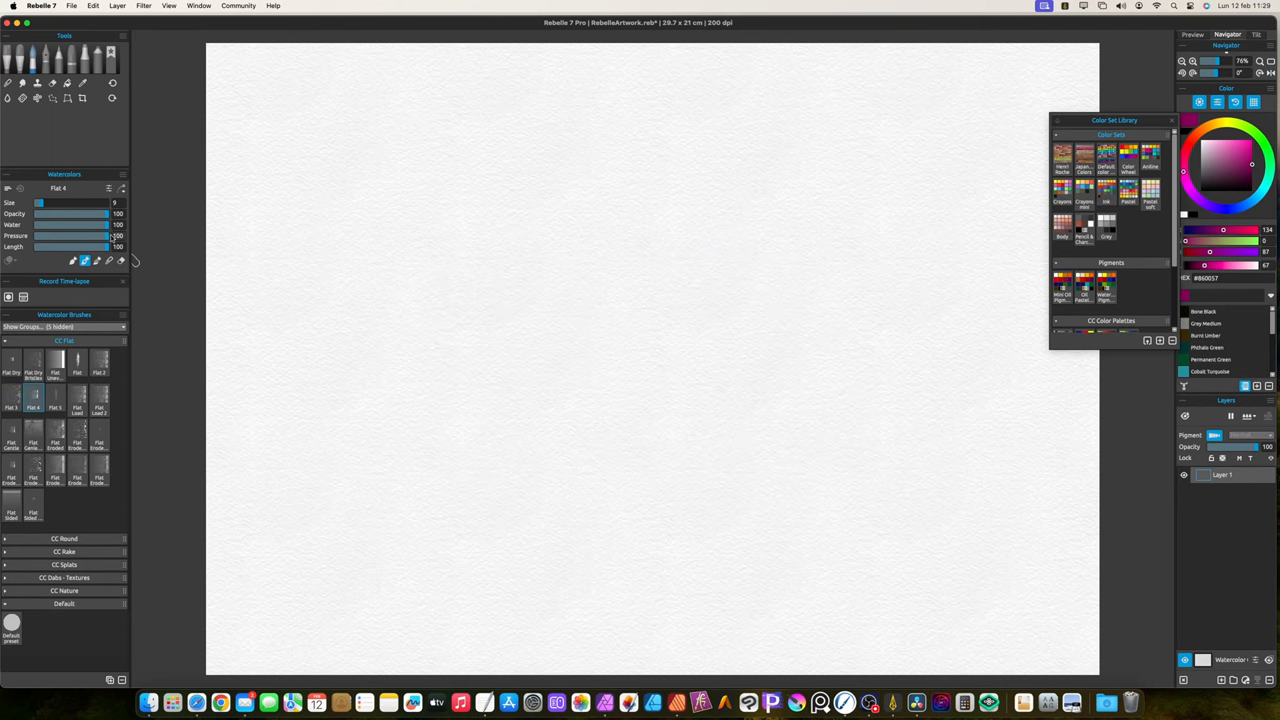
- Paint broad overlapping strokes with another flat brush and clear the paper
drag(490, 300, 780, 400)
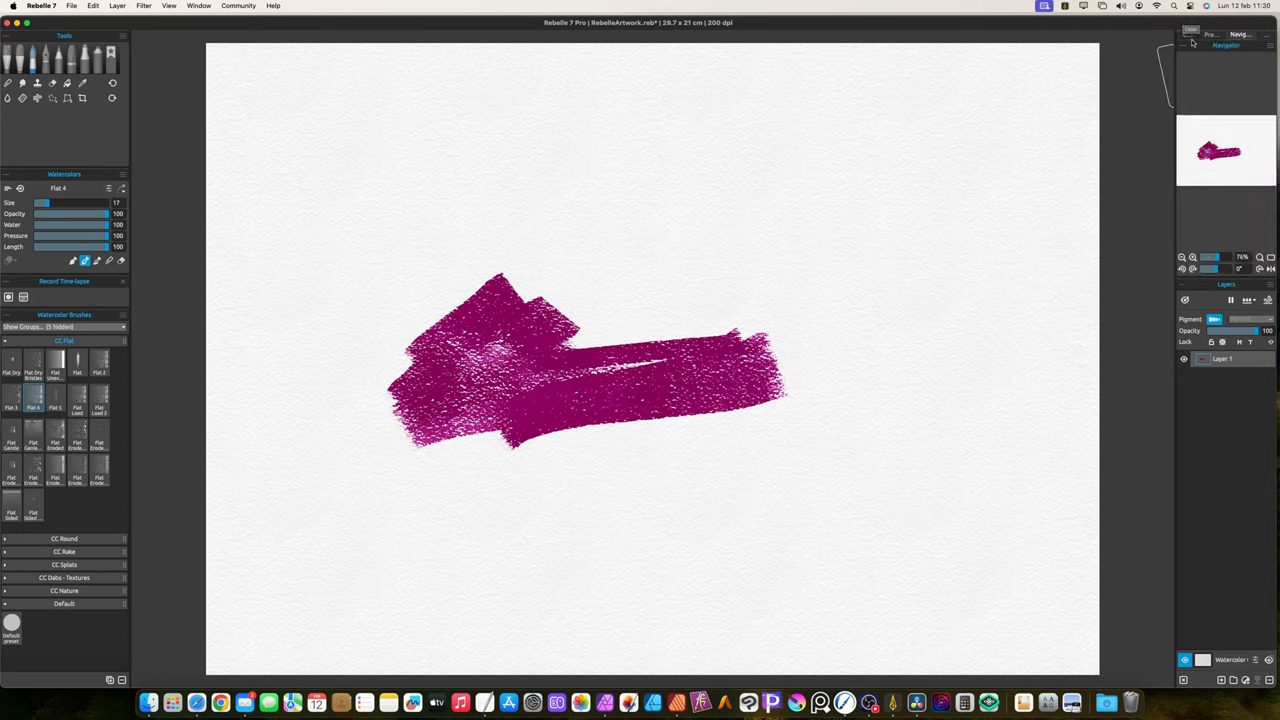
click(1240, 36)
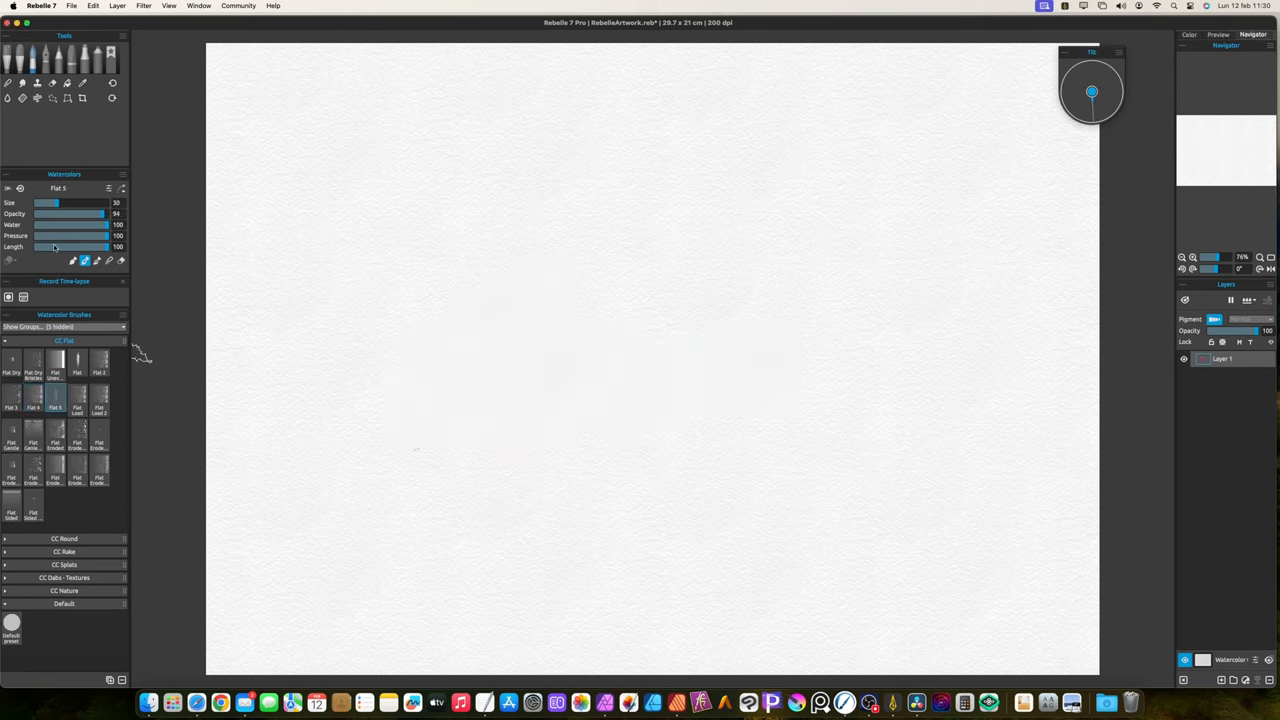
- Paint overlapping, blended dark magenta bands with the Flat Lead brush, then clear the paper
drag(400, 300, 800, 400)
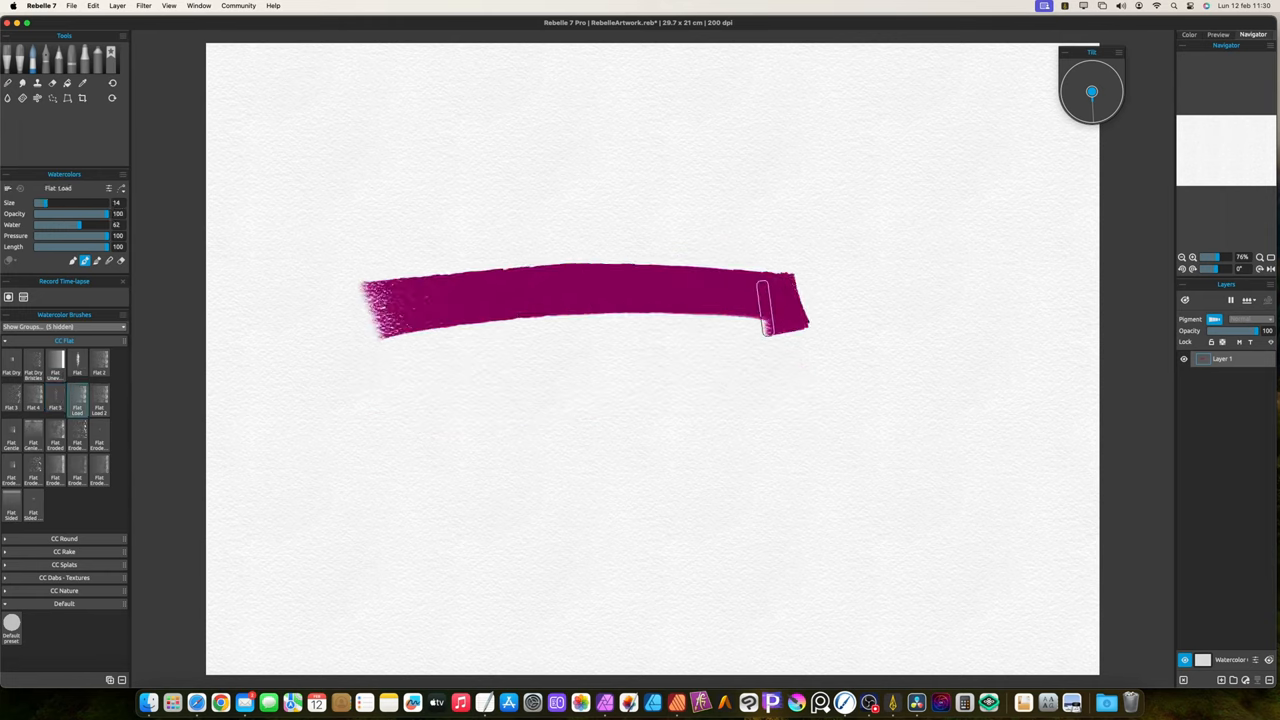
drag(400, 400, 680, 414)
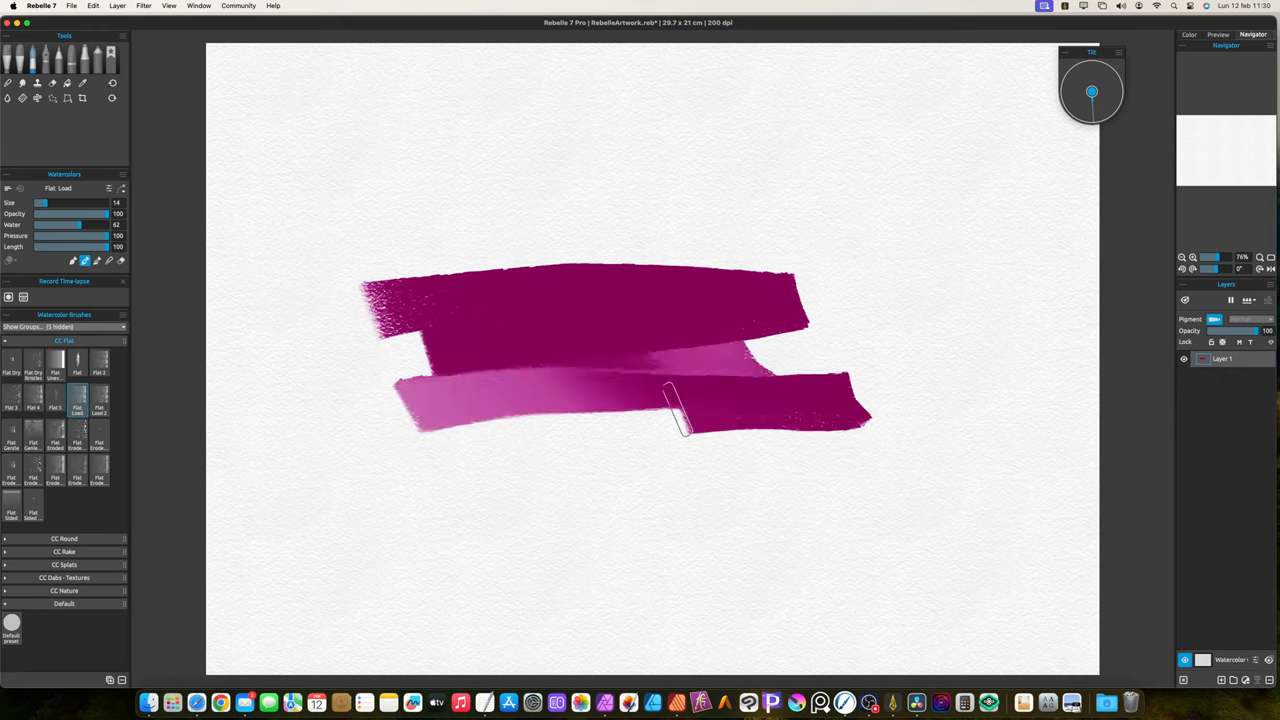
drag(670, 410, 530, 450)
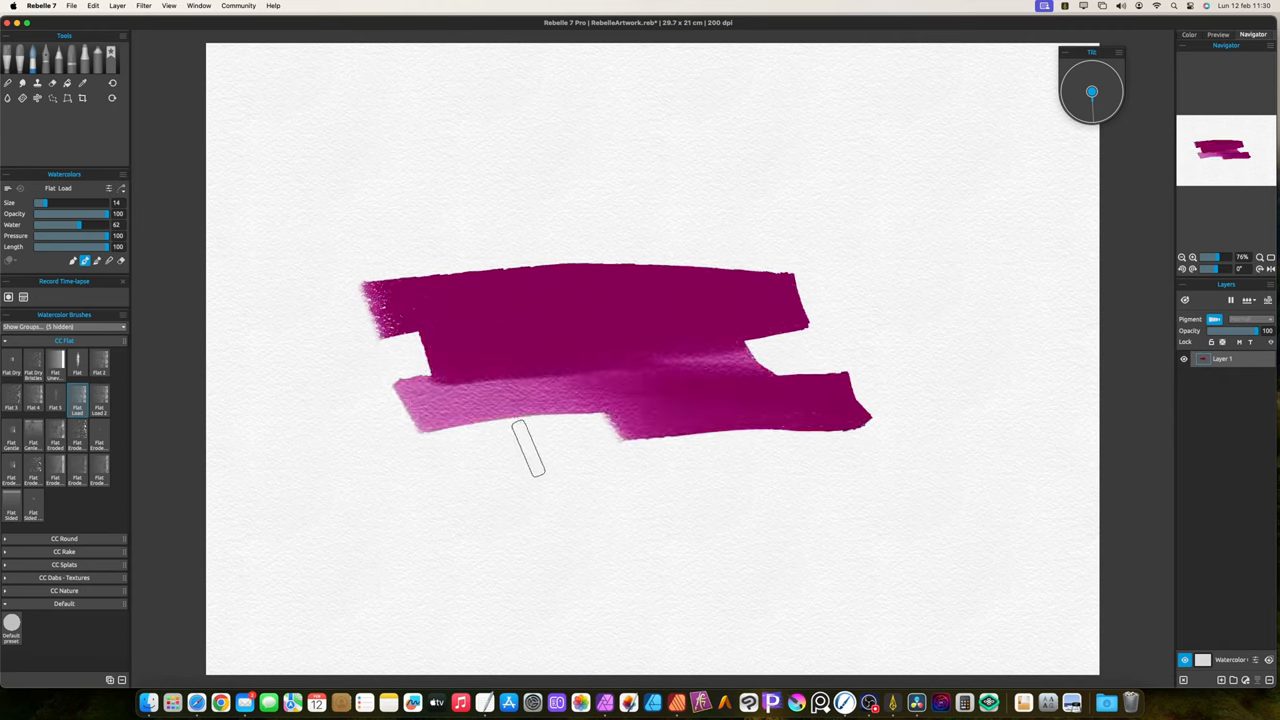
click(1188, 34)
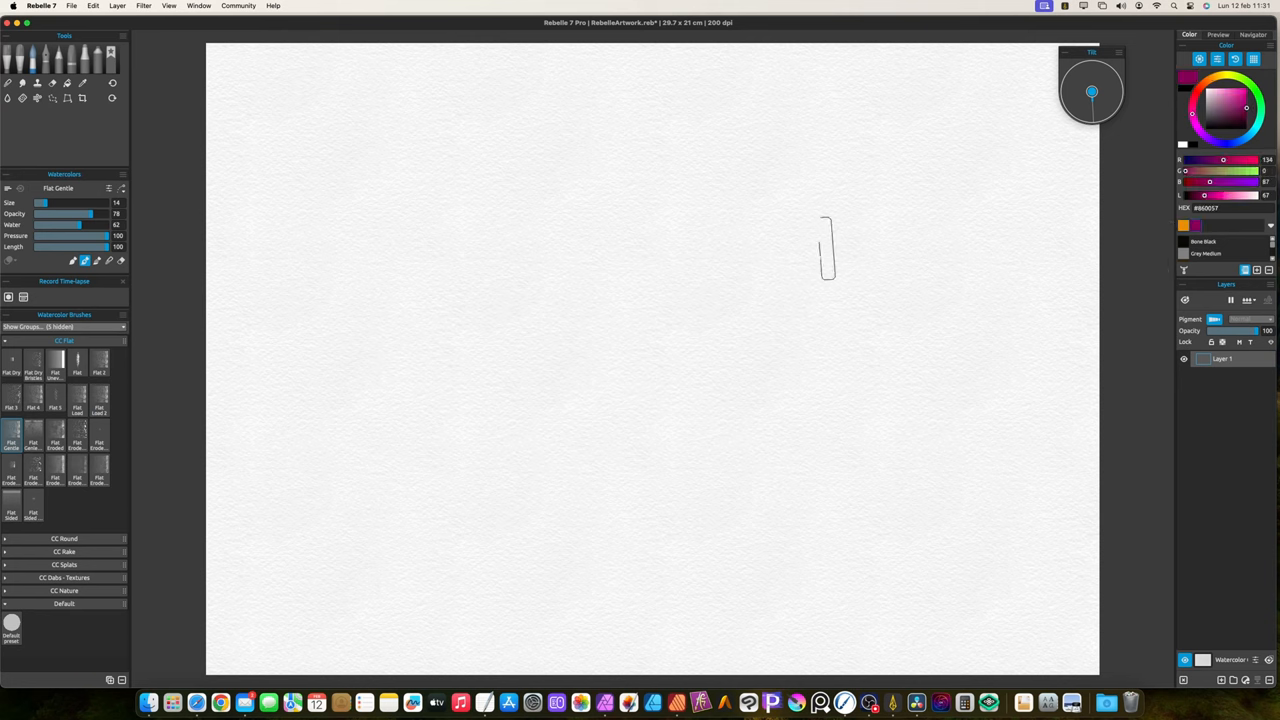
- Layer several translucent pale pink wash strokes with the Flat Gentle brush
drag(824, 250, 544, 310)
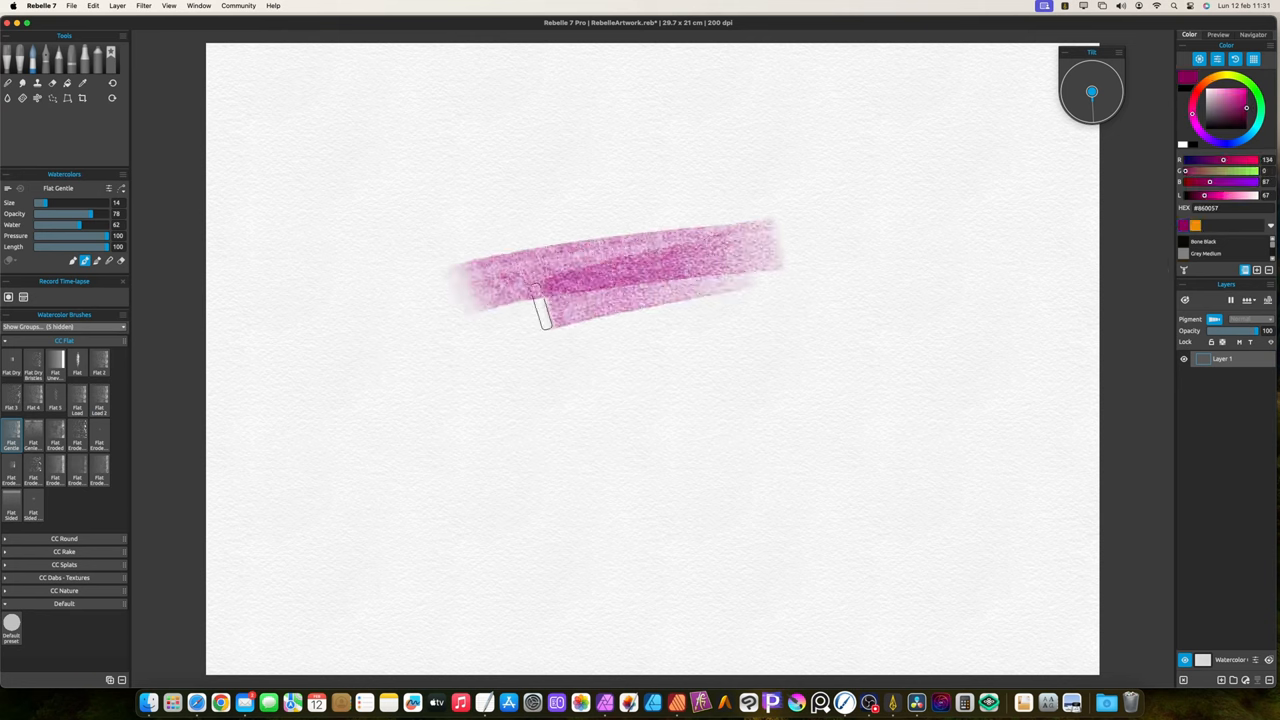
drag(544, 310, 584, 390)
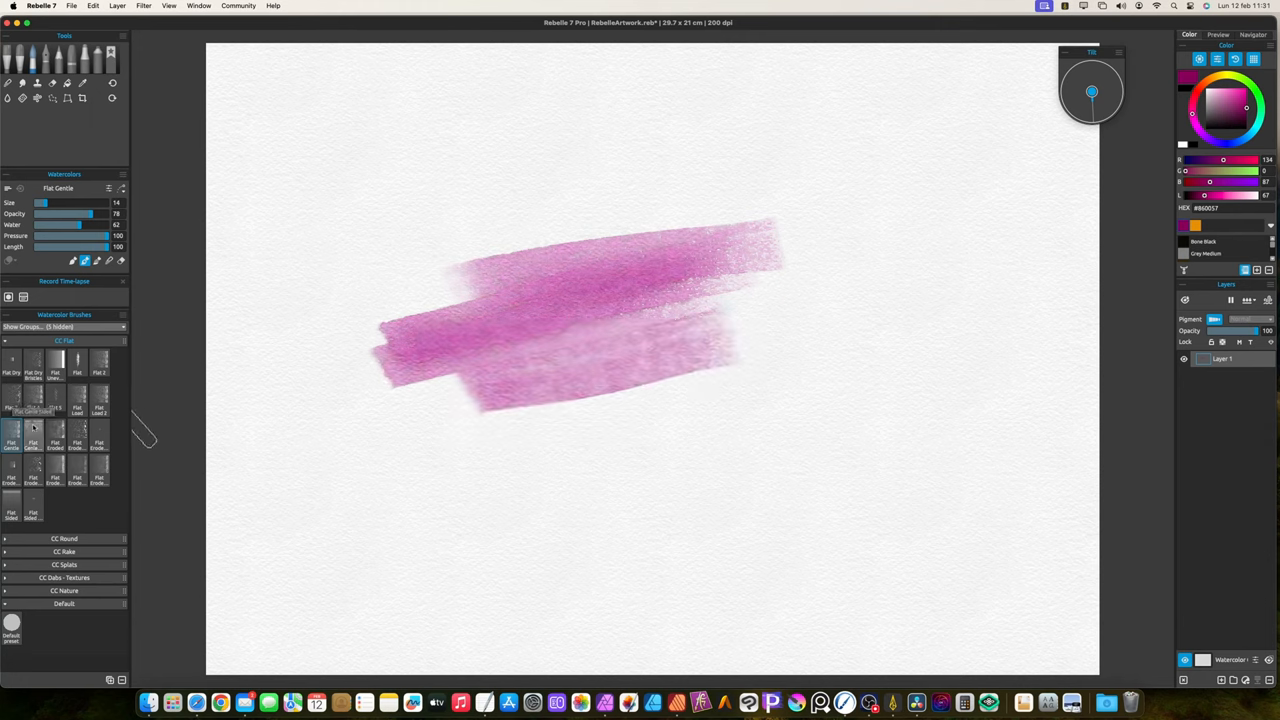
drag(410, 436, 716, 436)
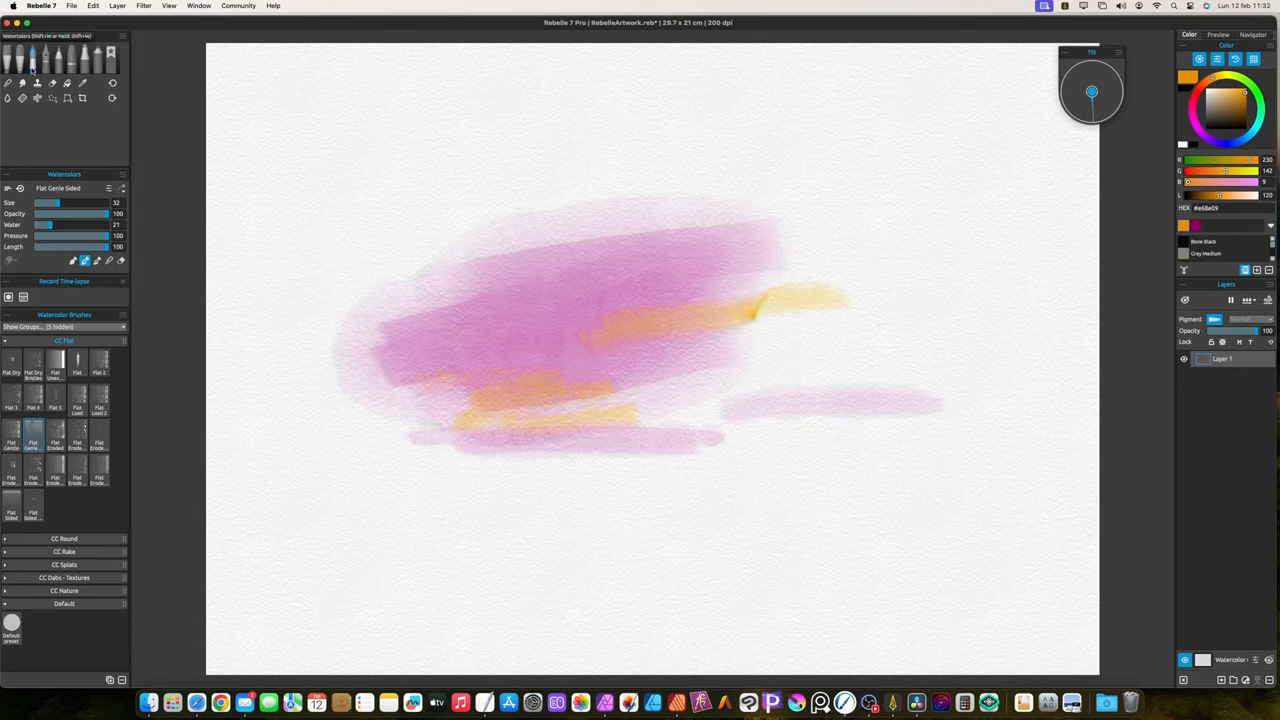
- Paint orange over magenta strokes with a bristly flat brush, then clear the paper
click(32, 440)
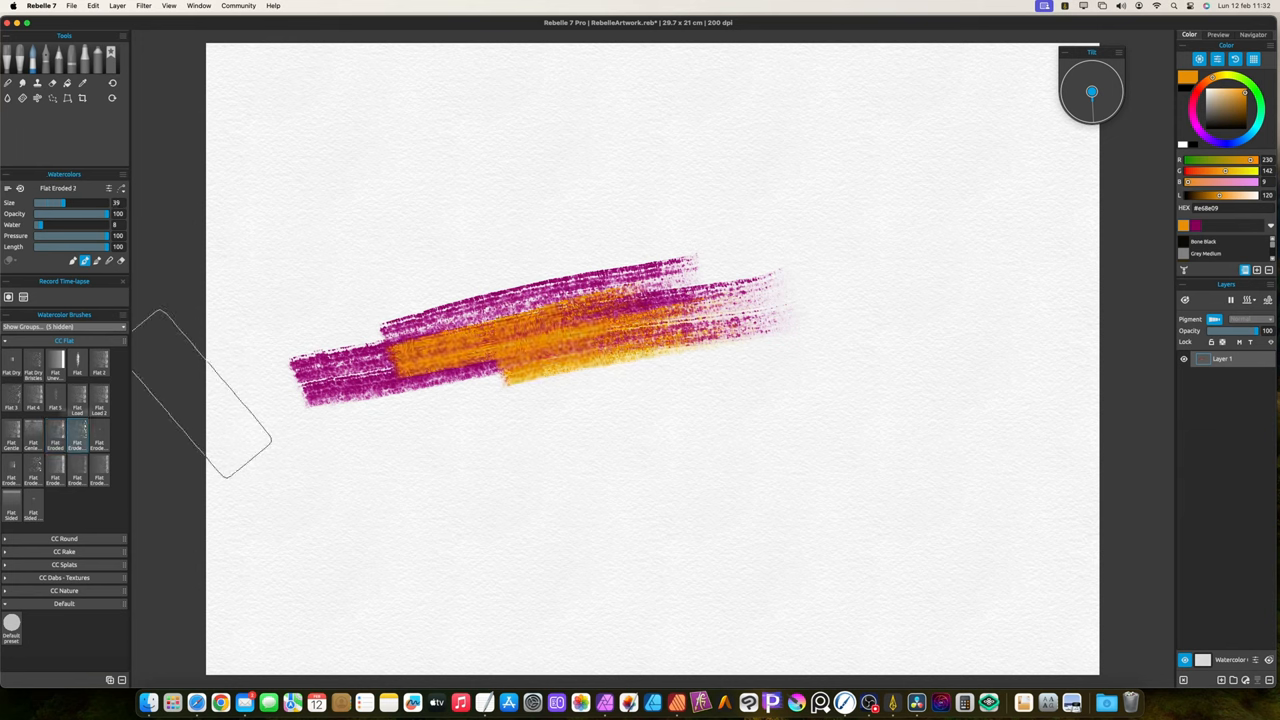
drag(360, 456, 764, 456)
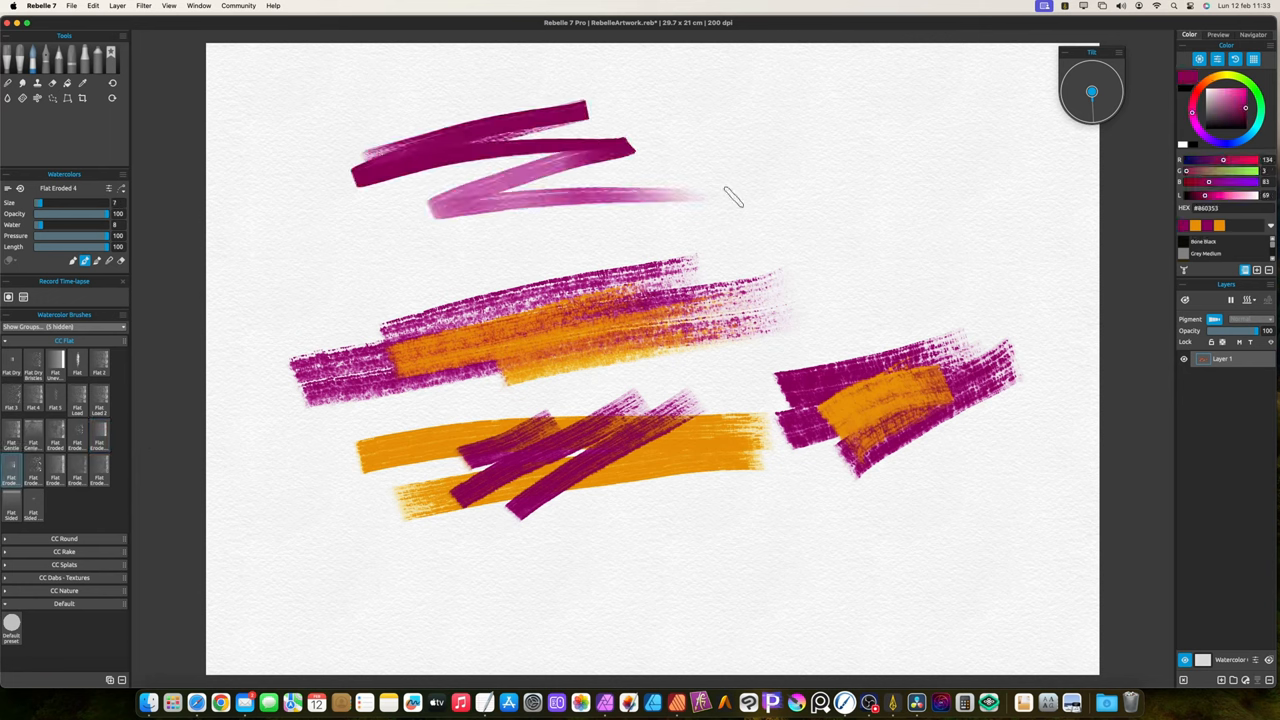
click(52, 84)
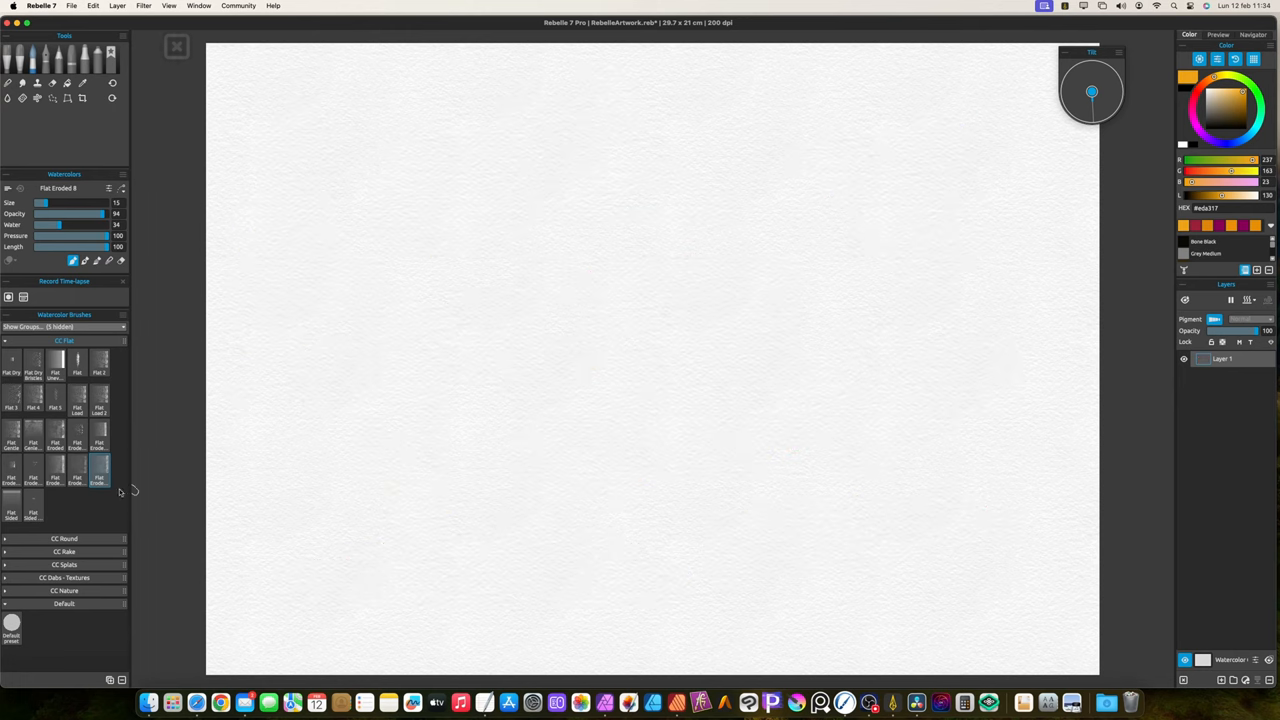
- Paint two long textured crimson strokes across the paper with the next flat brush
click(12, 504)
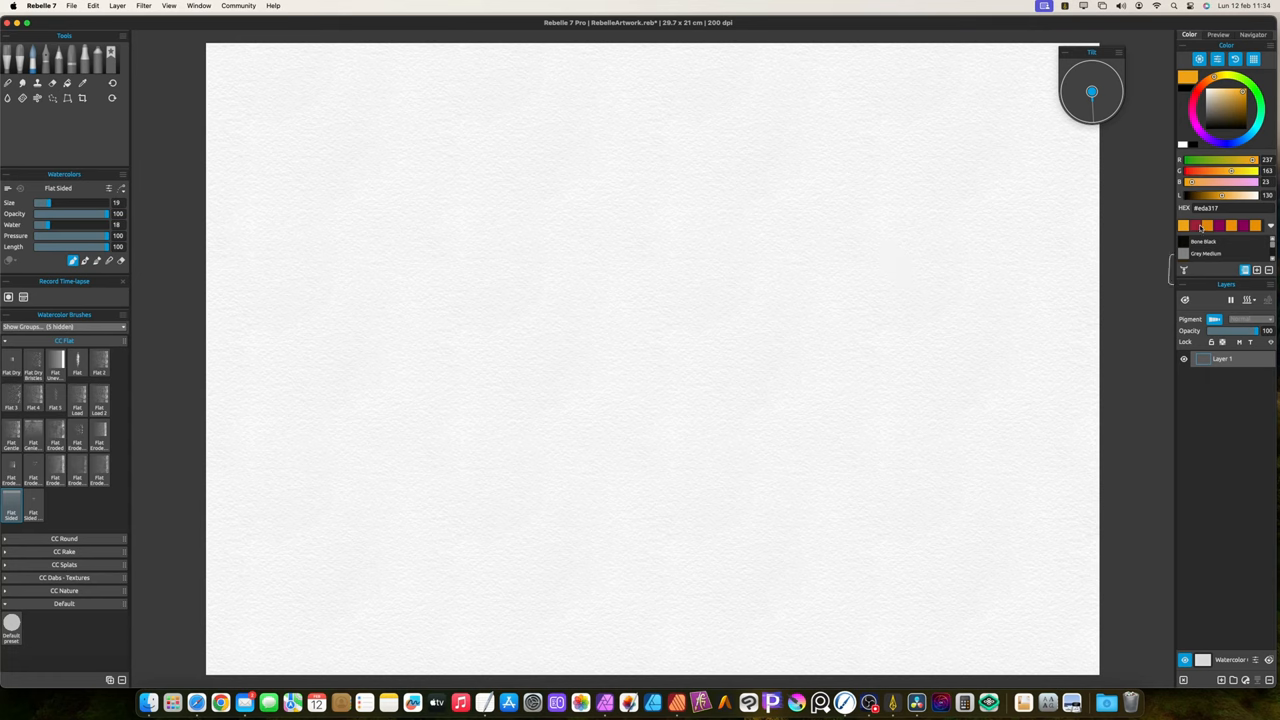
drag(424, 296, 530, 300)
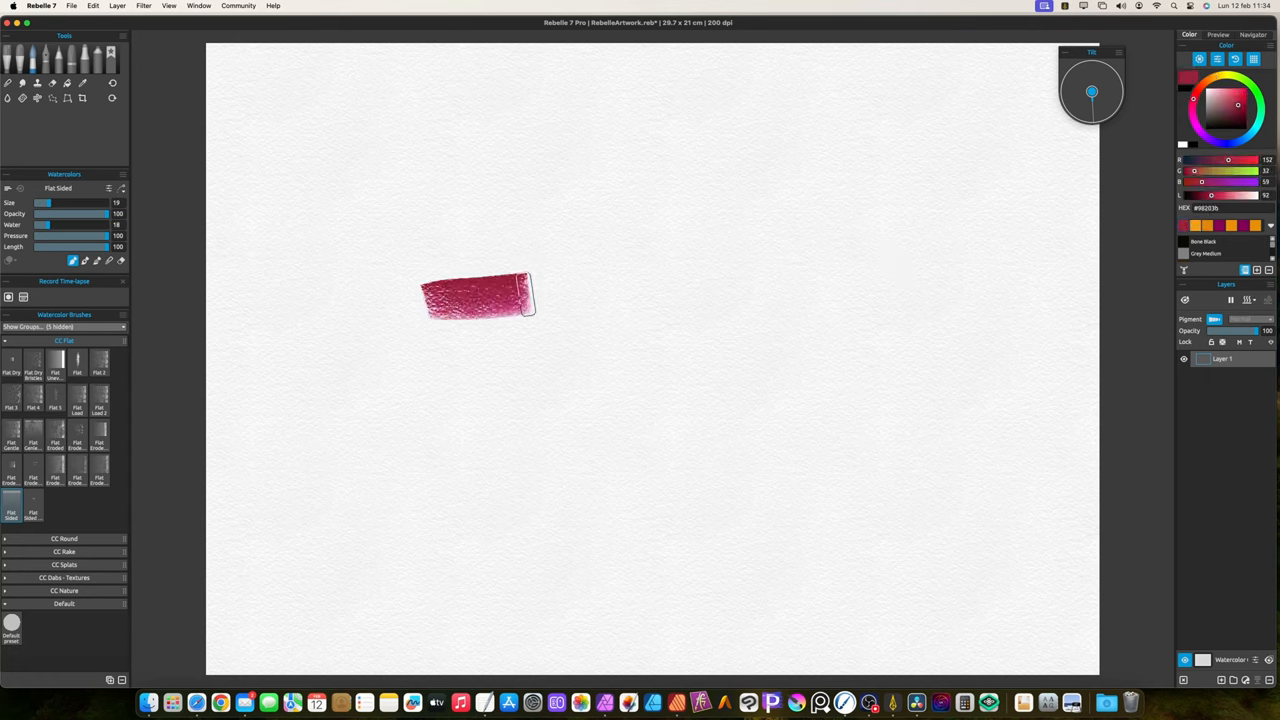
drag(530, 296, 810, 304)
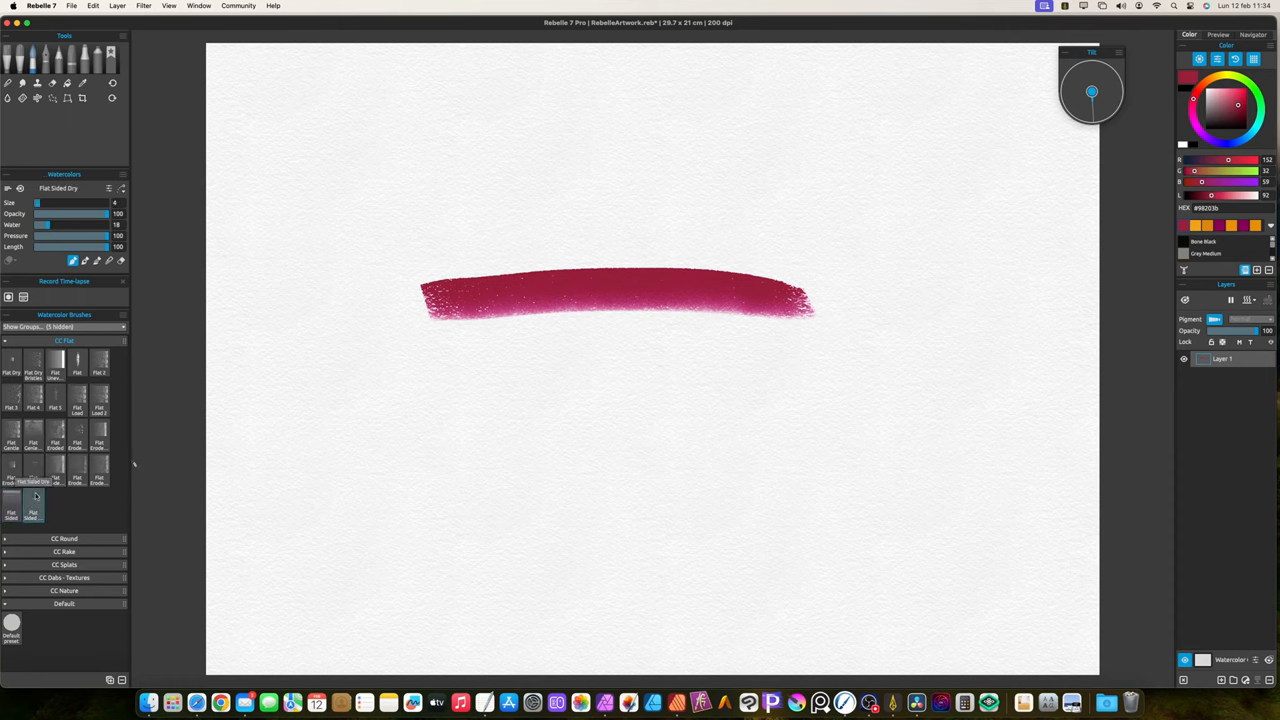
drag(416, 400, 844, 400)
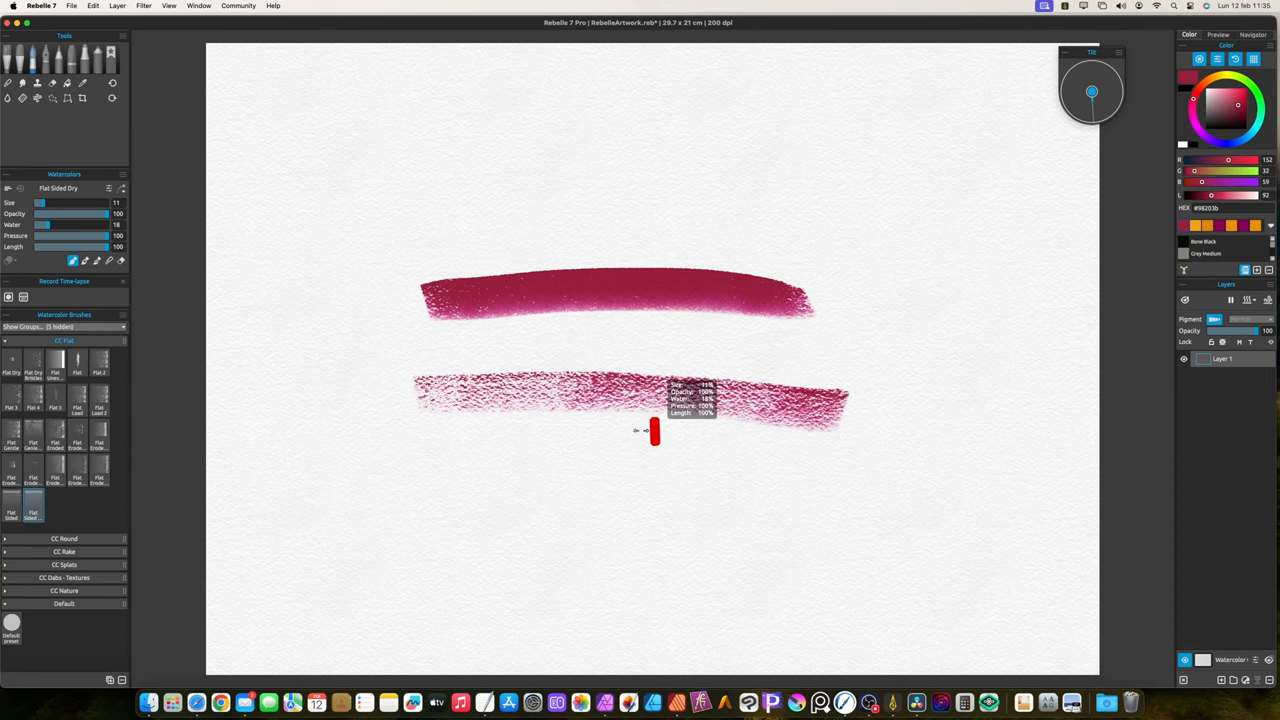
drag(500, 440, 750, 444)
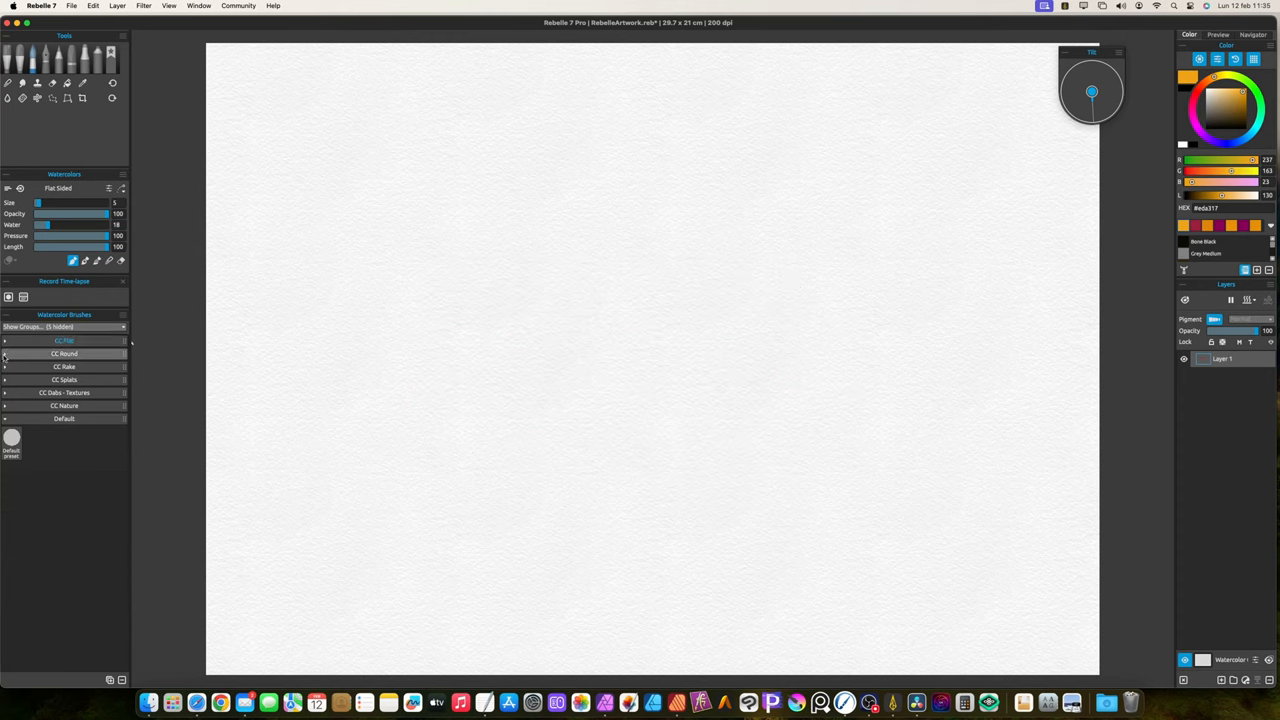
- Expand the CC Round group and paint a pink stroke with the Round brush
click(64, 352)
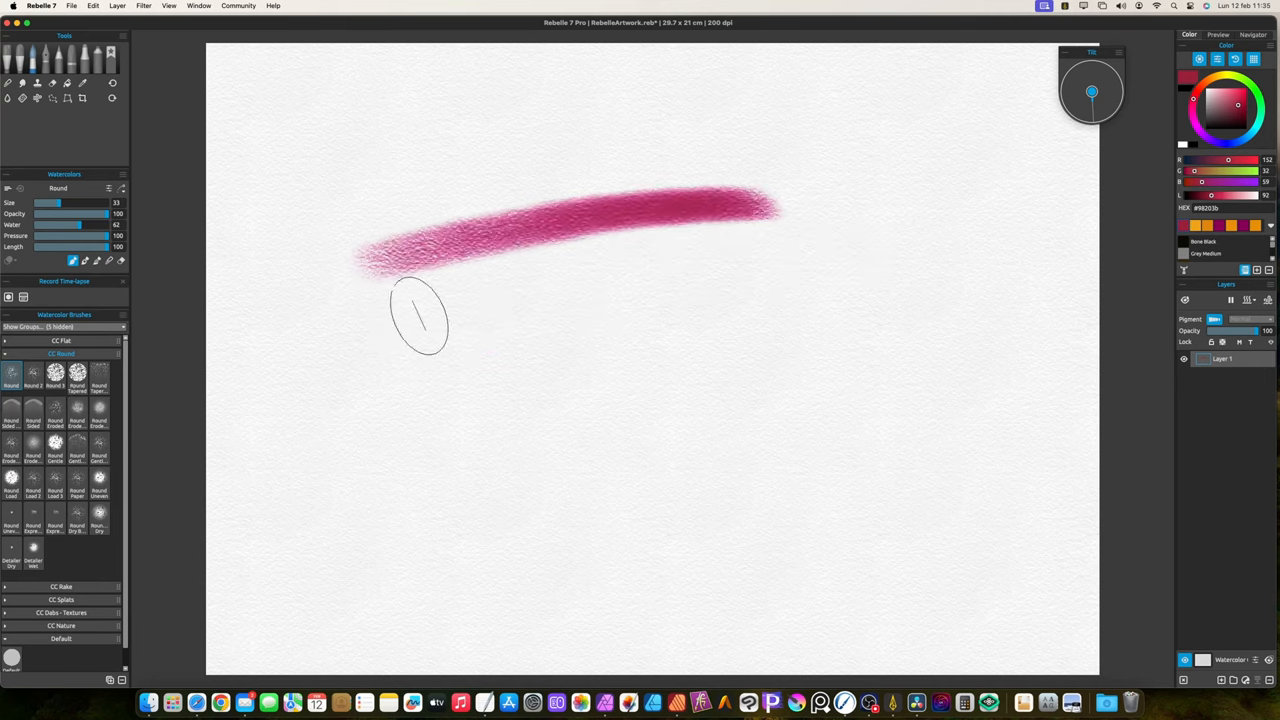
drag(370, 336, 796, 284)
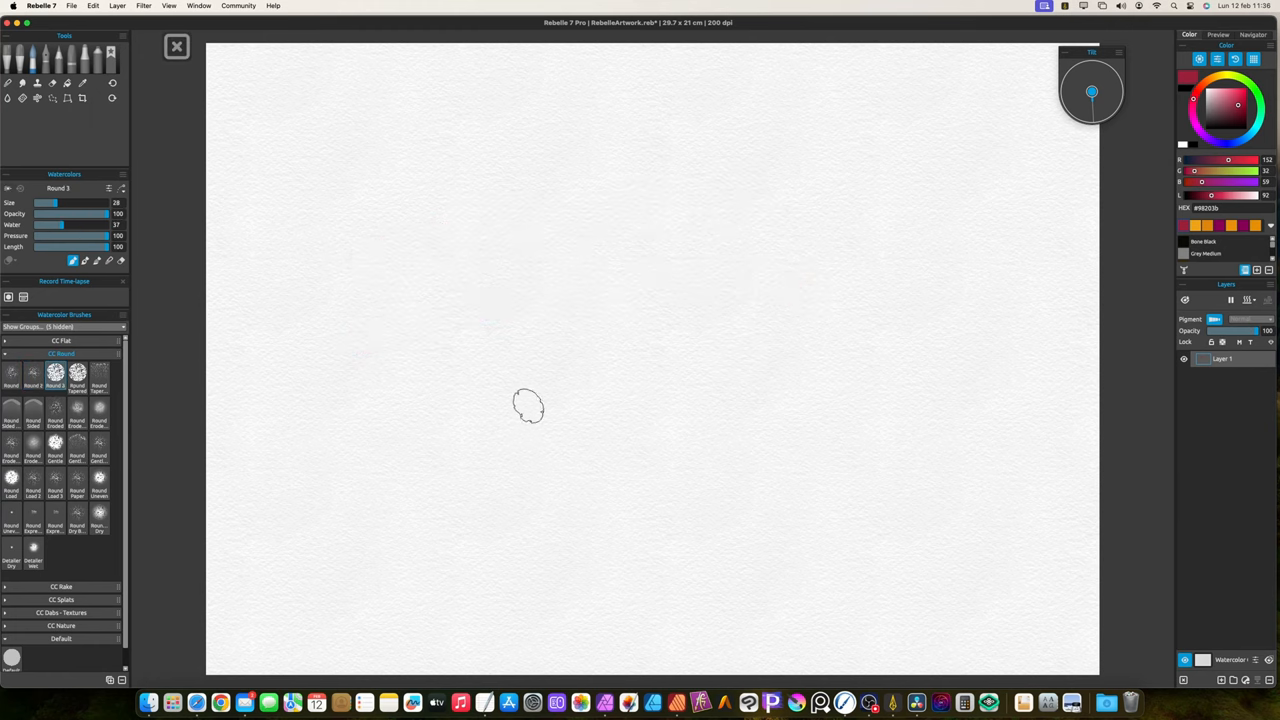
- Paint tapered pink strokes with the tapered round brush and cross them with yellow
click(76, 372)
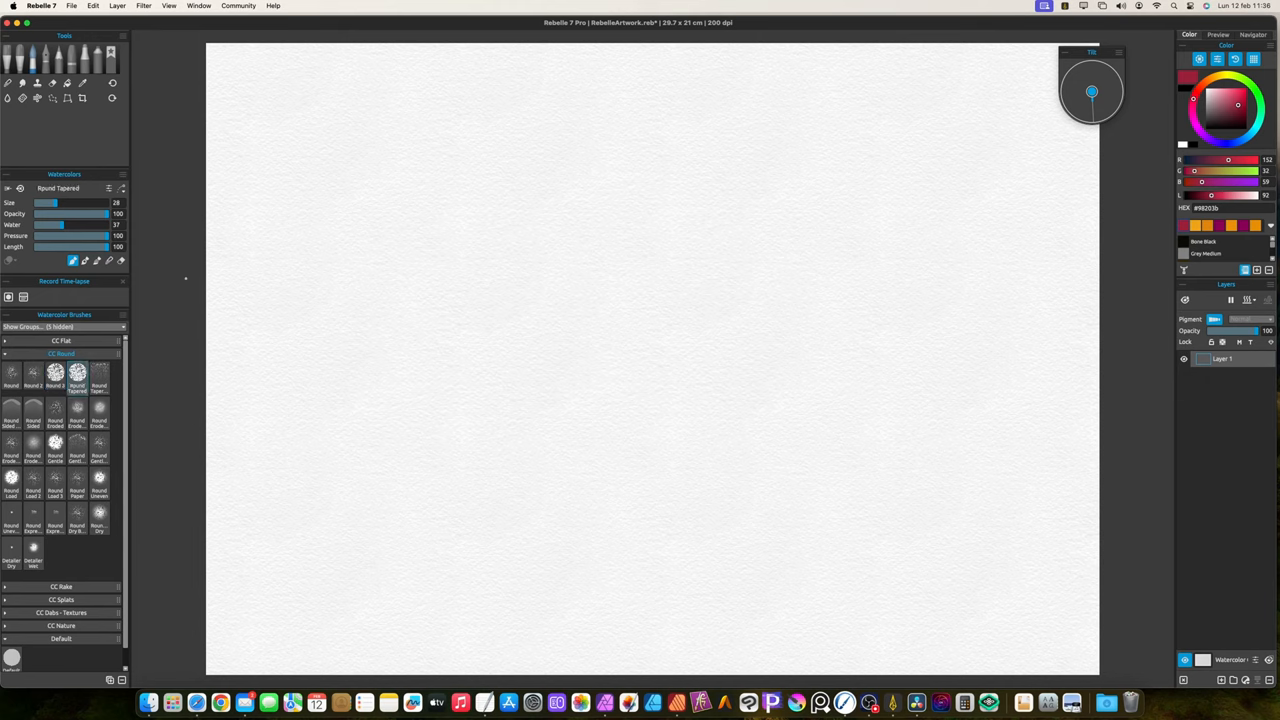
drag(362, 256, 460, 224)
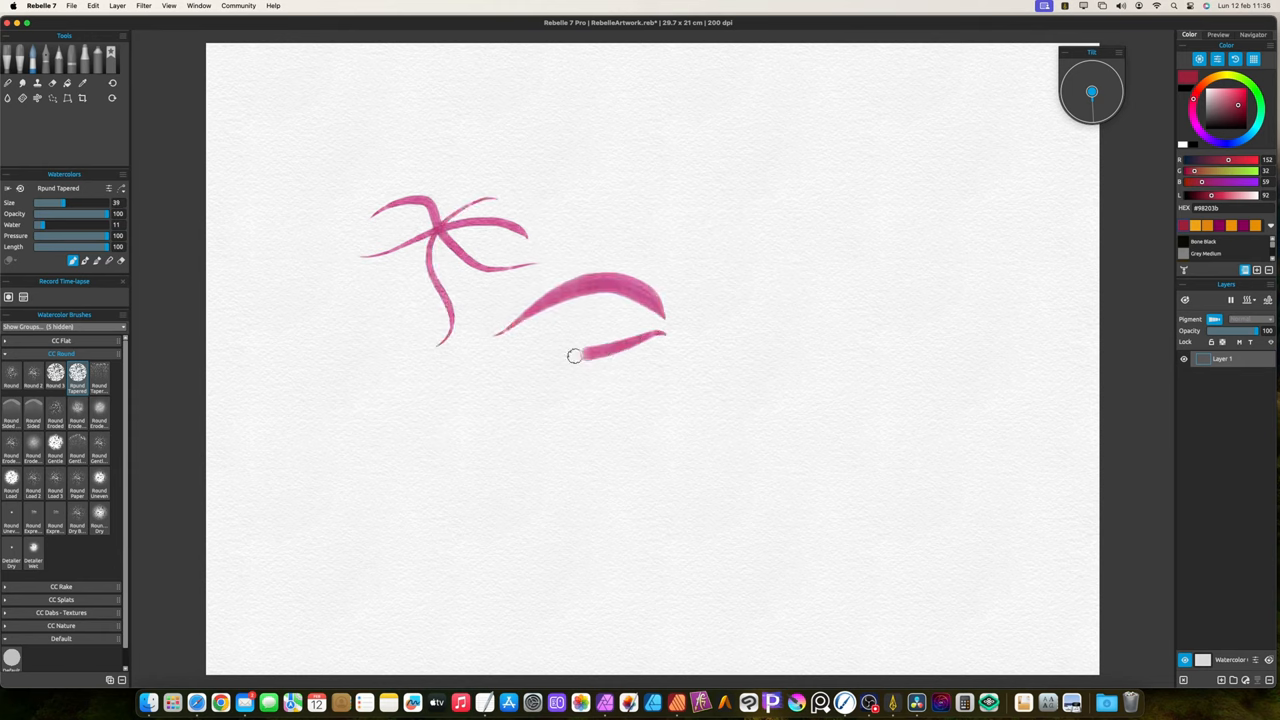
drag(584, 356, 456, 360)
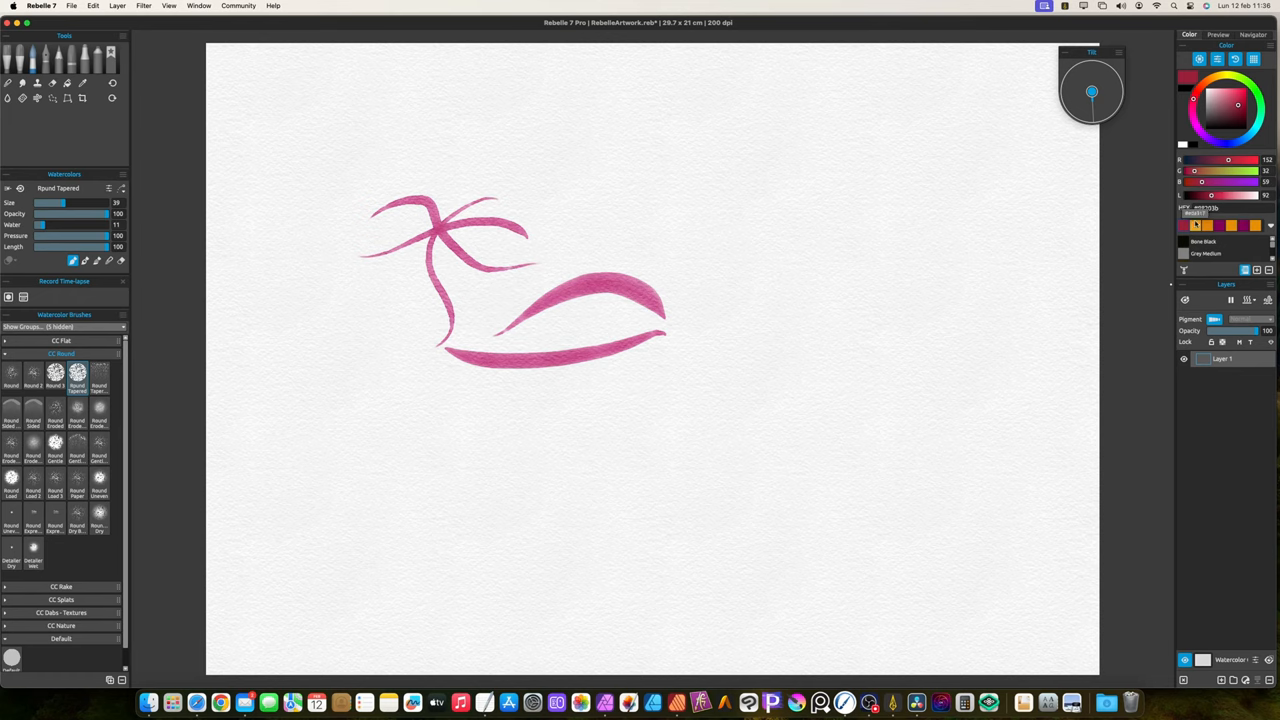
drag(650, 256, 516, 396)
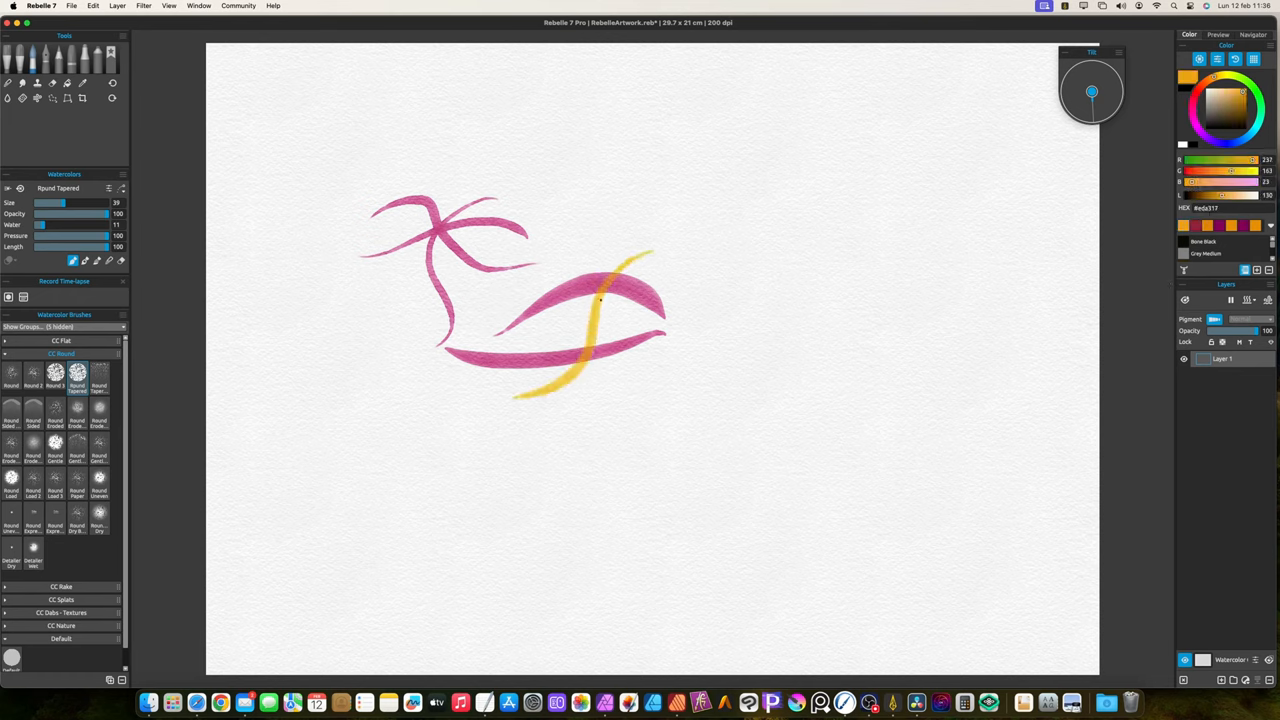
drag(600, 298, 490, 406)
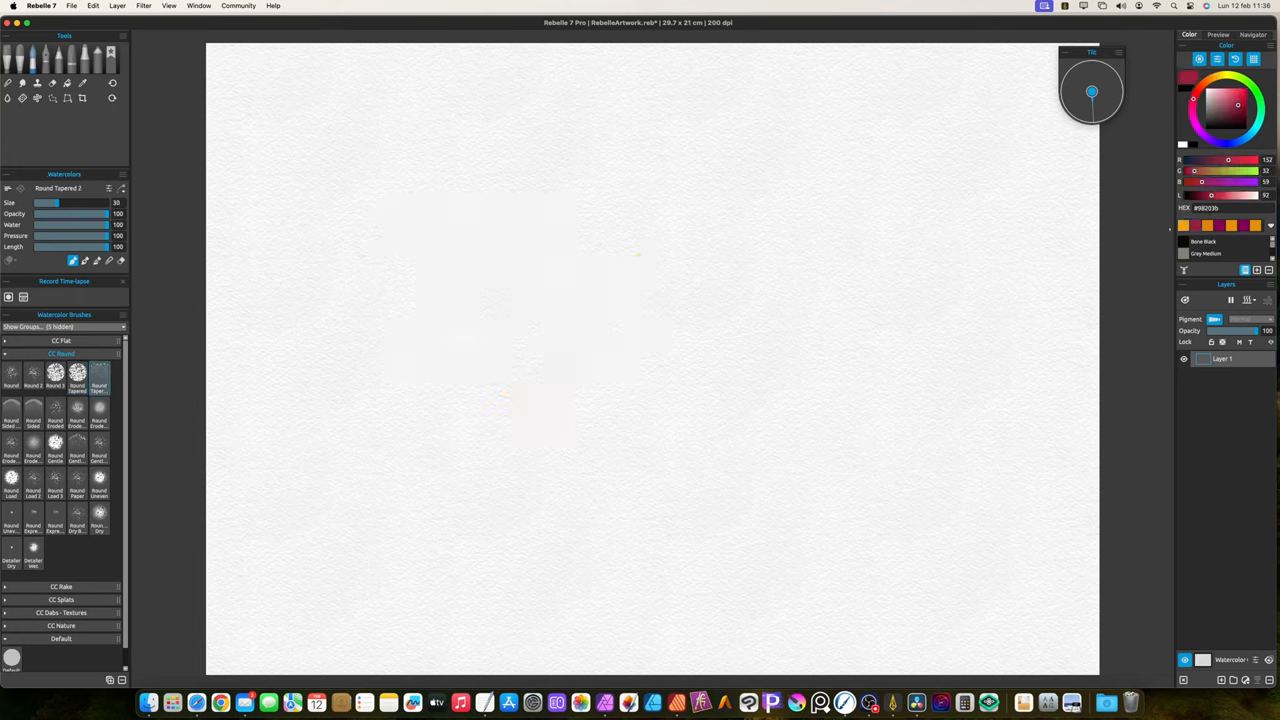
- Paint pink strokes with the next round brushes, including a dry, grainy one
drag(380, 290, 620, 280)
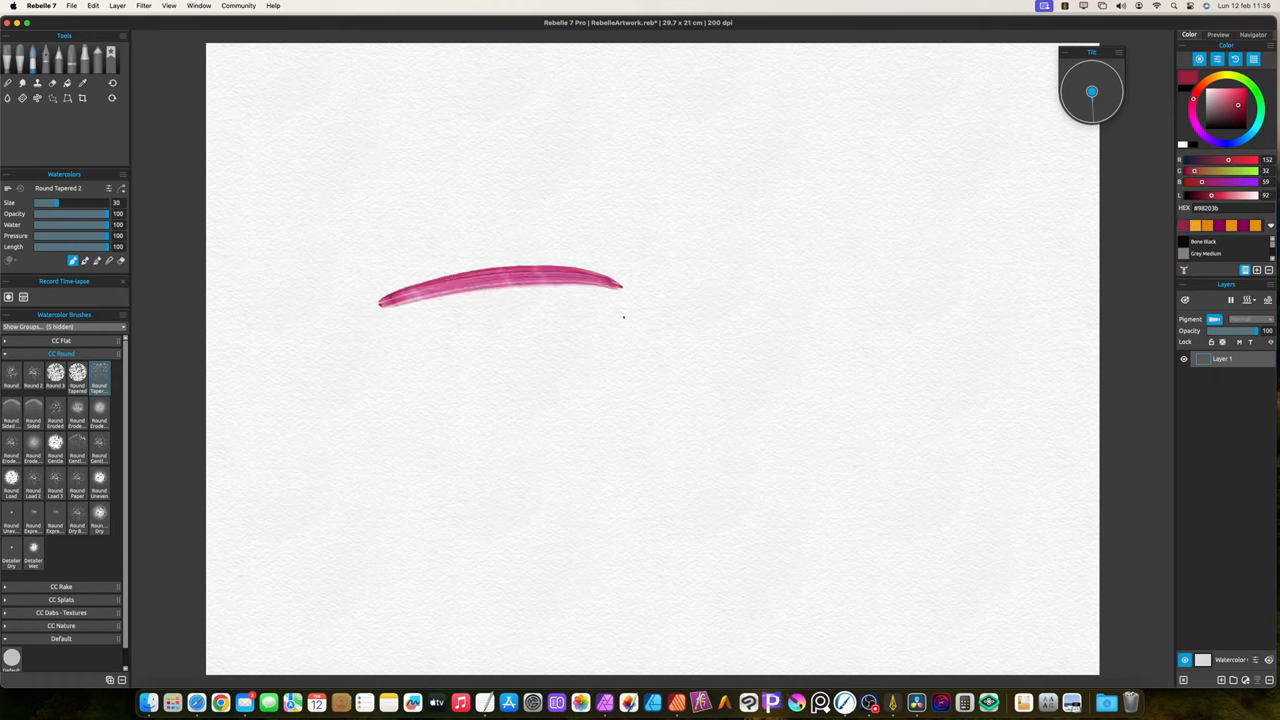
drag(390, 344, 684, 384)
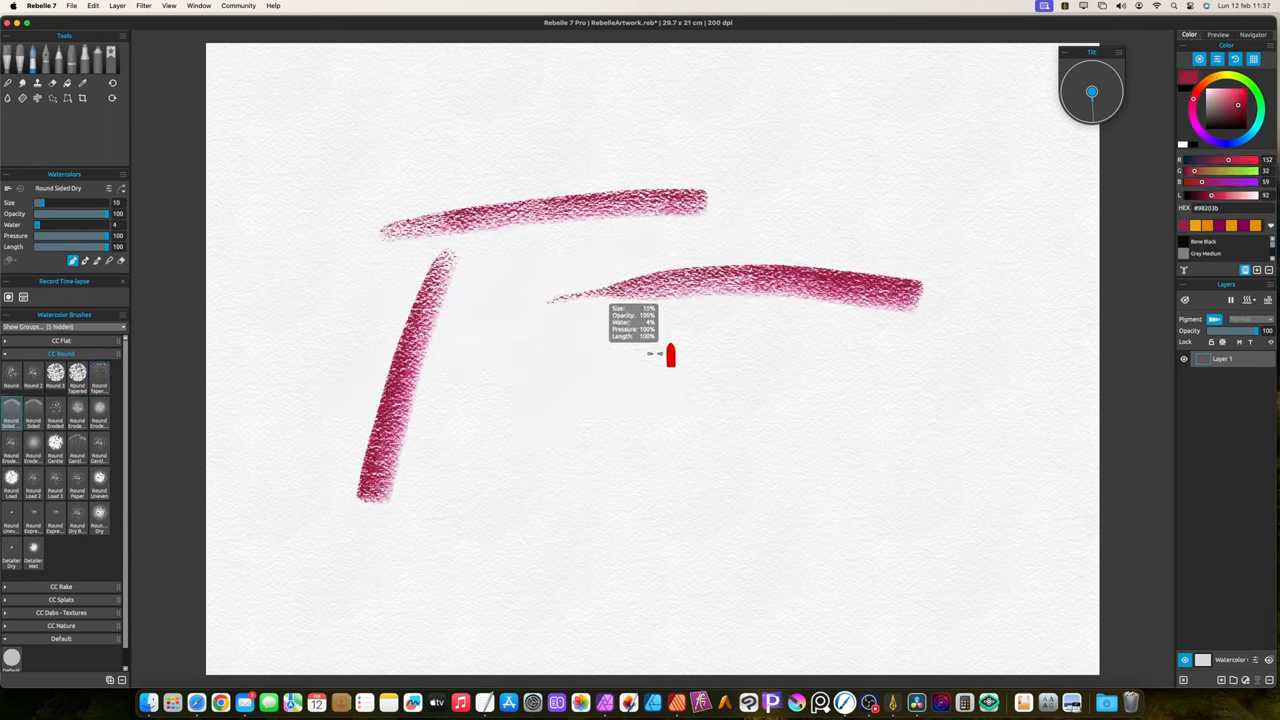
drag(610, 340, 900, 370)
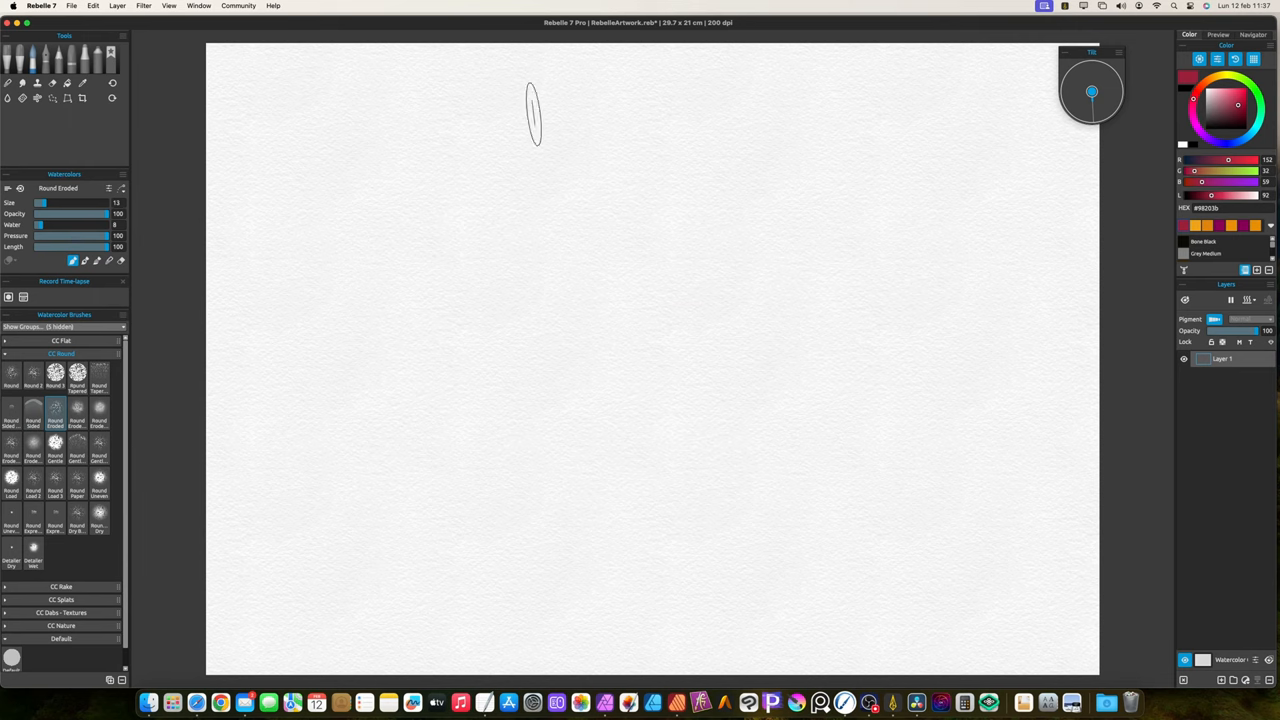
- Paint thick, grainy crimson strokes with several textured CC Round brushes
drag(580, 110, 270, 236)
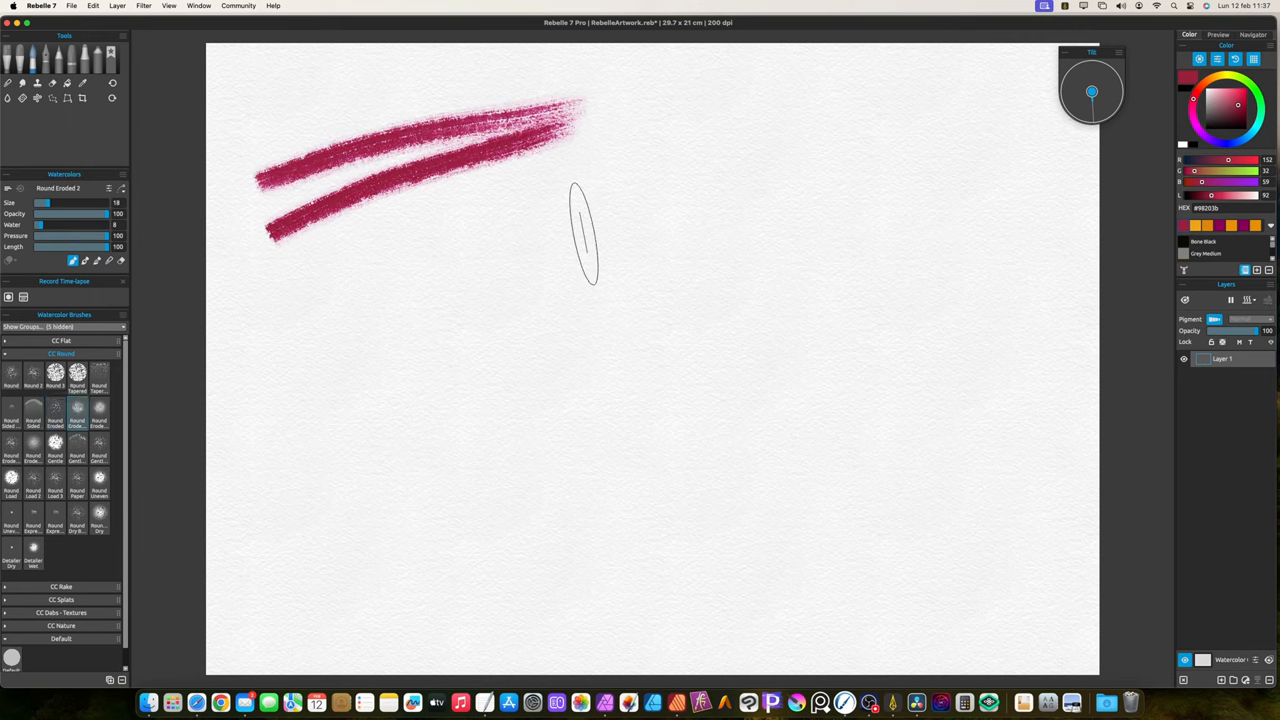
drag(560, 220, 280, 430)
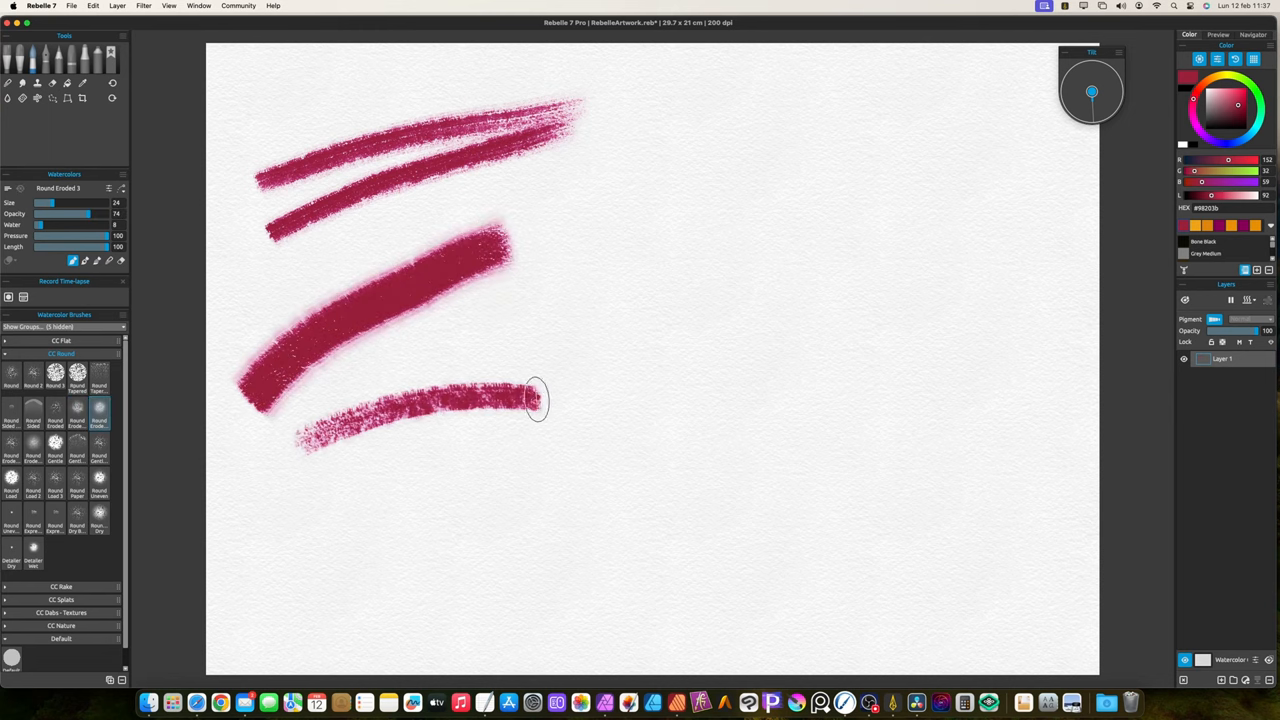
drag(536, 400, 284, 404)
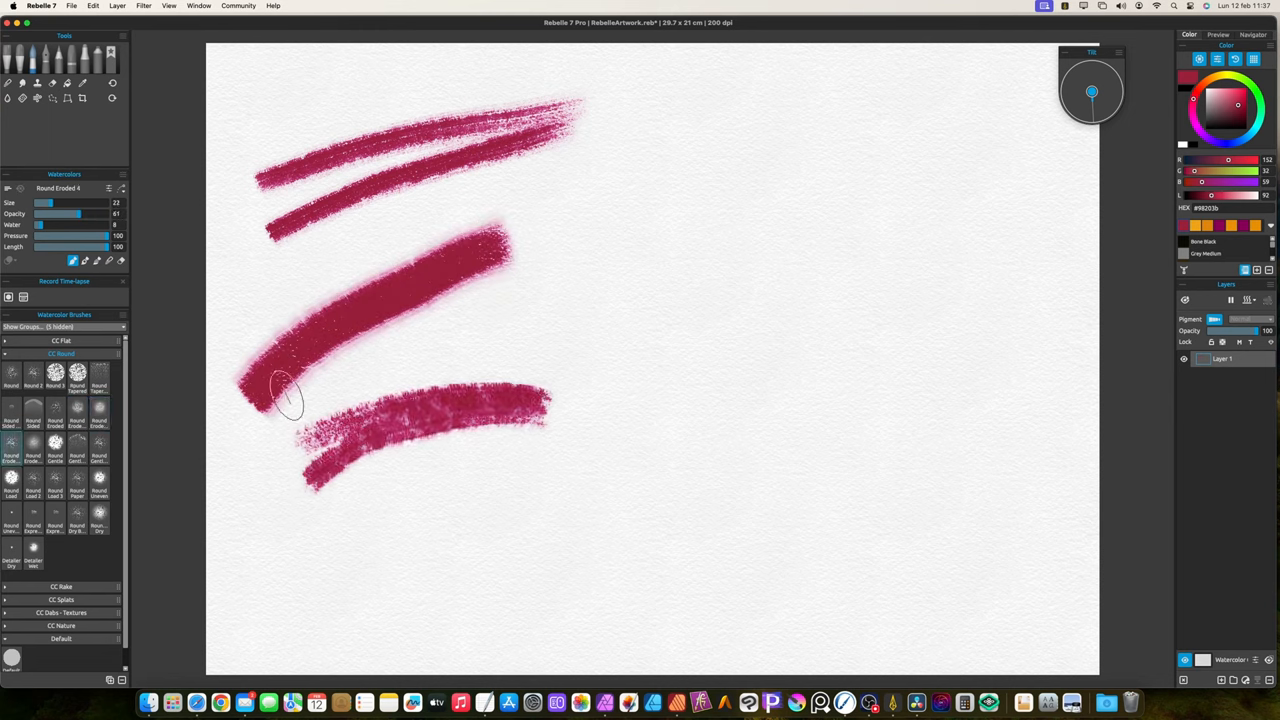
drag(700, 200, 970, 290)
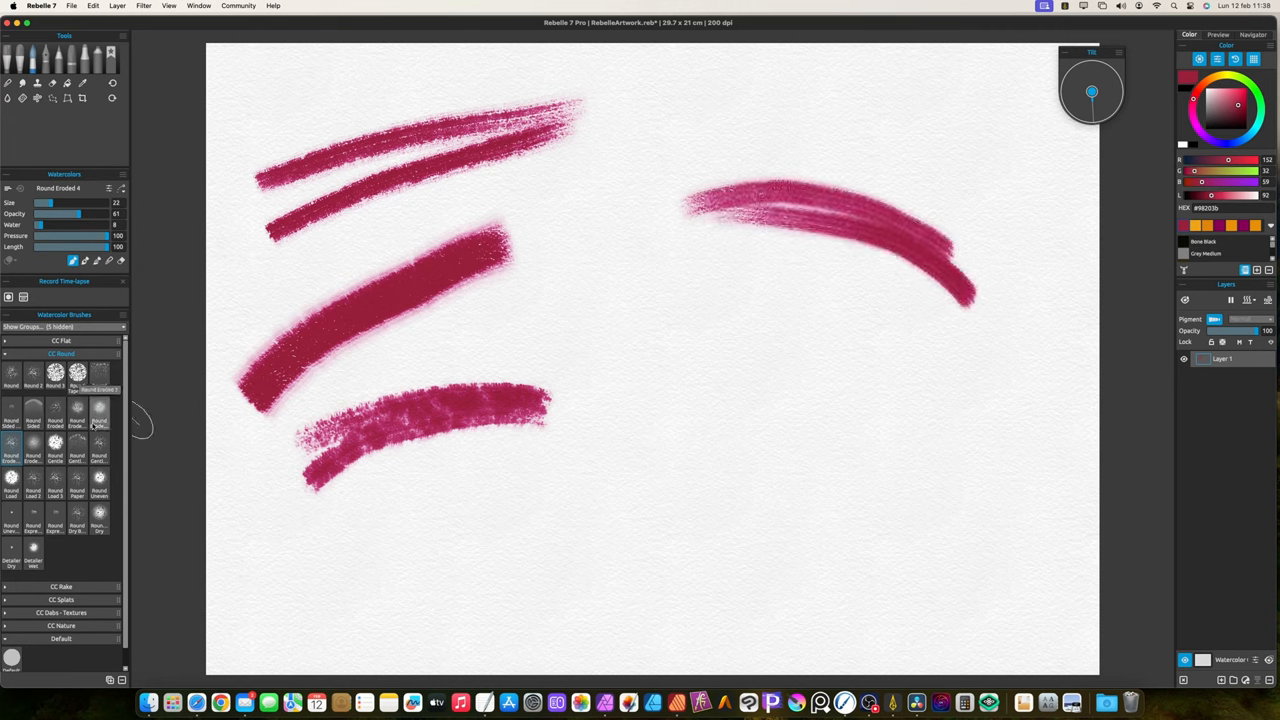
drag(650, 310, 960, 370)
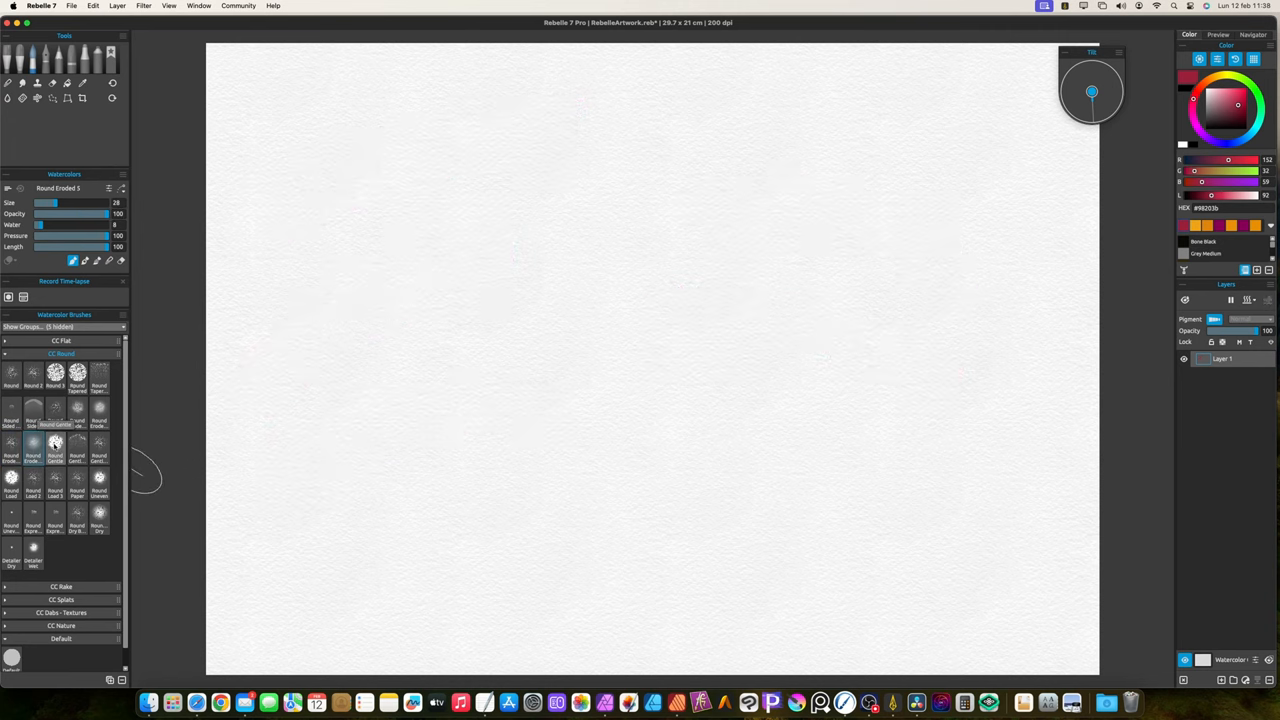
- Paint several pale, sparkly pink test strokes with the granulating CC Round brush
click(56, 442)
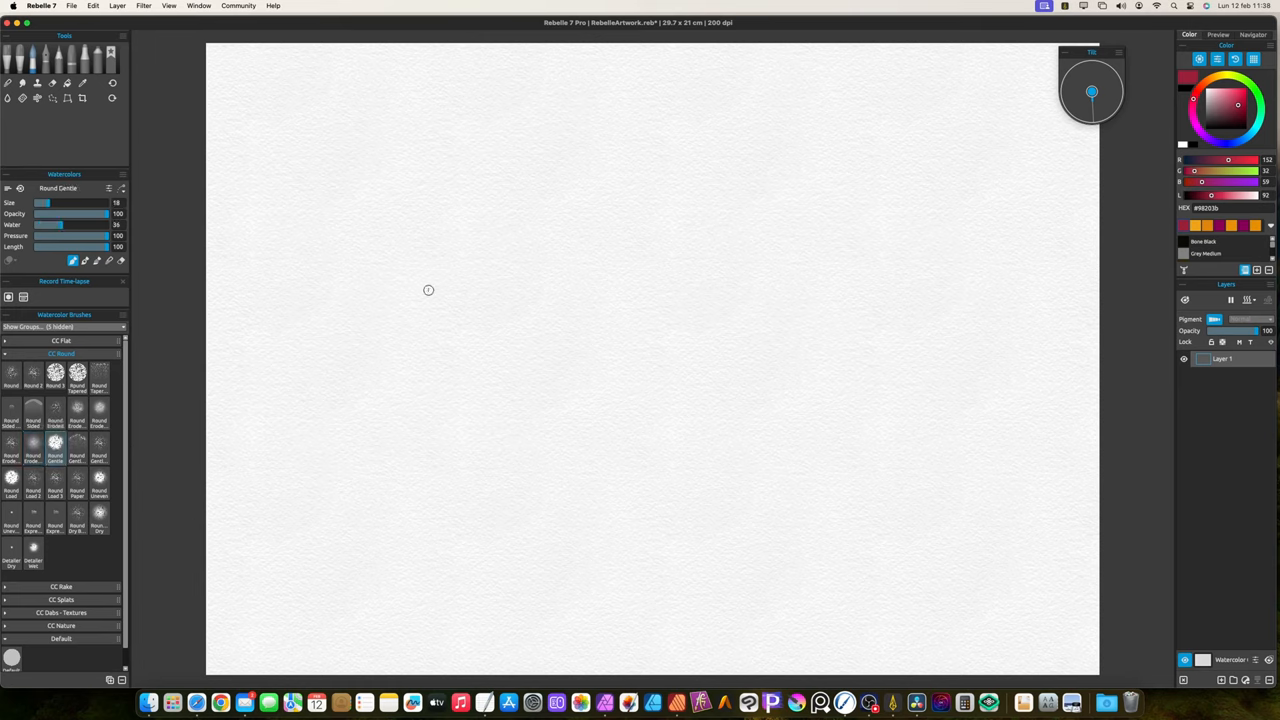
mouse_move(508, 228)
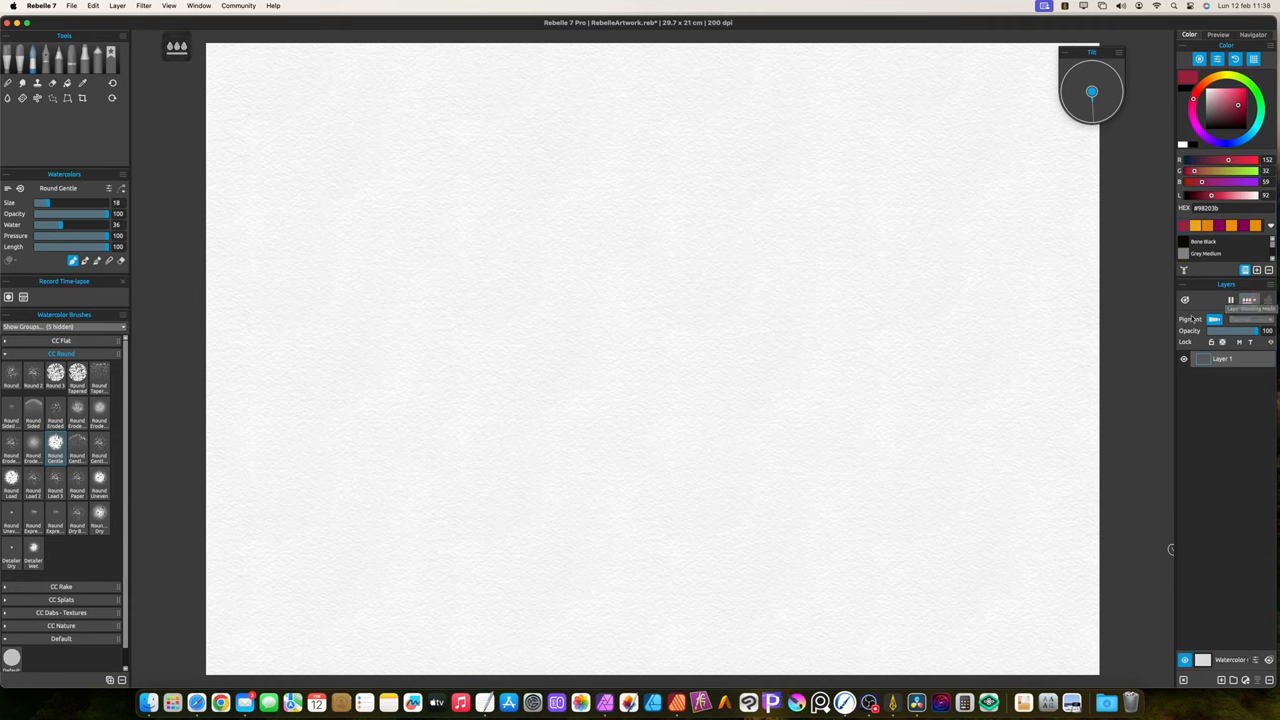
drag(416, 284, 730, 184)
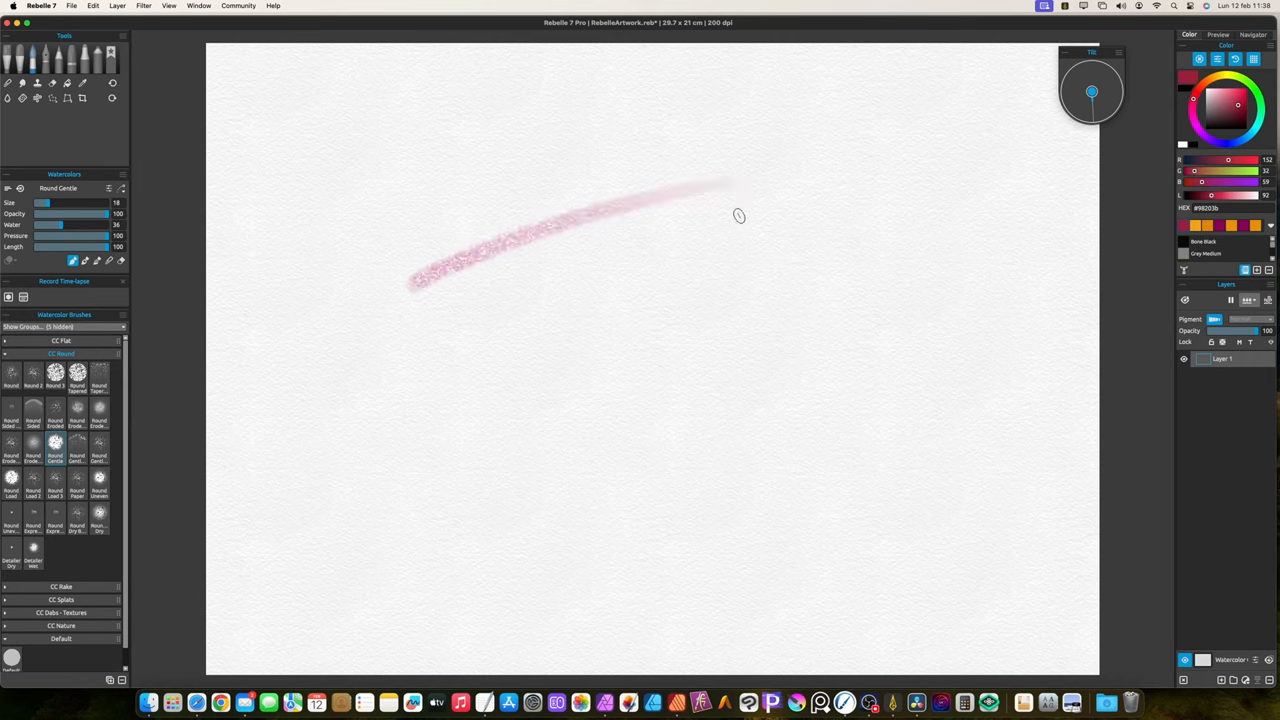
drag(738, 216, 418, 350)
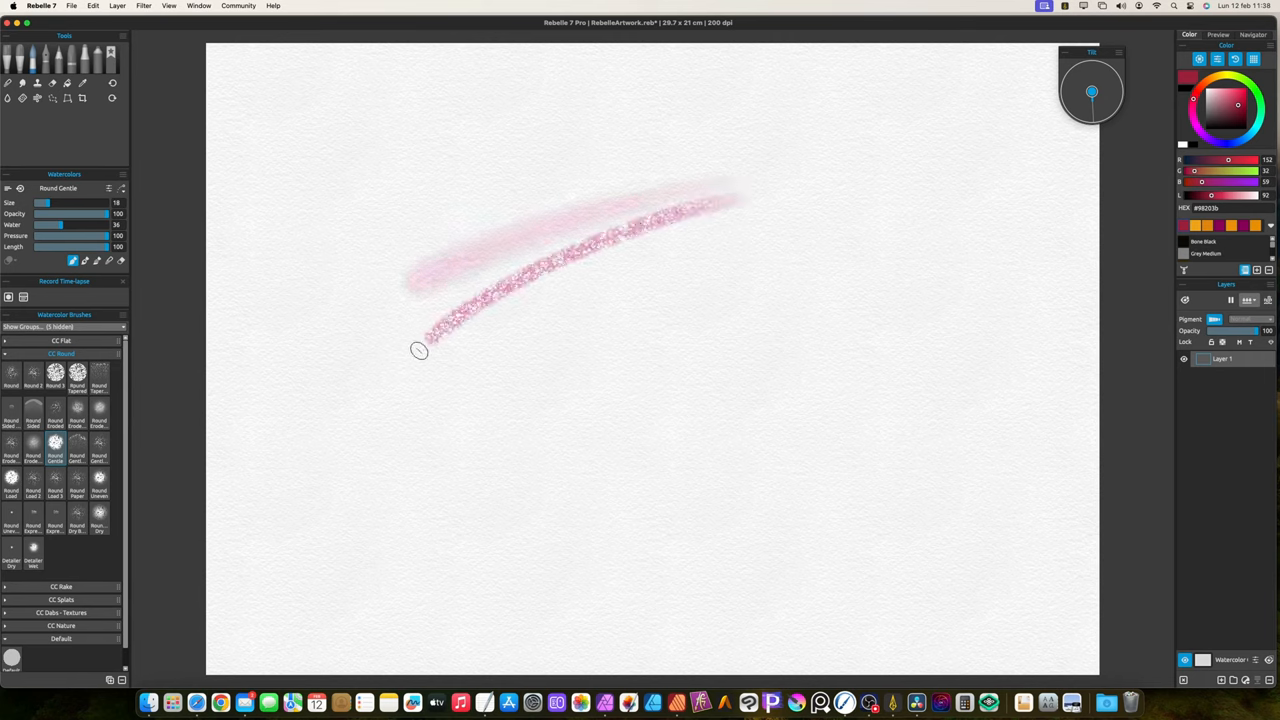
drag(420, 350, 864, 310)
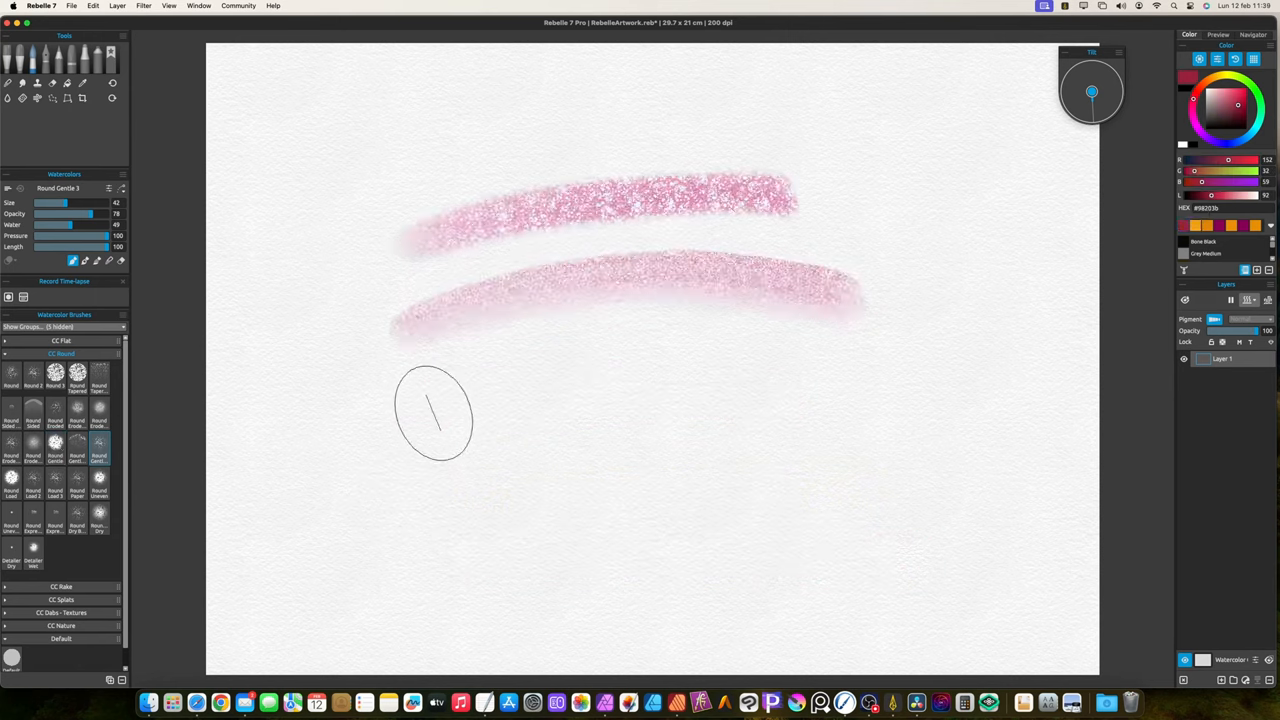
drag(460, 414, 900, 424)
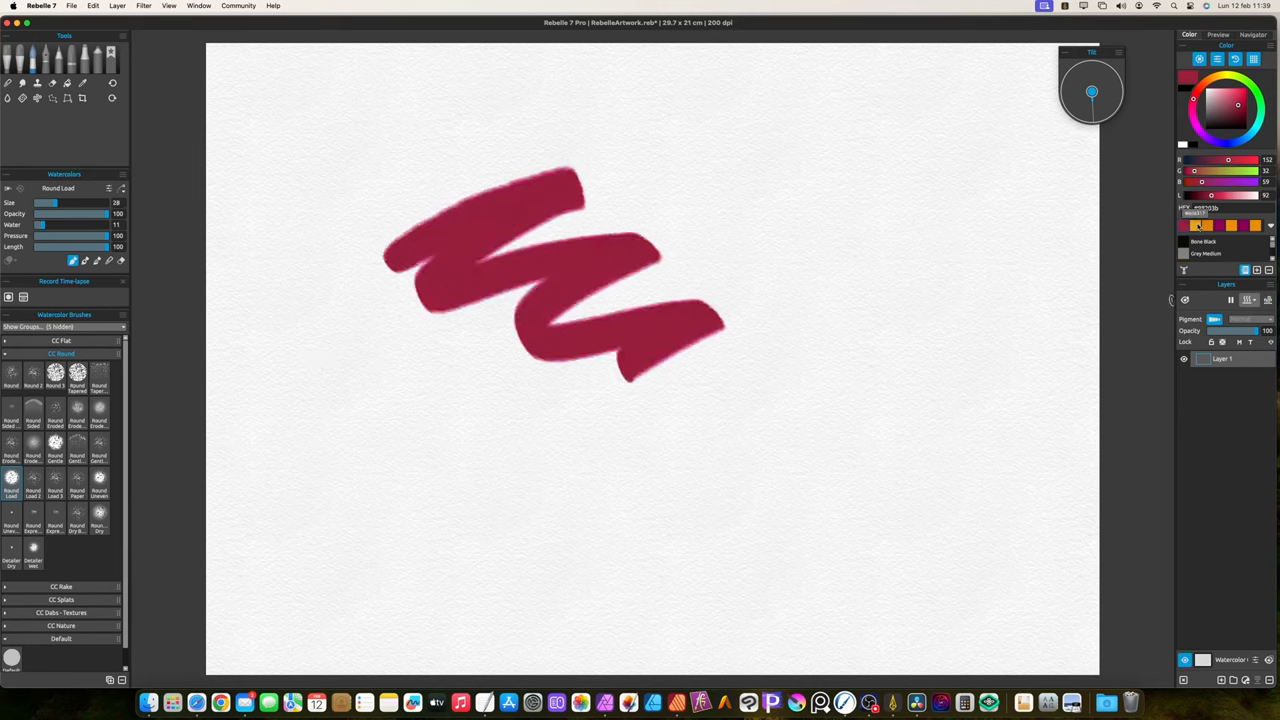
- Paint a yellow squiggle over the crimson zigzag, then a streaky crimson stroke with another round brush
drag(504, 156, 444, 450)
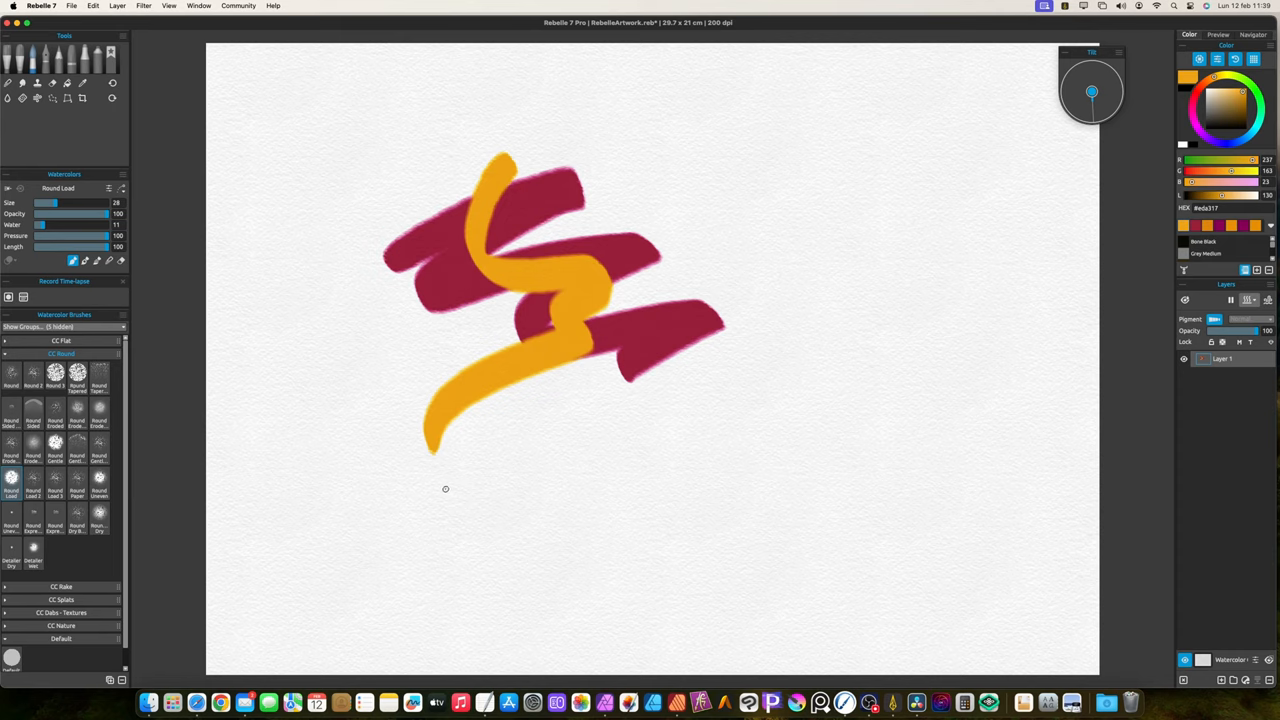
mouse_move(620, 356)
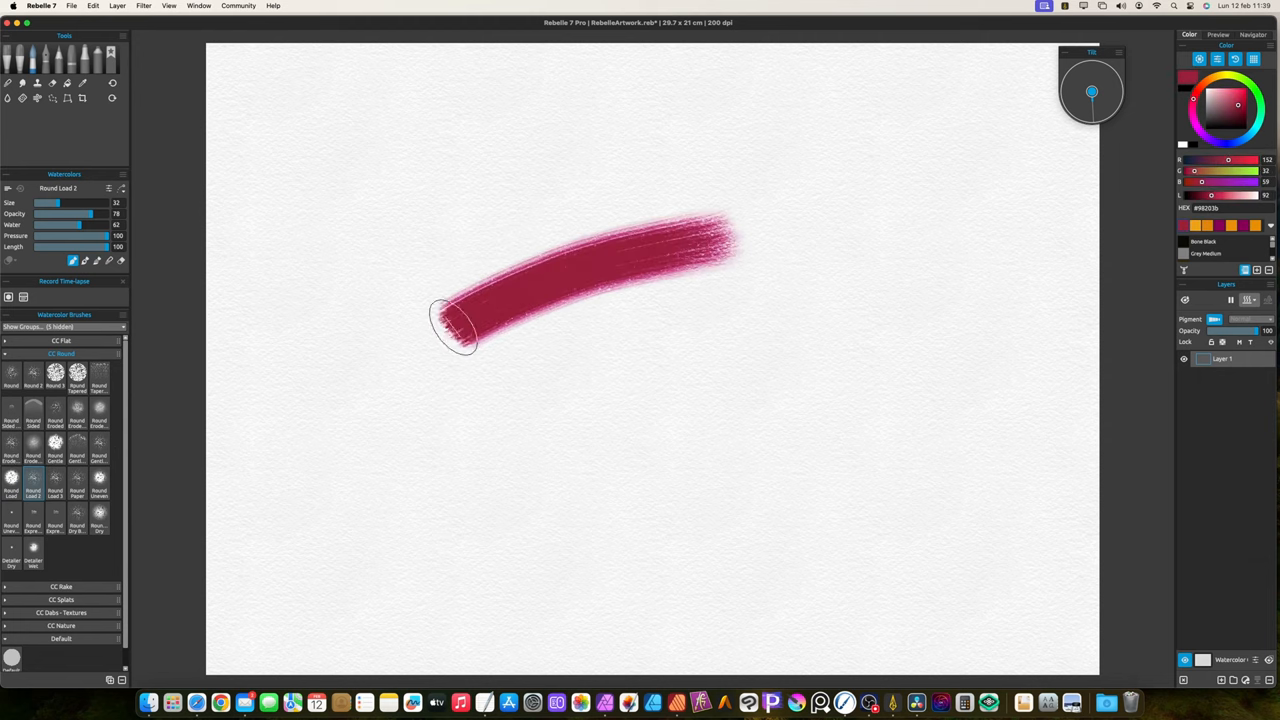
drag(620, 210, 460, 410)
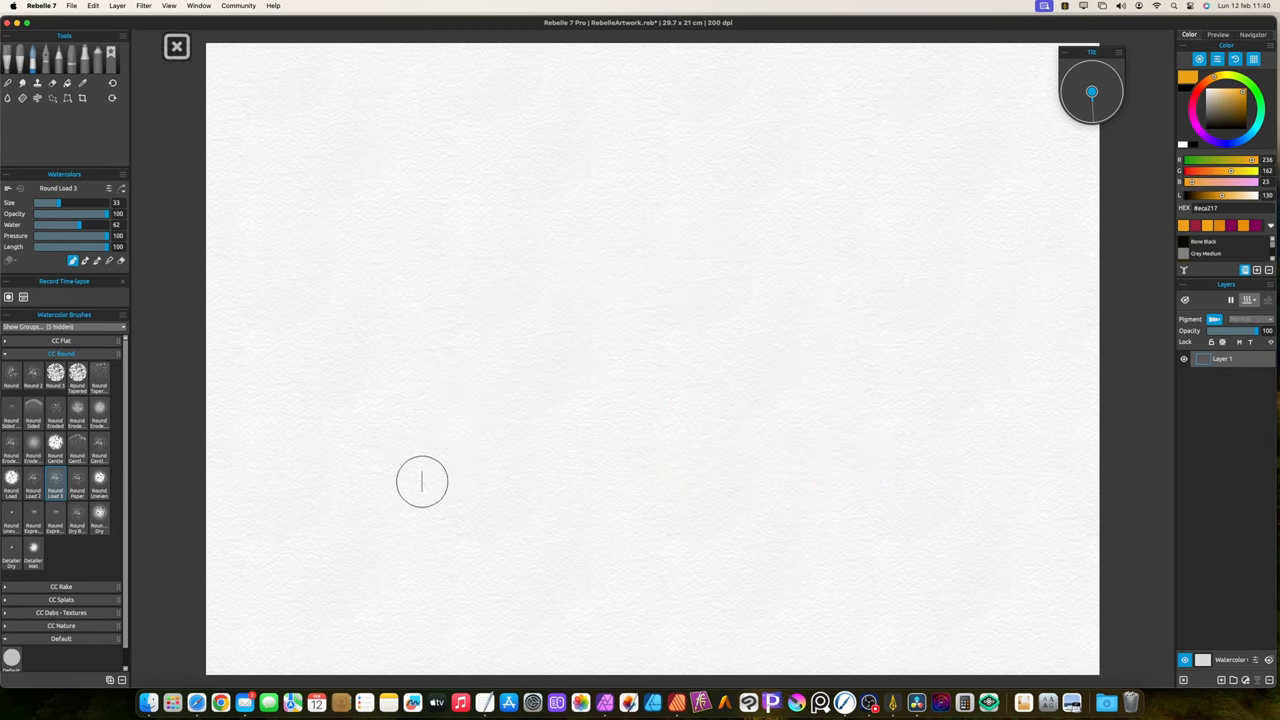
- Paint a fine and a wide crimson test stroke with the next round brush
click(76, 480)
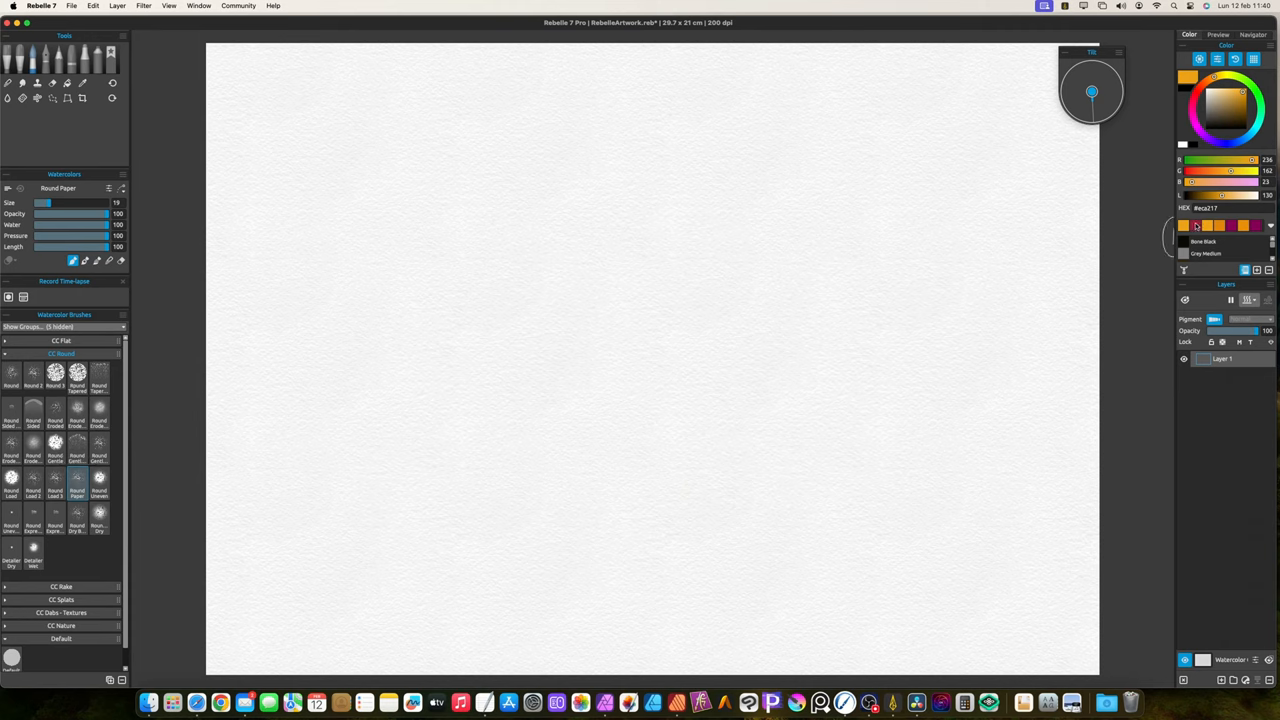
drag(436, 304, 860, 196)
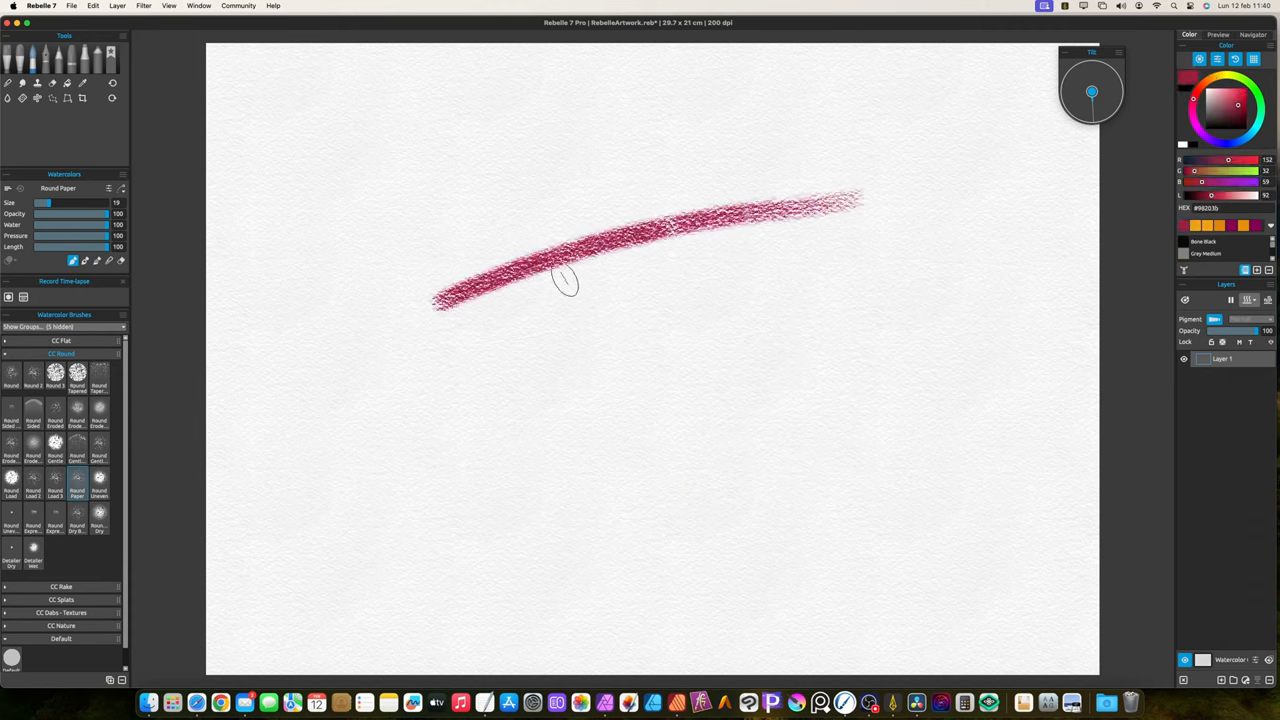
drag(450, 300, 890, 316)
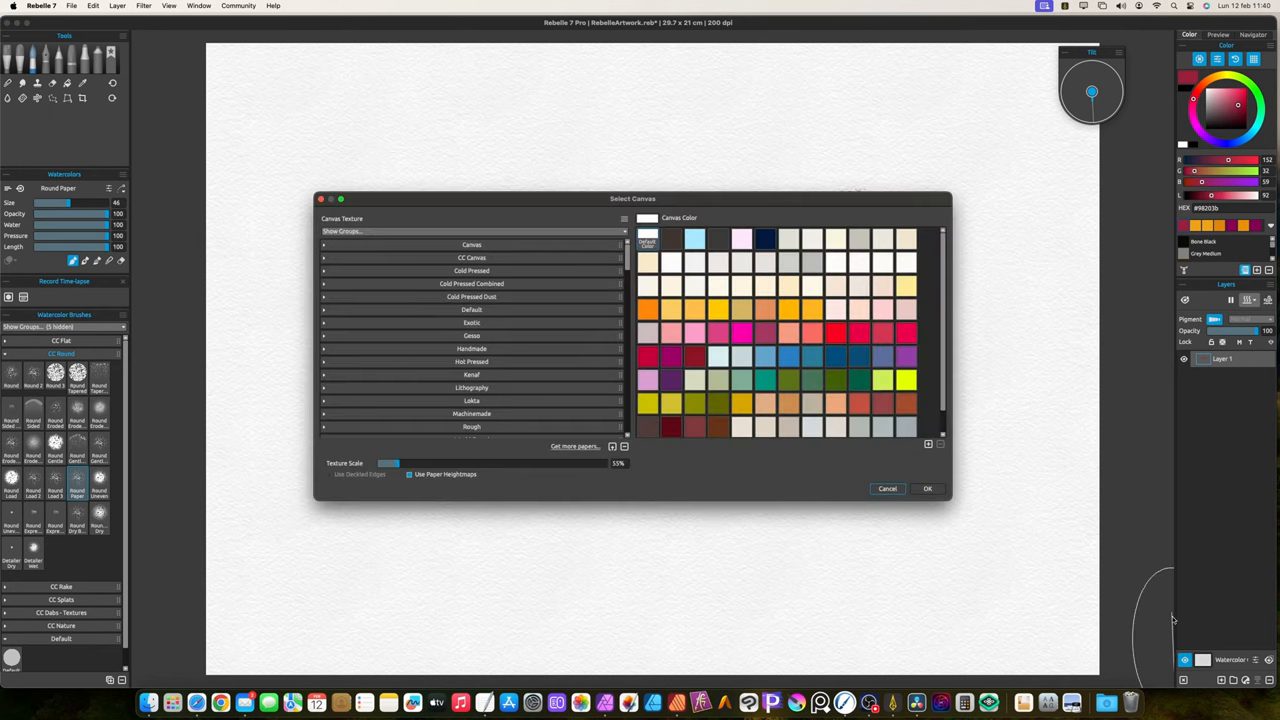
- Browse the paper textures in Select Canvas and switch to a different textured paper
click(624, 218)
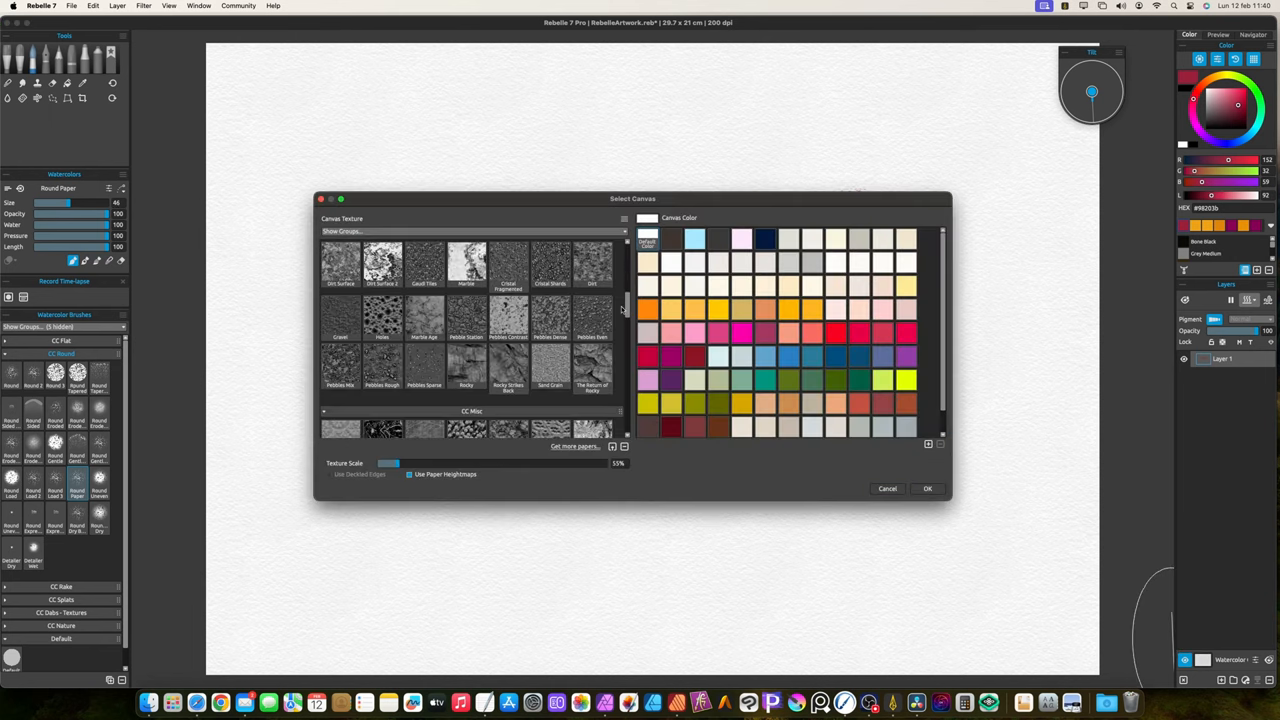
click(926, 488)
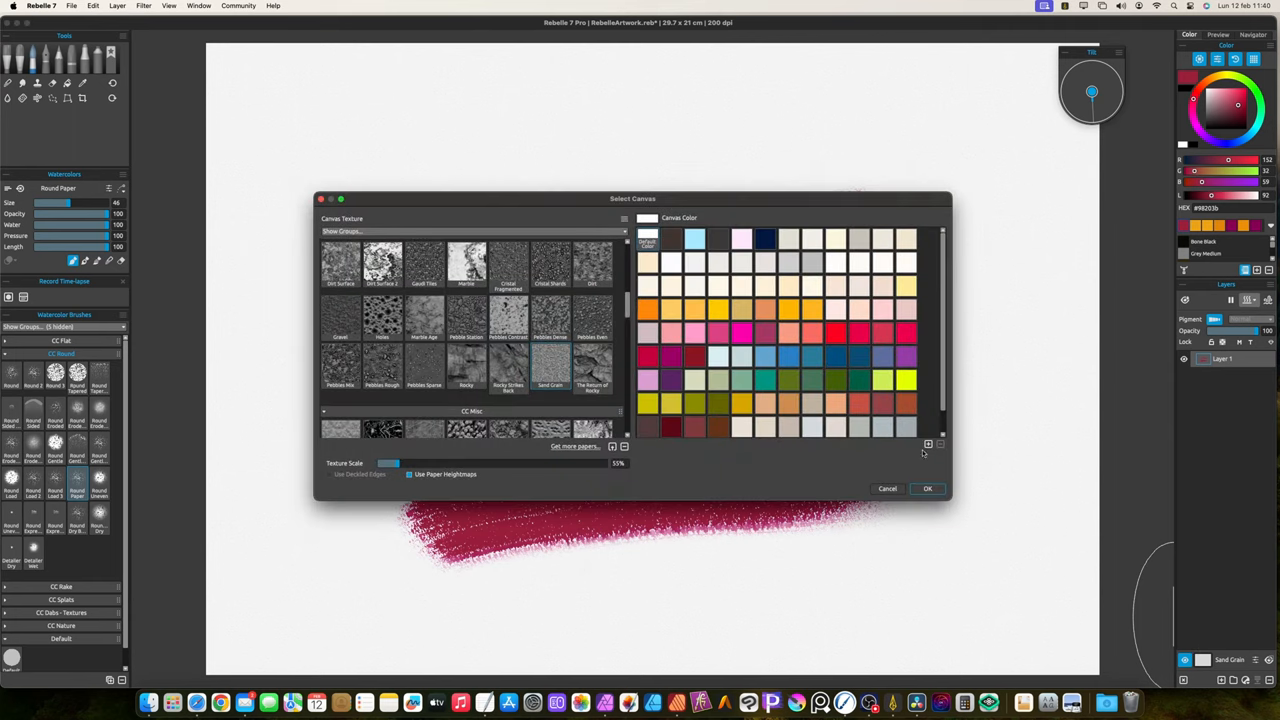
scroll(down, 3)
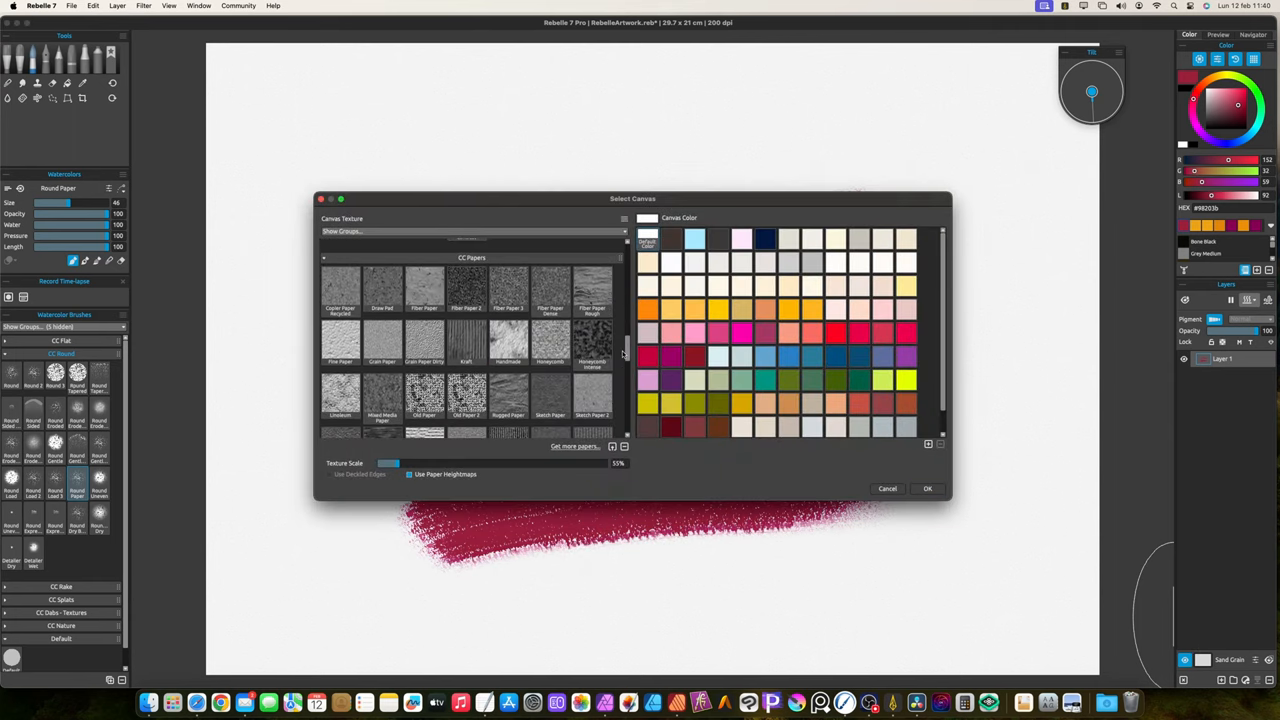
scroll(down, 3)
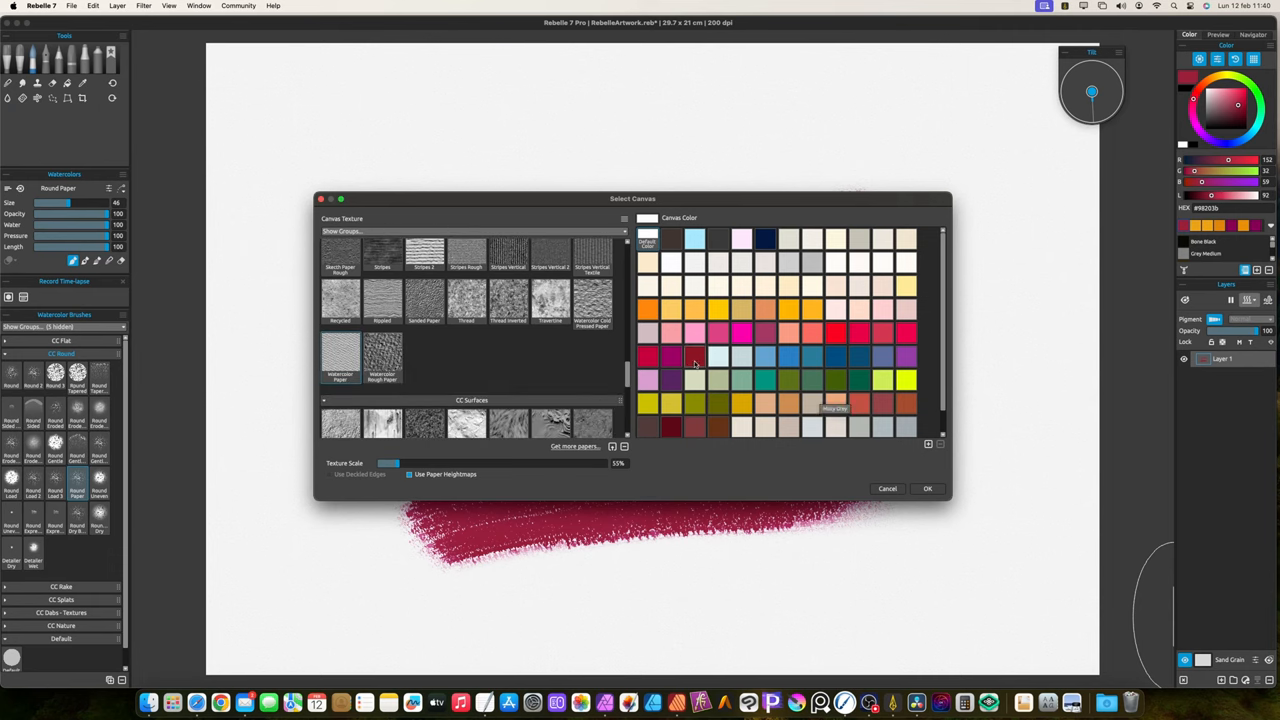
click(926, 488)
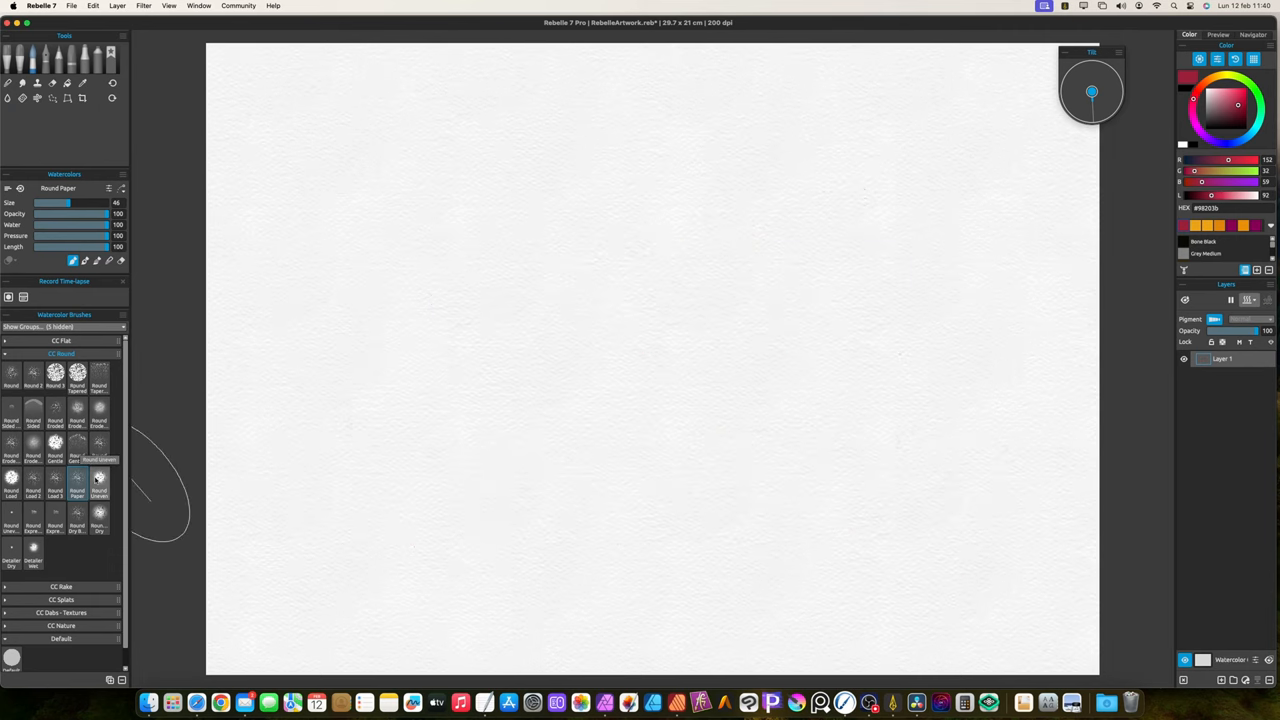
- Paint crimson strokes with the Round Grainy brush, then a lighter stroke with the next grainy brush
click(98, 476)
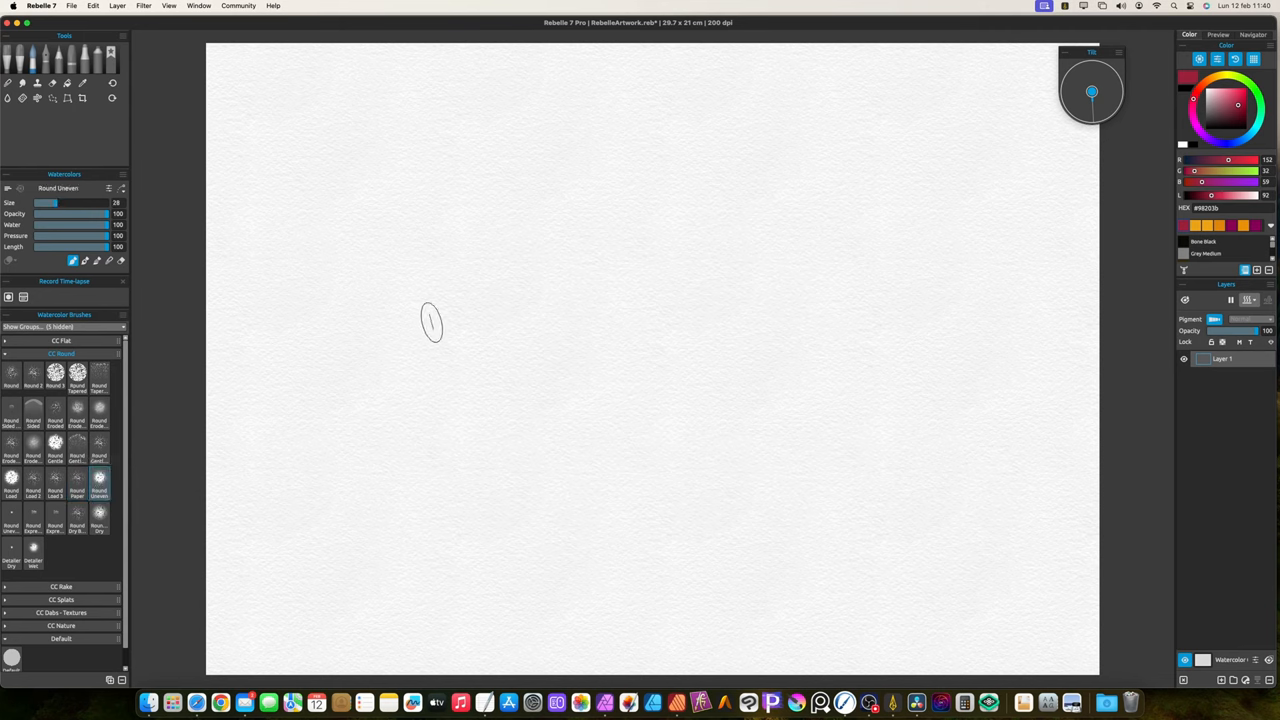
drag(420, 310, 960, 280)
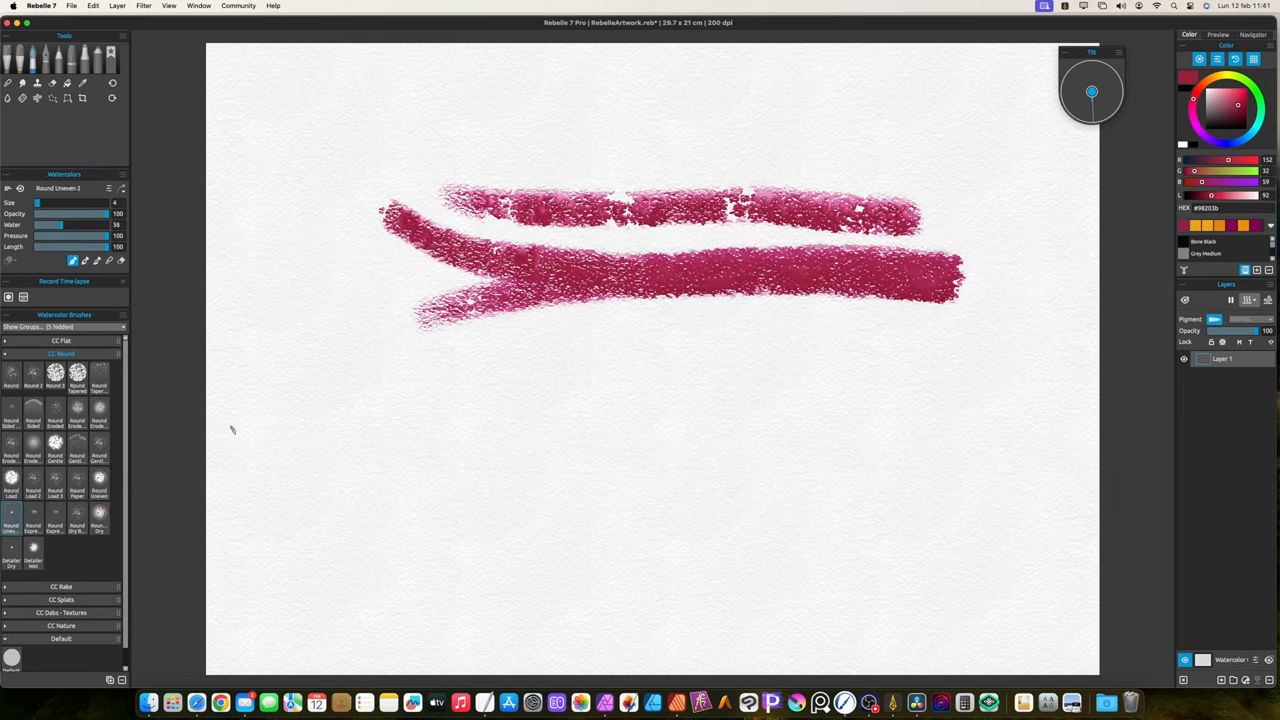
drag(324, 424, 556, 396)
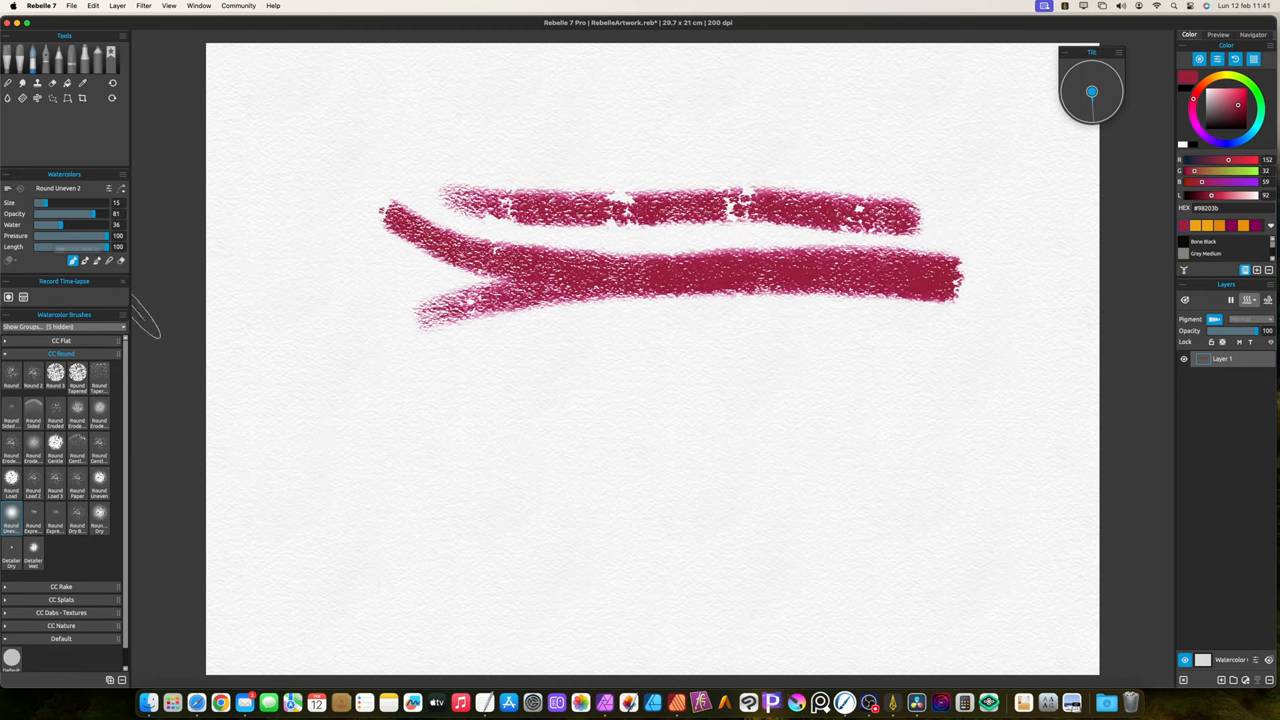
drag(310, 450, 600, 400)
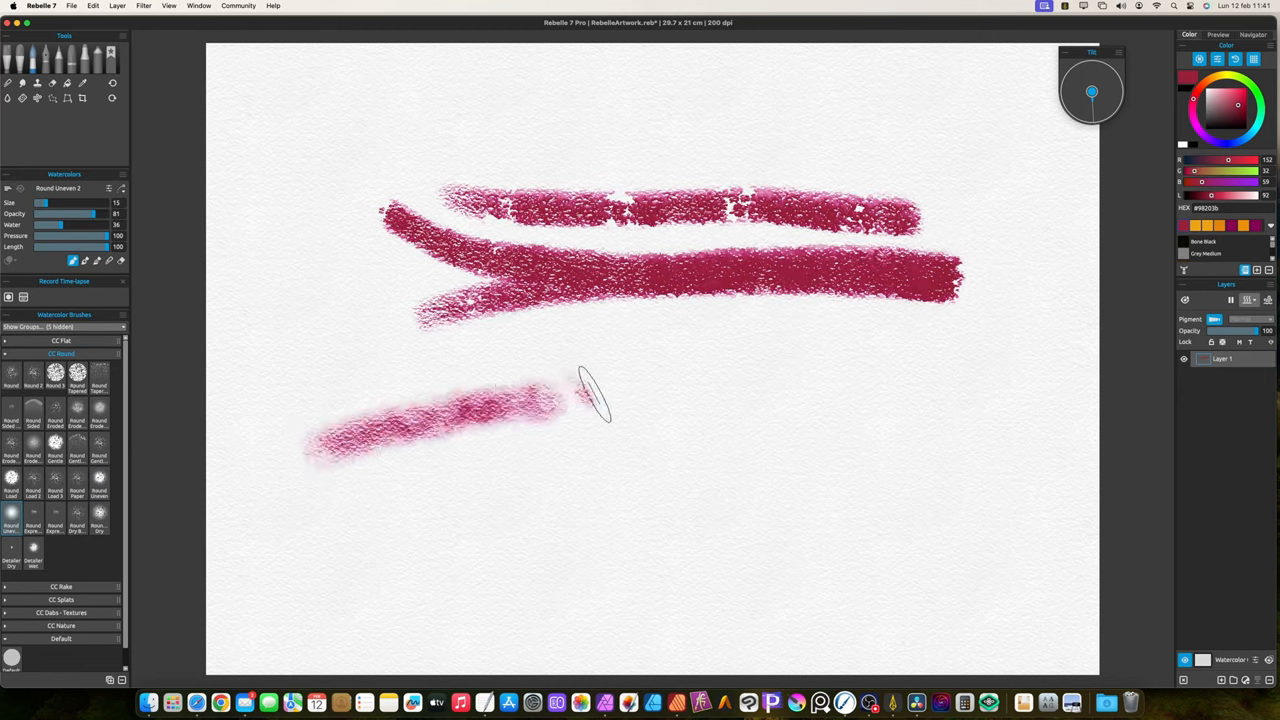
drag(570, 400, 300, 444)
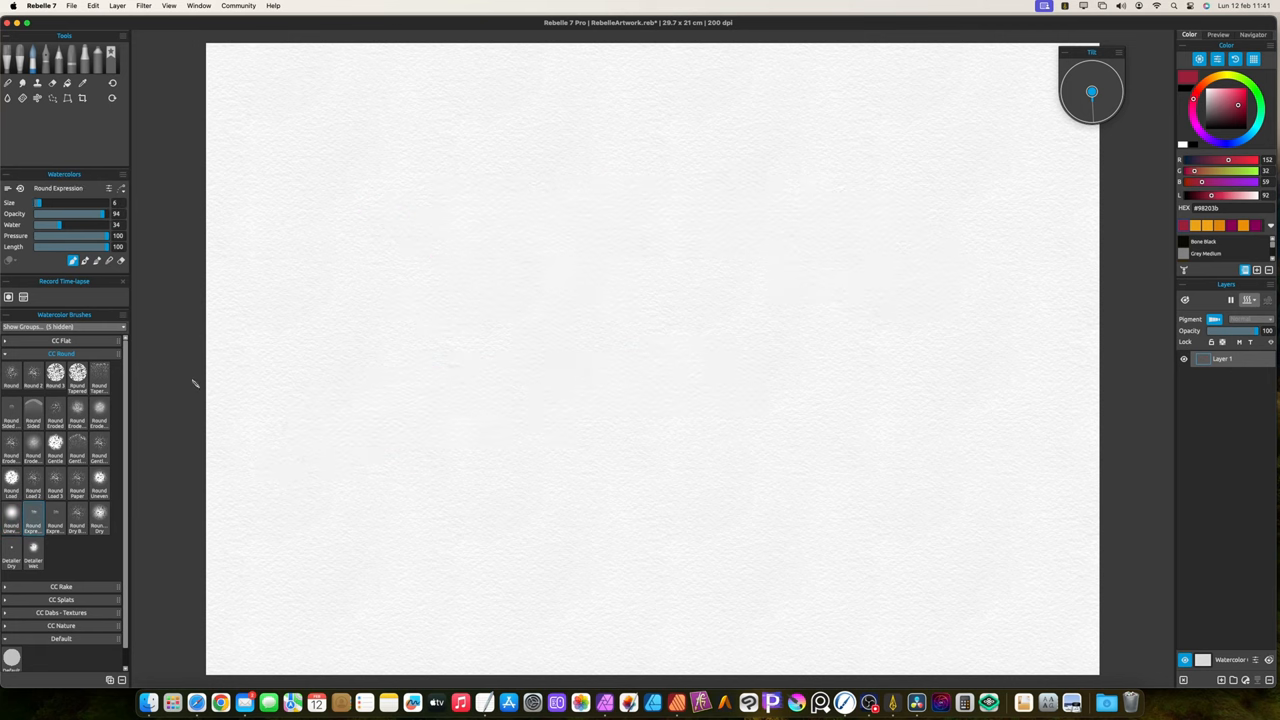
- Paint a long textured crimson stroke with Round Exploration and a second one below with its variant
drag(356, 296, 424, 292)
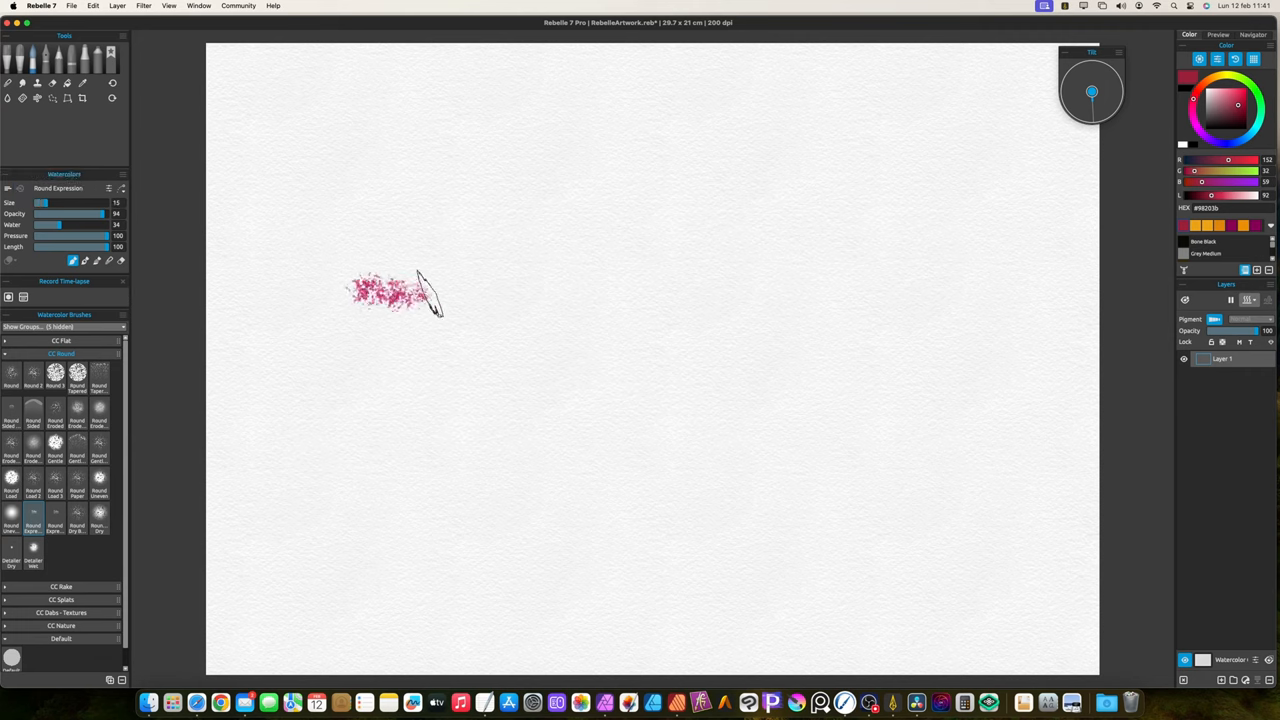
drag(400, 290, 790, 280)
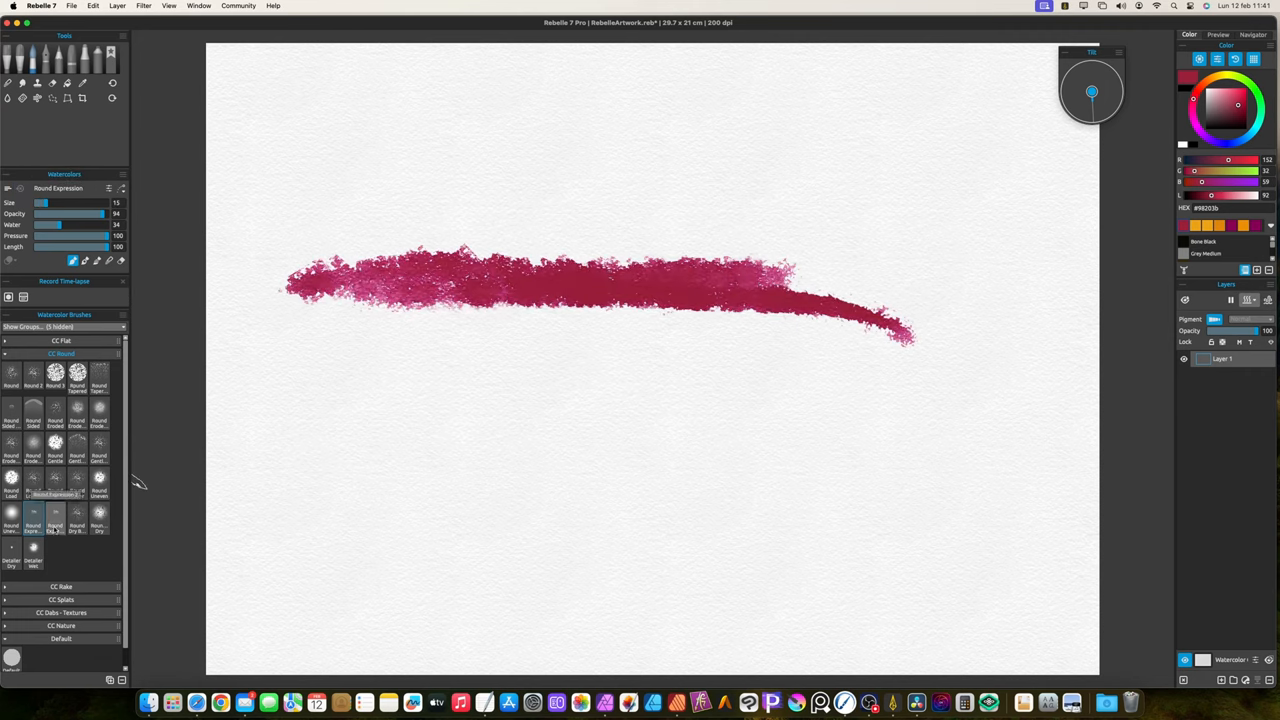
drag(330, 424, 640, 404)
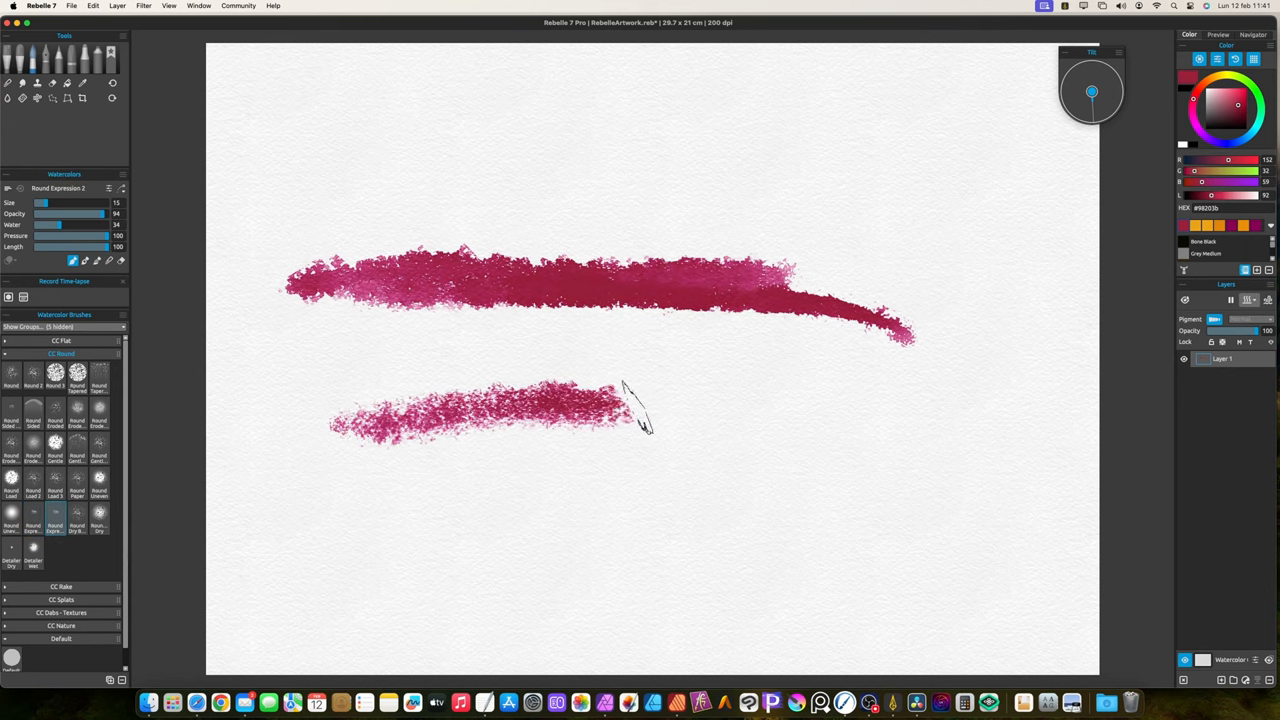
drag(630, 404, 856, 430)
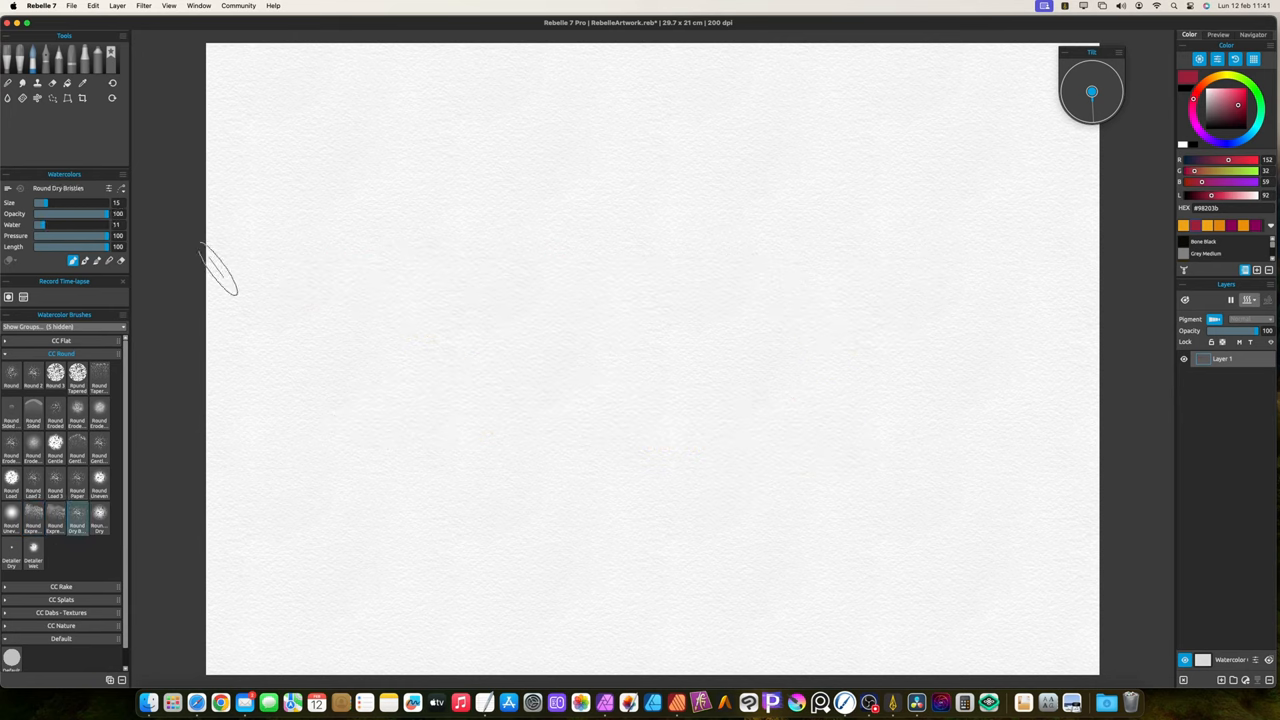
- Paint crossing crimson and yellow strokes with the Round Dry Brushes
drag(420, 276, 880, 310)
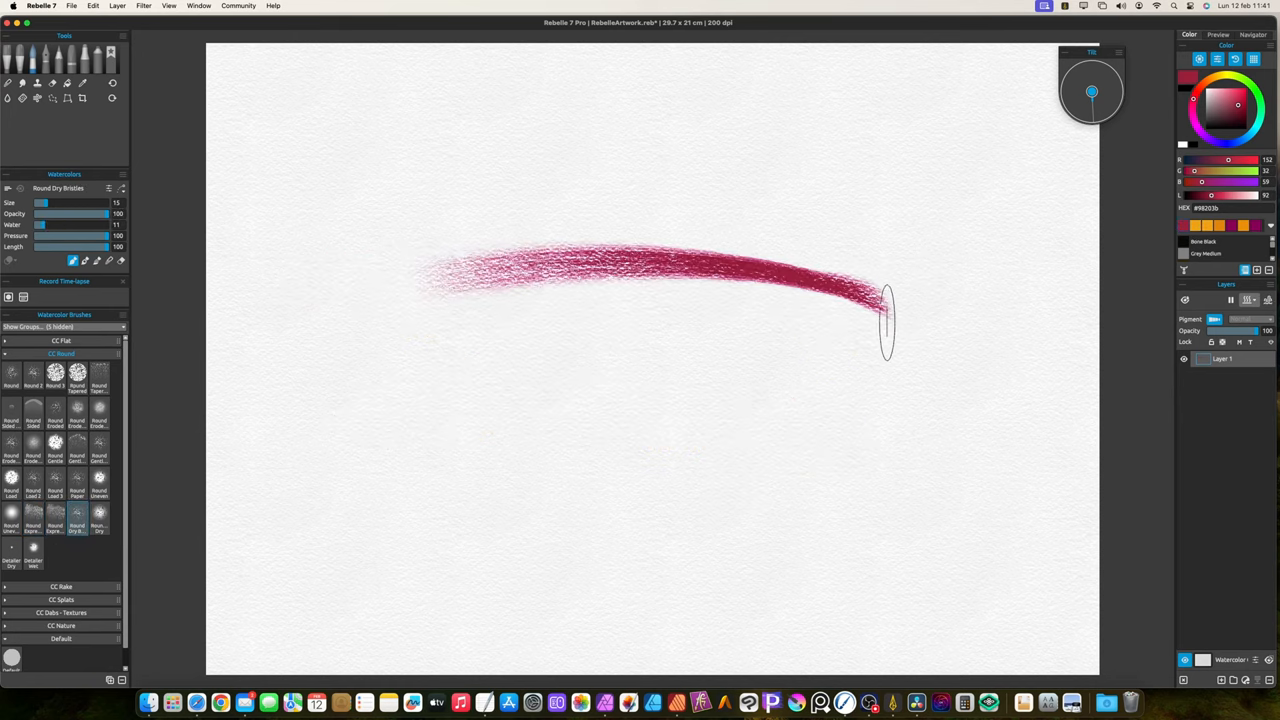
drag(370, 344, 880, 304)
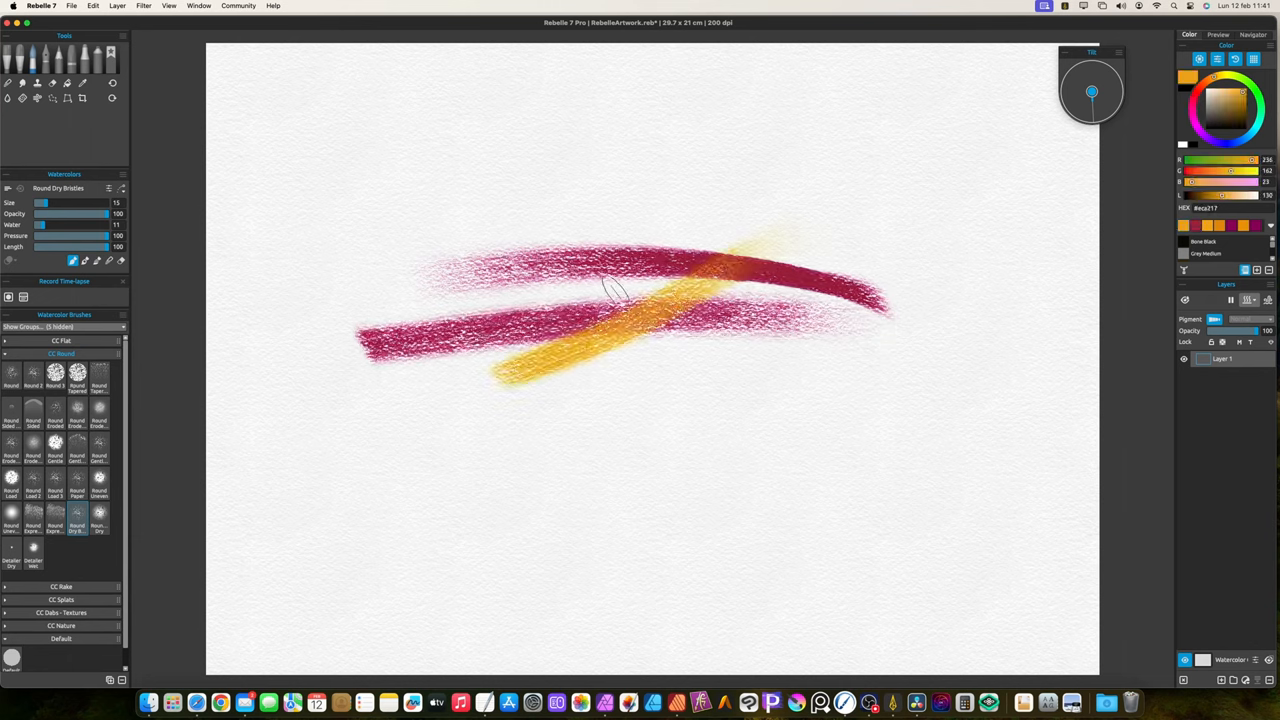
drag(616, 290, 230, 430)
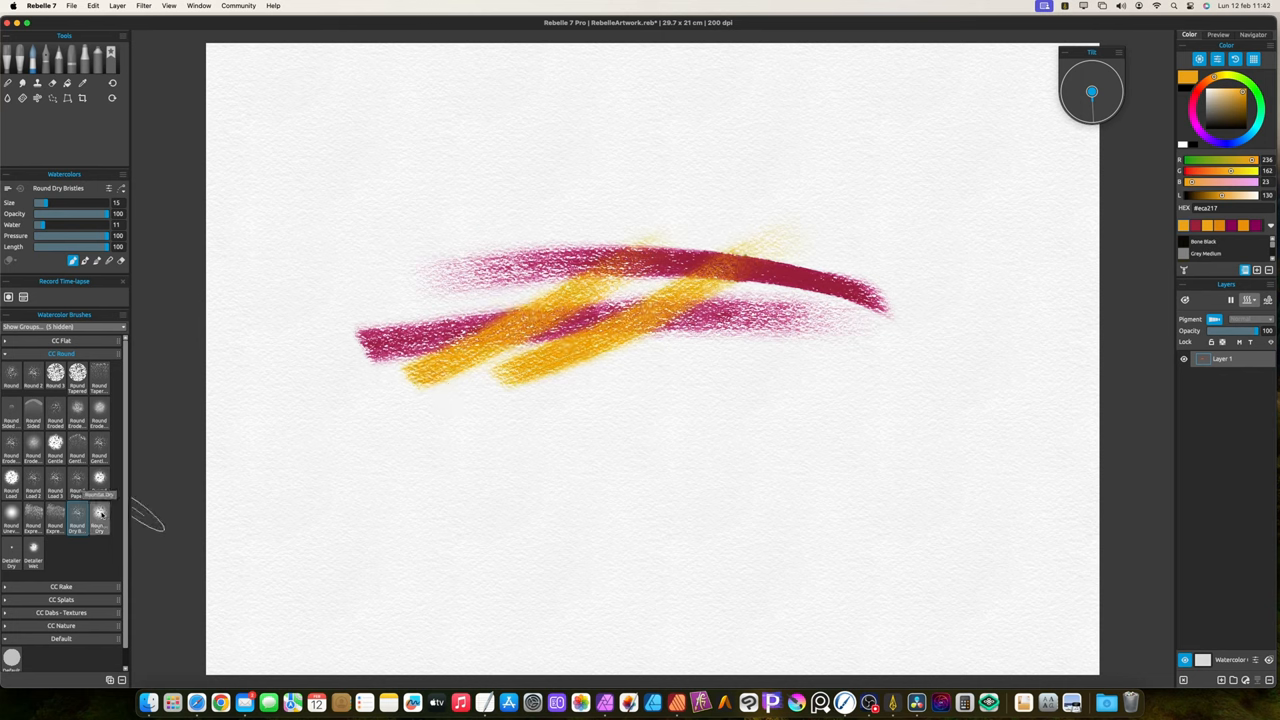
- Paint a broad grainy crimson band with the Rounded Dry brush on a clean sheet
click(98, 516)
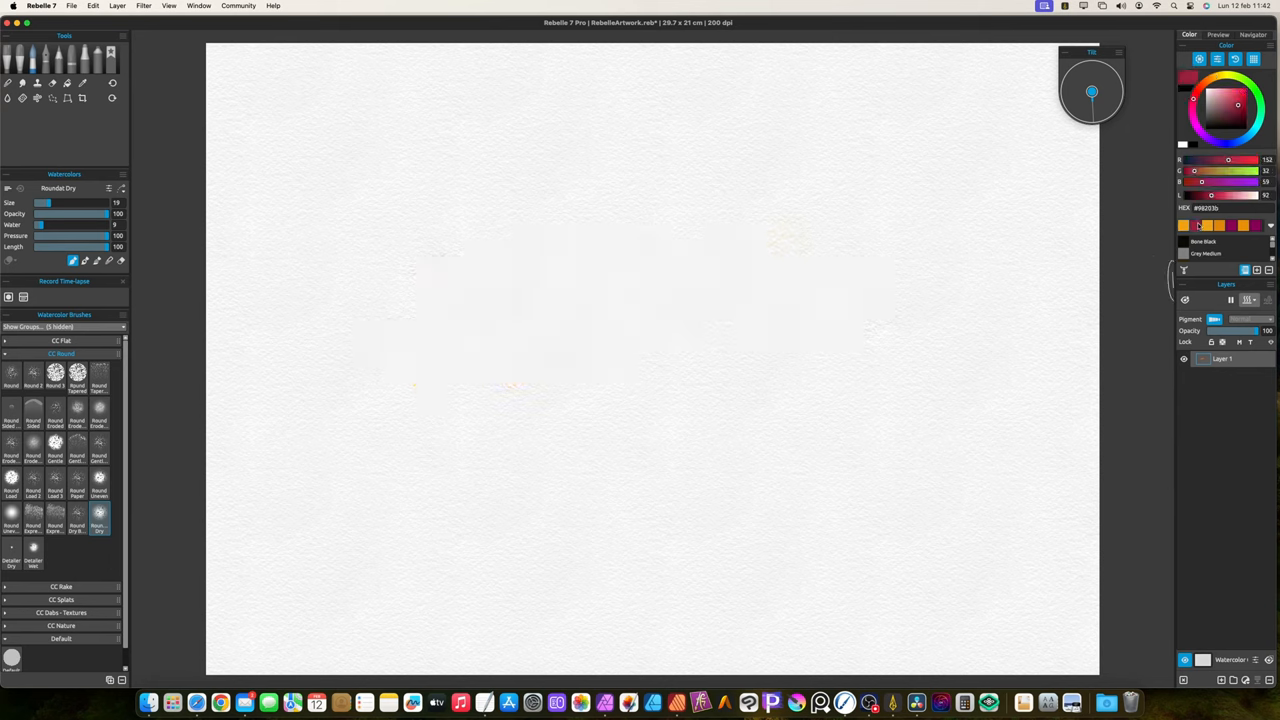
drag(390, 396, 830, 276)
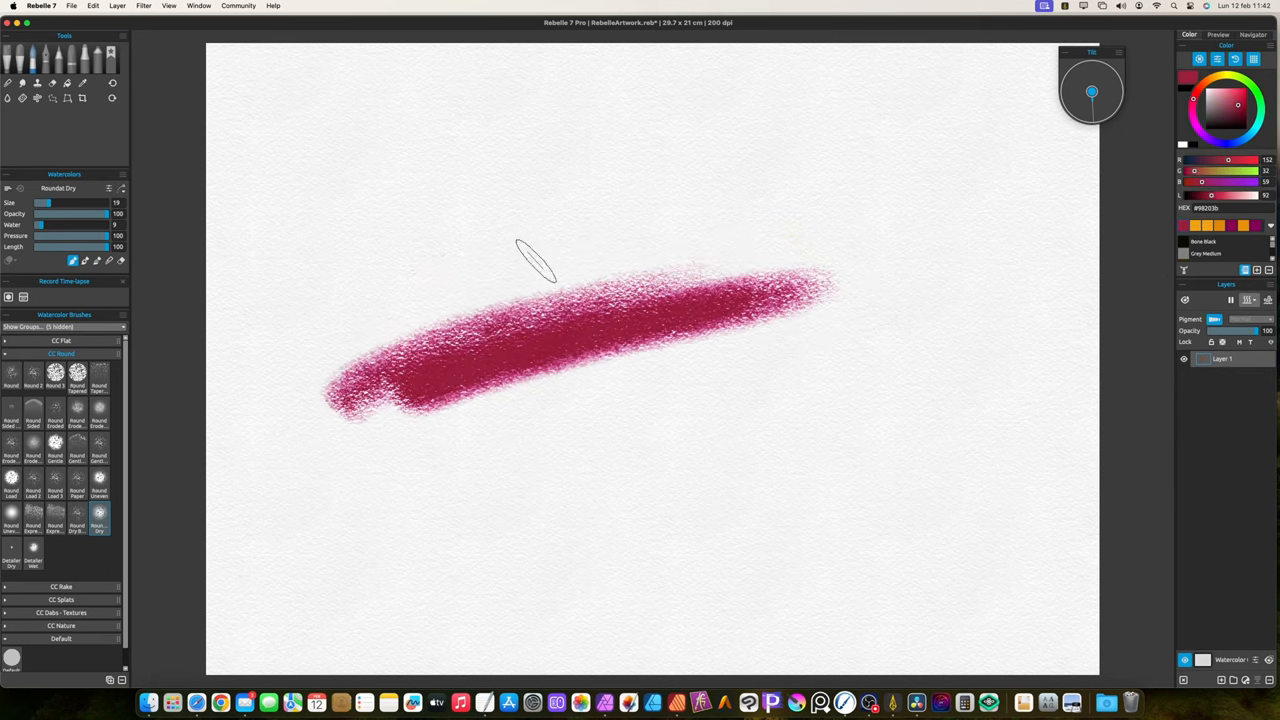
drag(540, 264, 800, 358)
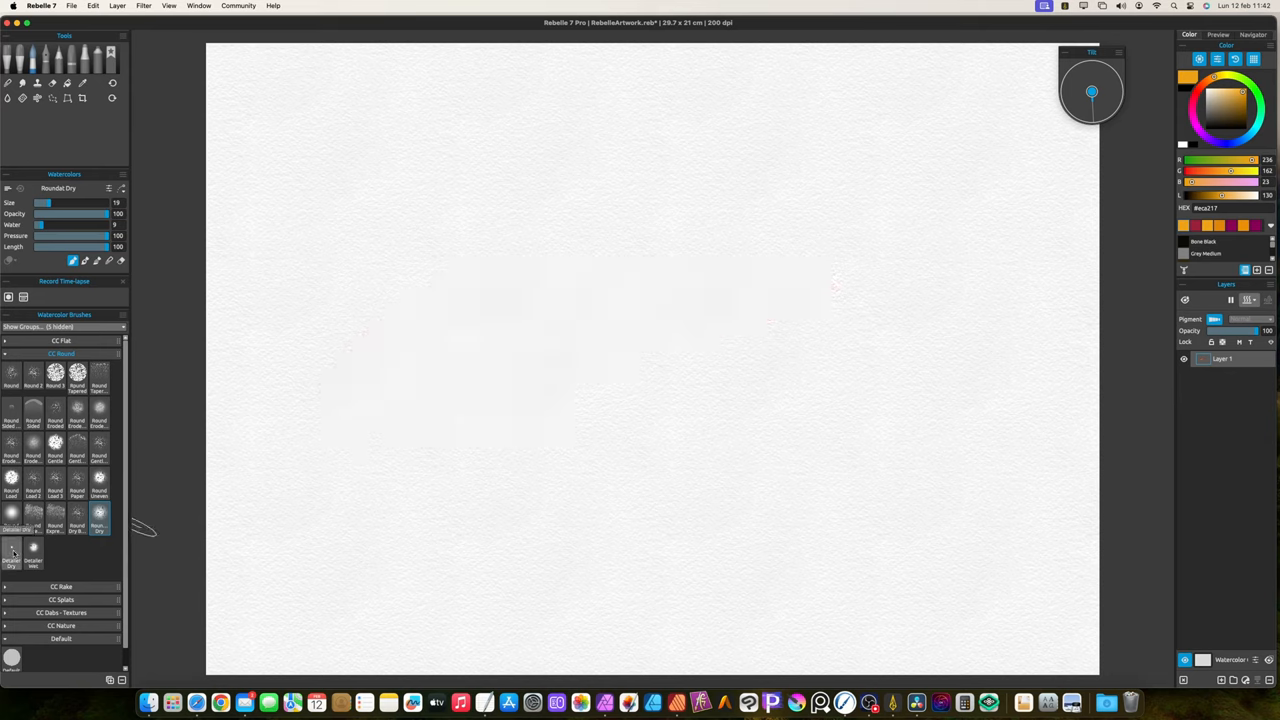
- Draw a thin wavy crimson outline with the round detail brush, then a streaky stroke with the first rake brush
click(12, 550)
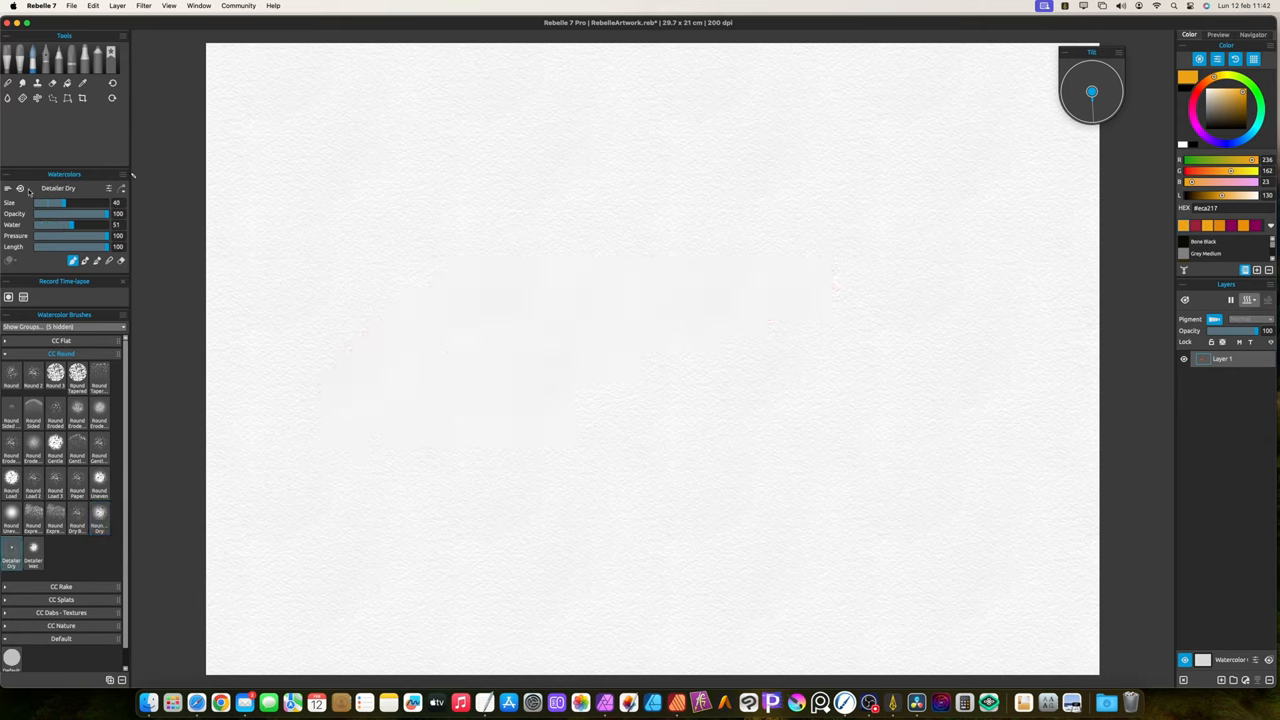
click(1236, 104)
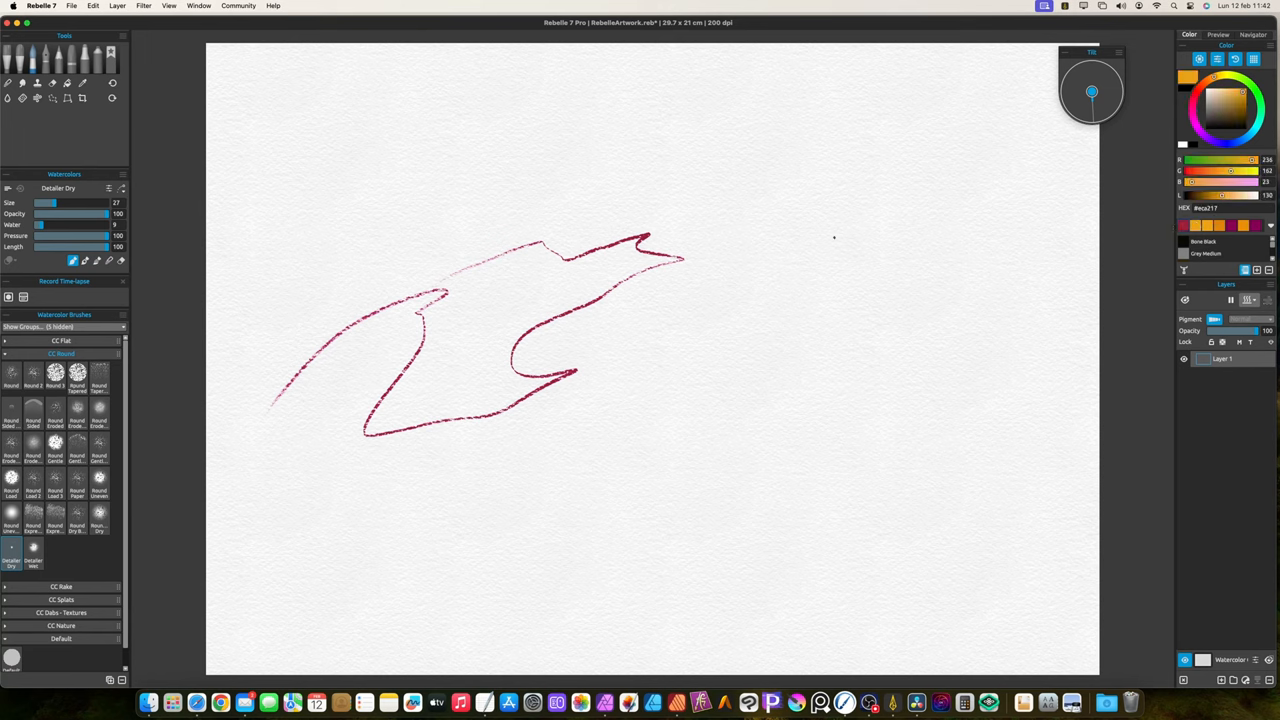
drag(576, 240, 470, 450)
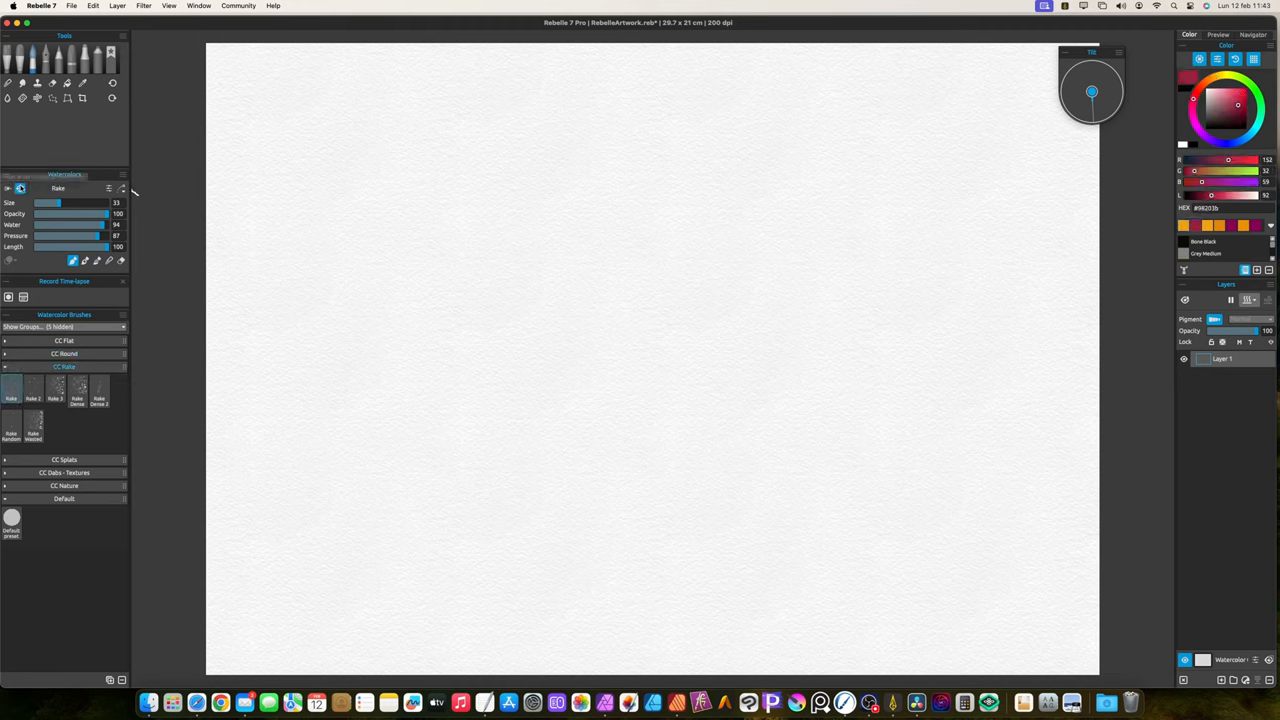
drag(340, 240, 310, 464)
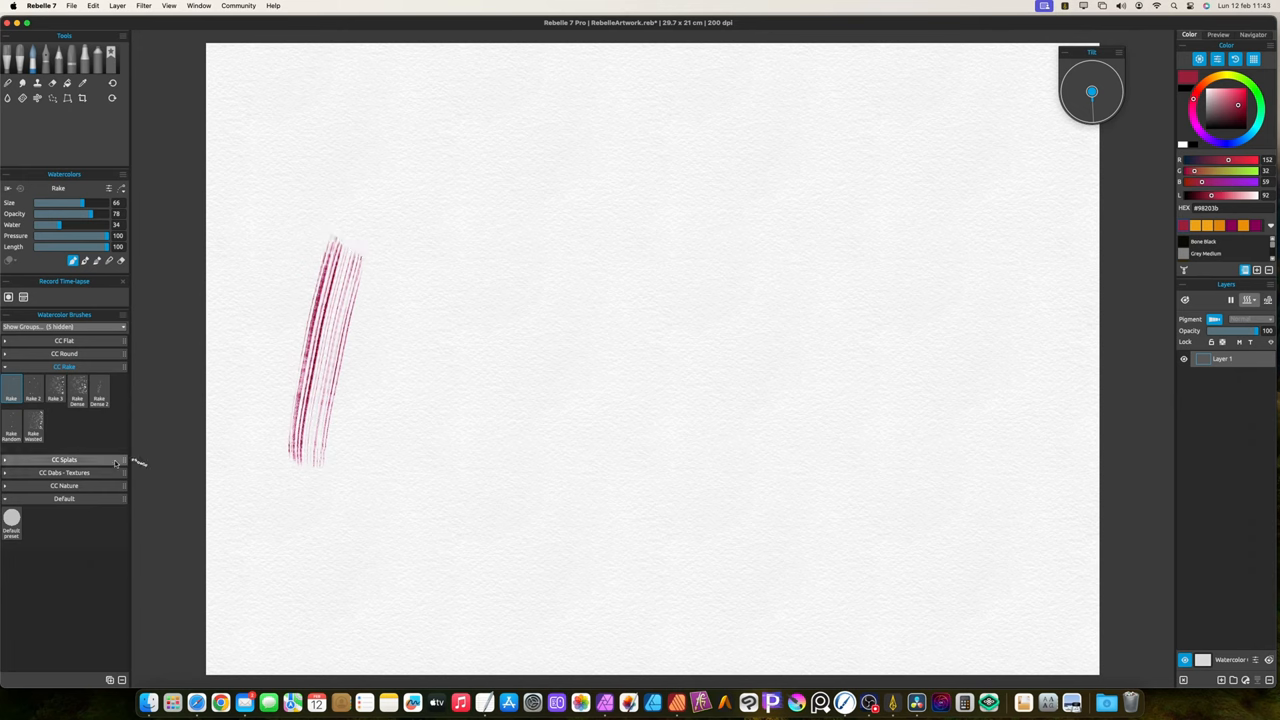
- Try the remaining CC Rake brushes with thin streaky strokes and a faint horizontal stroke
click(32, 390)
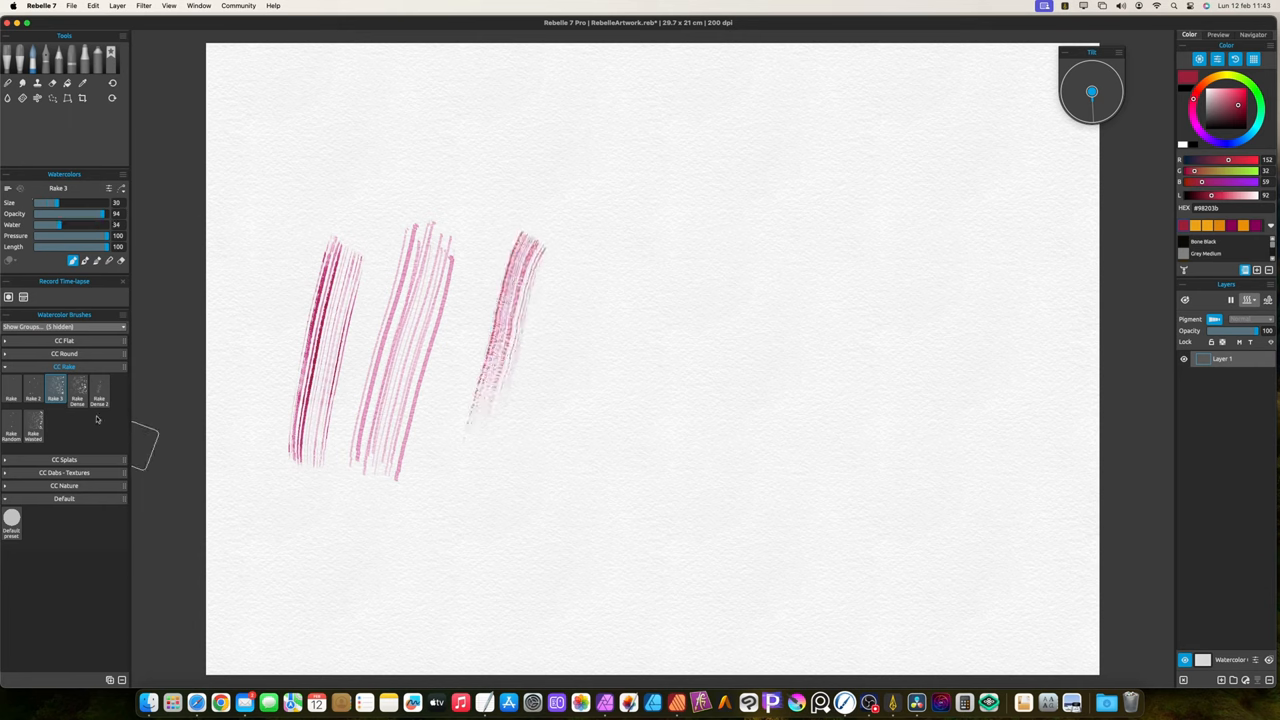
click(78, 390)
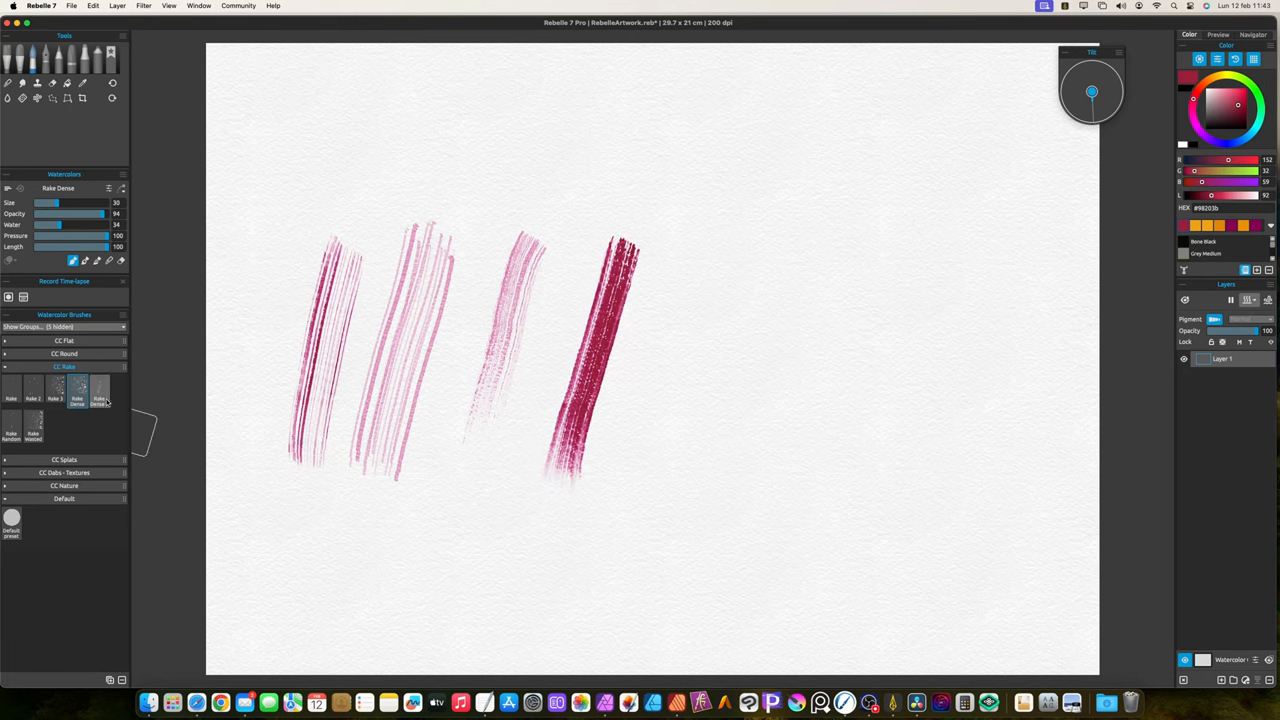
click(100, 392)
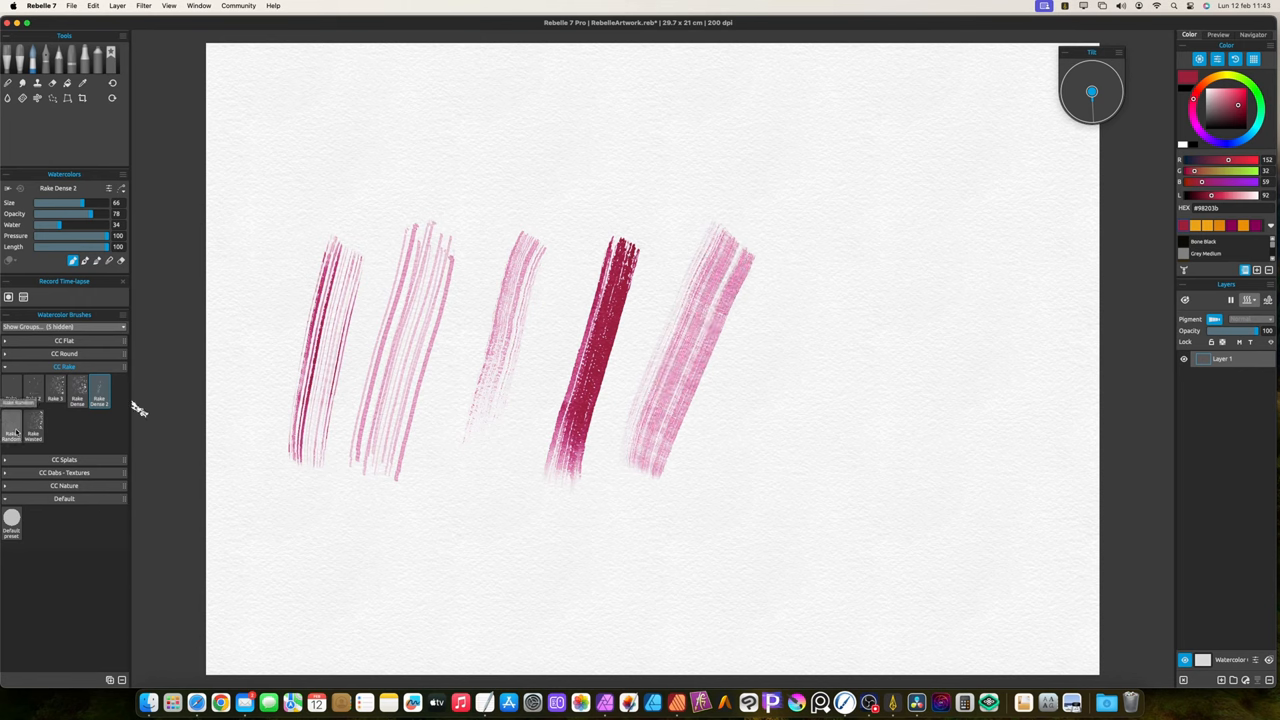
click(12, 428)
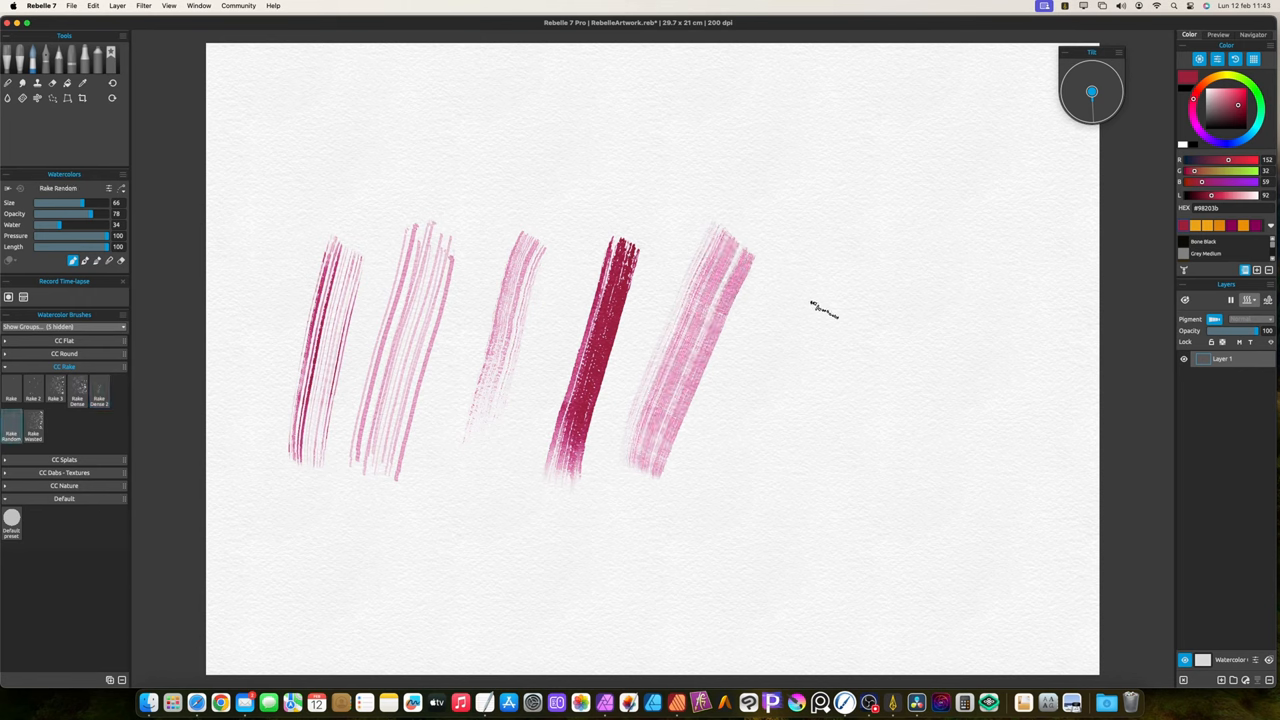
drag(856, 300, 776, 510)
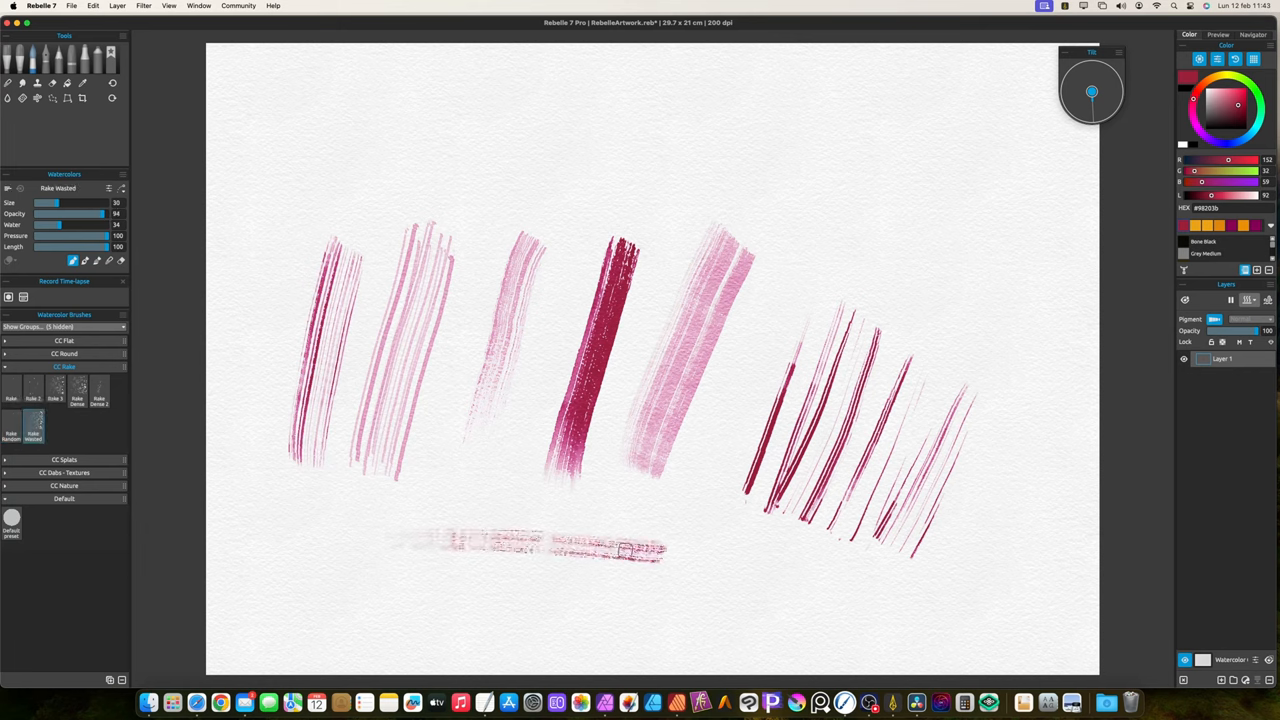
drag(400, 544, 800, 596)
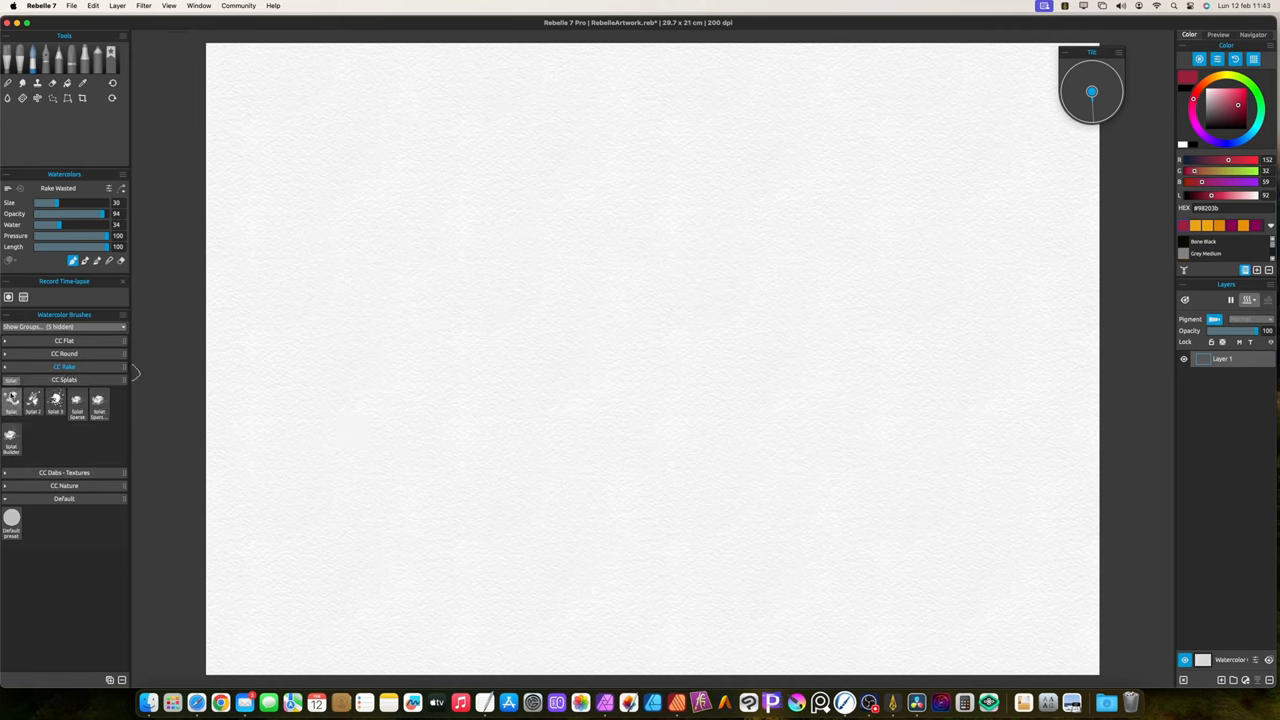
- Paint splashy pink marks and dabbed splatter spots with the first splash brushes
click(12, 400)
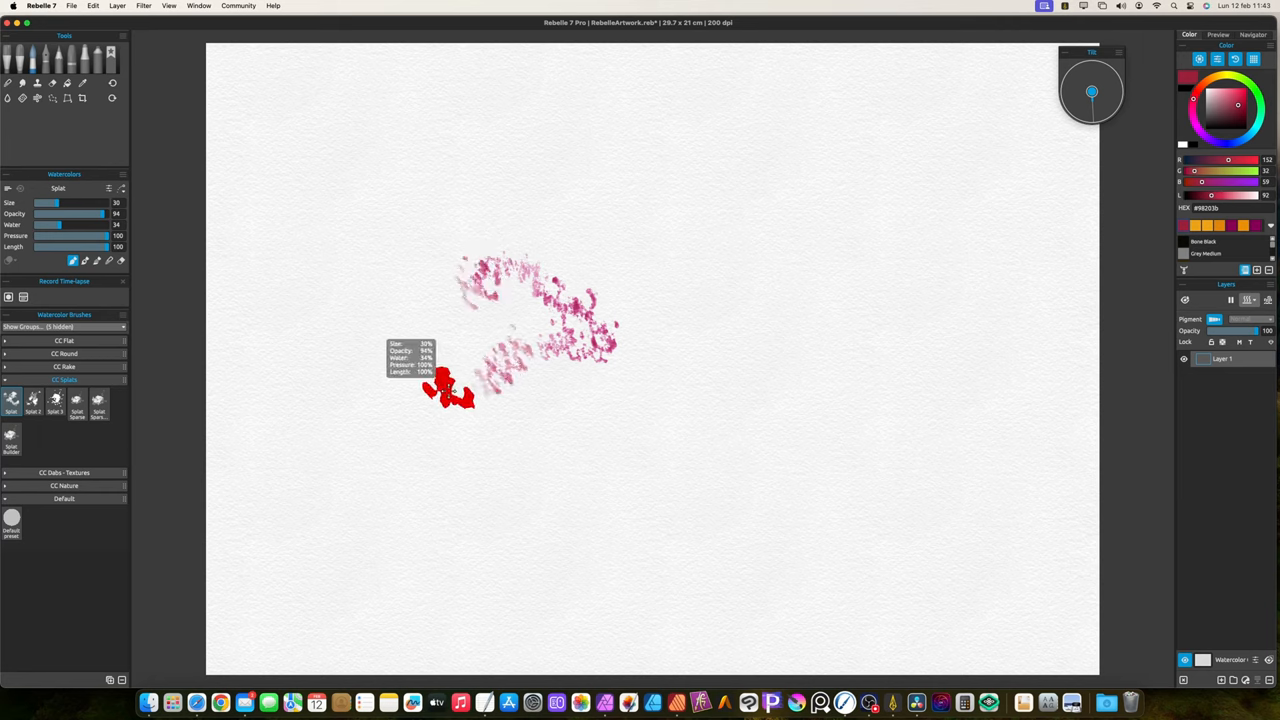
click(34, 400)
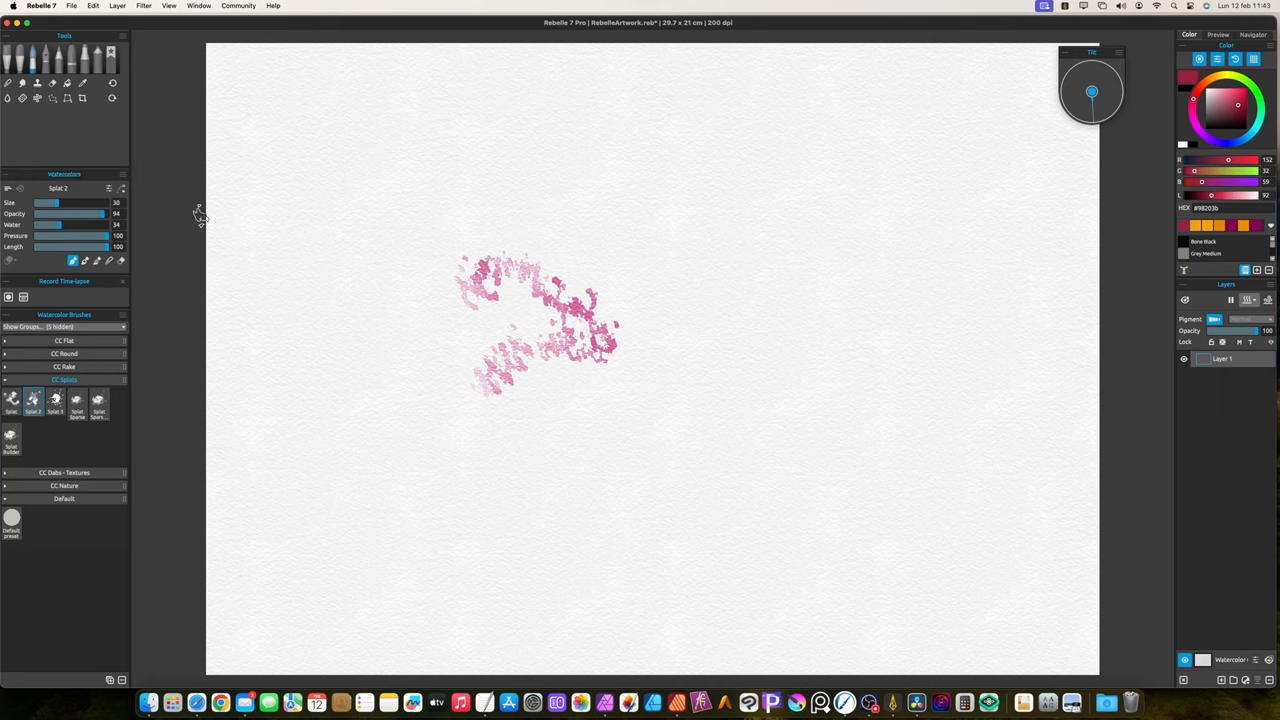
drag(700, 340, 744, 300)
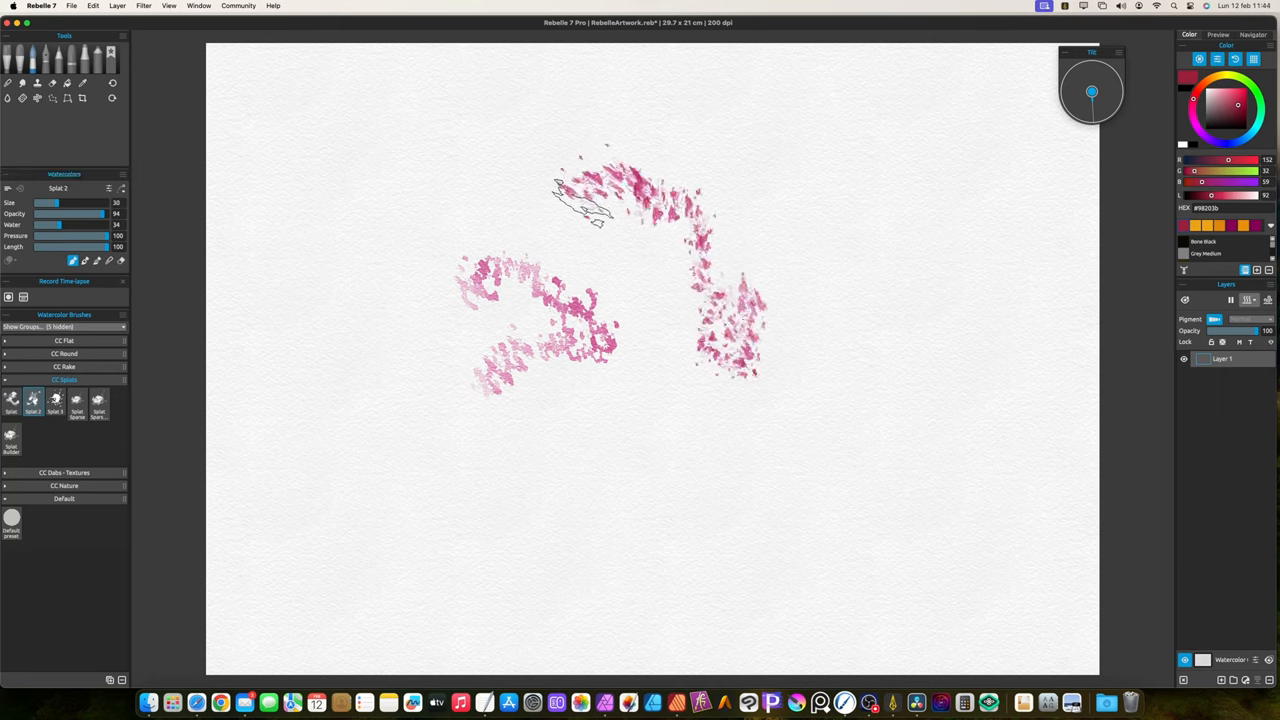
drag(590, 200, 684, 300)
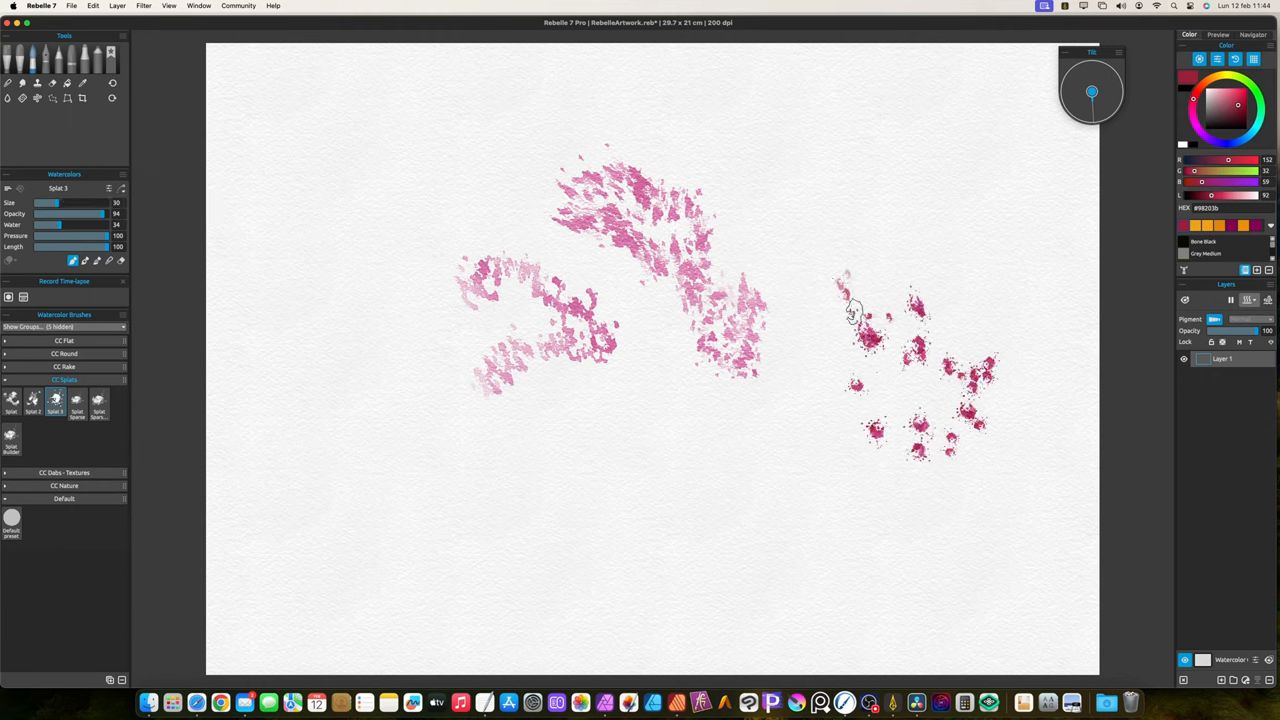
click(850, 310)
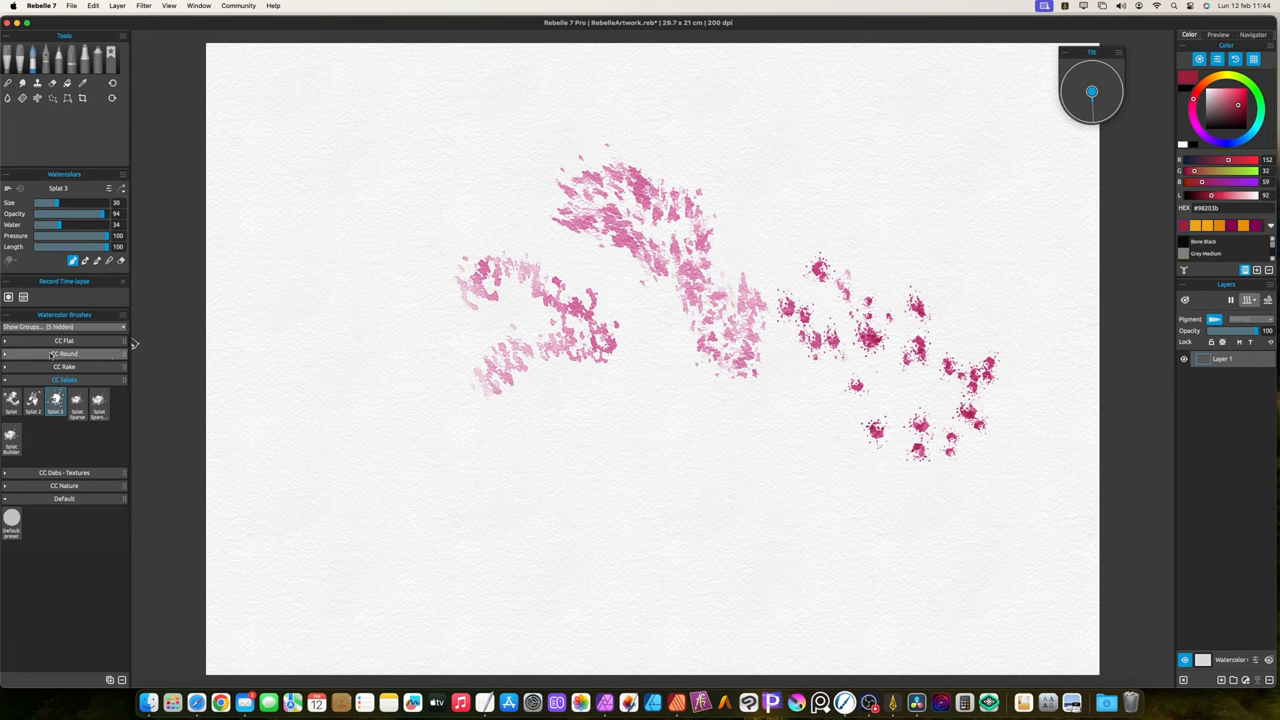
- Paint scattered splatter drops across the paper with the next splash brush
click(76, 400)
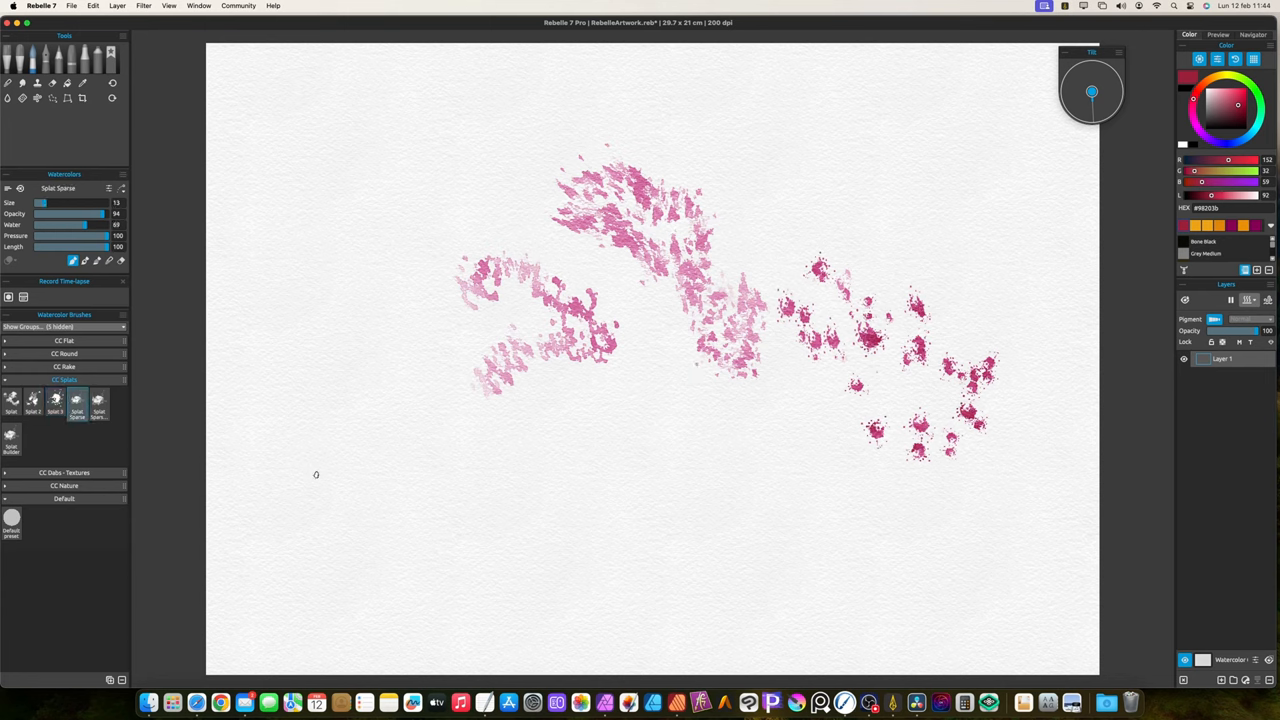
drag(316, 490, 460, 490)
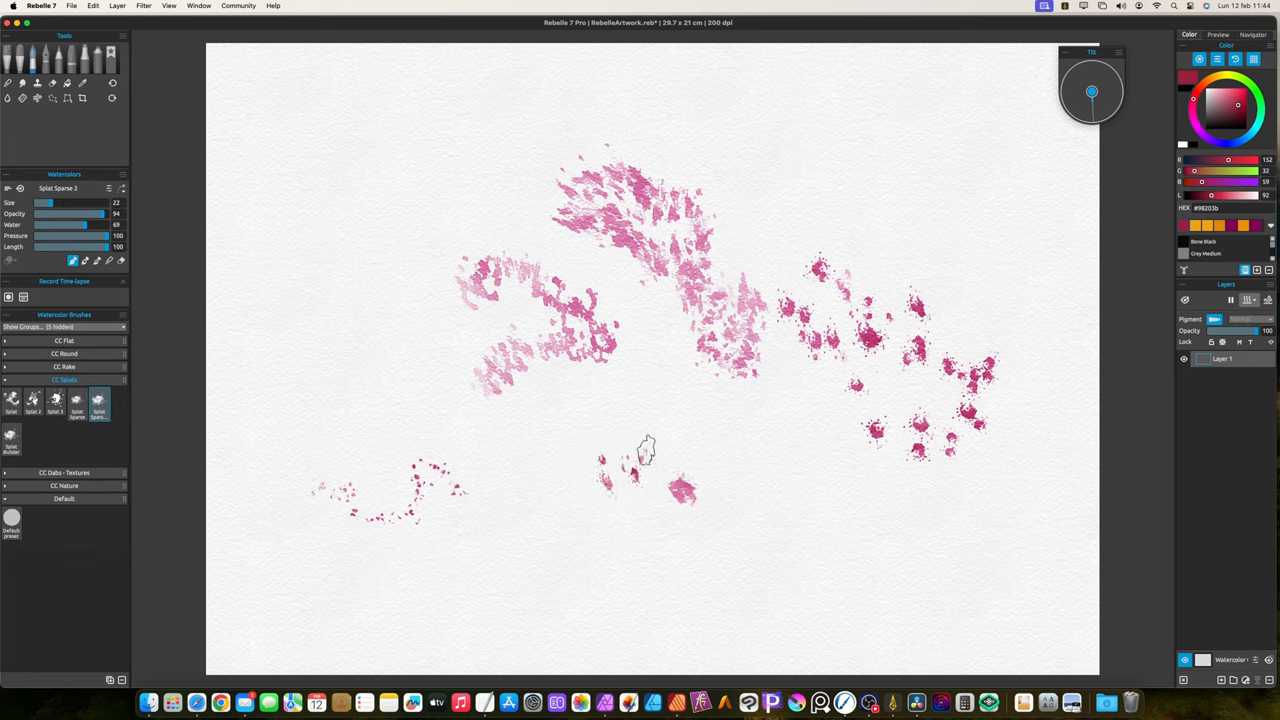
drag(644, 444, 1052, 512)
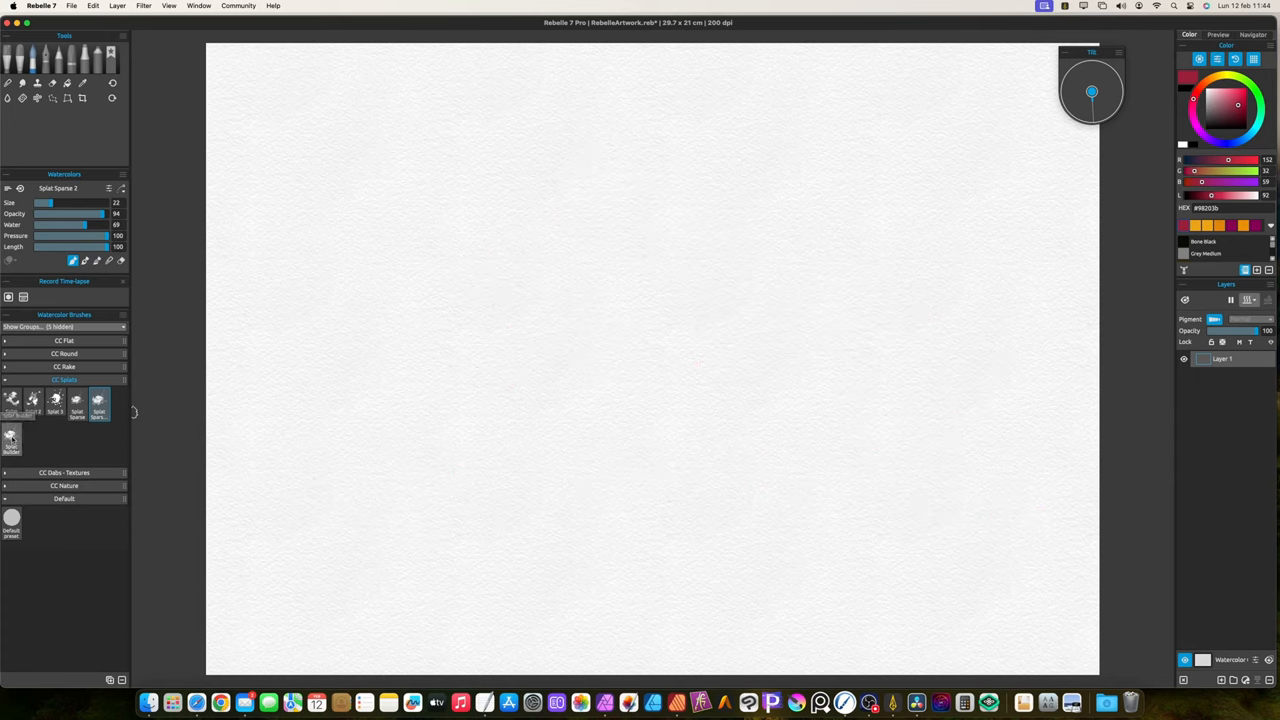
- Paint a large magenta splat blob and overlapping yellow blobs with the Splat Builder brush
click(12, 436)
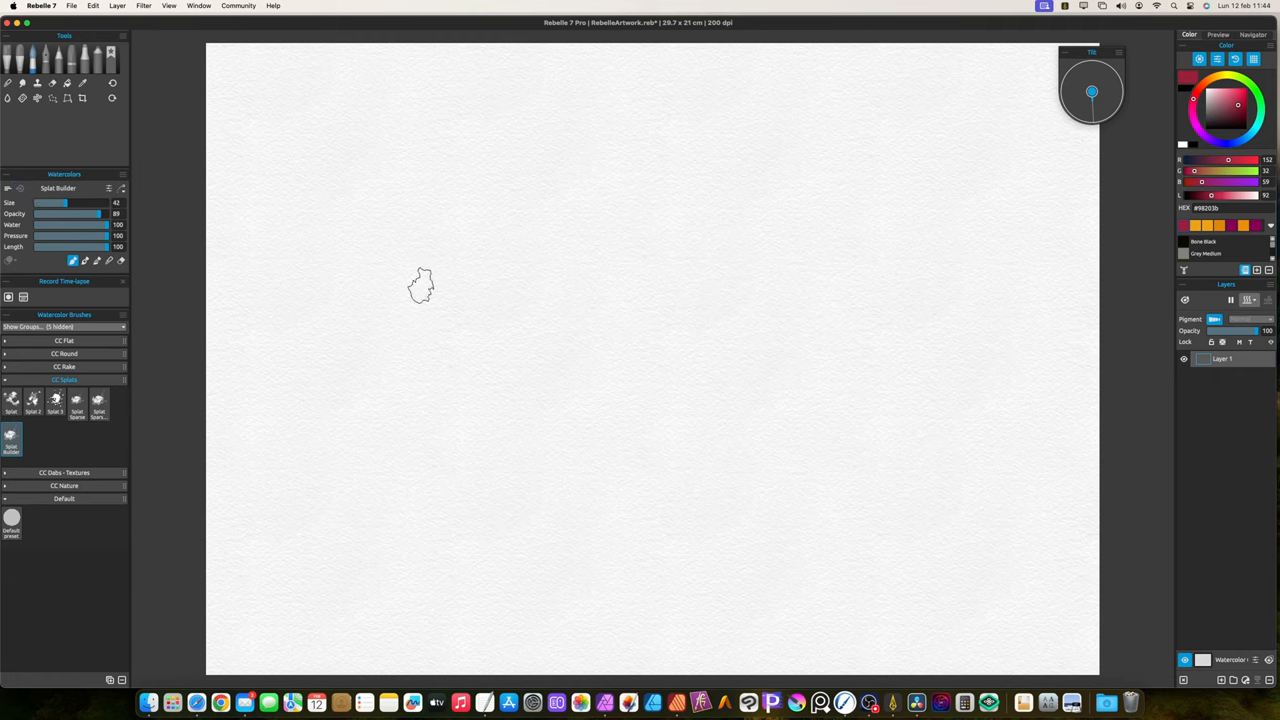
drag(420, 284, 490, 360)
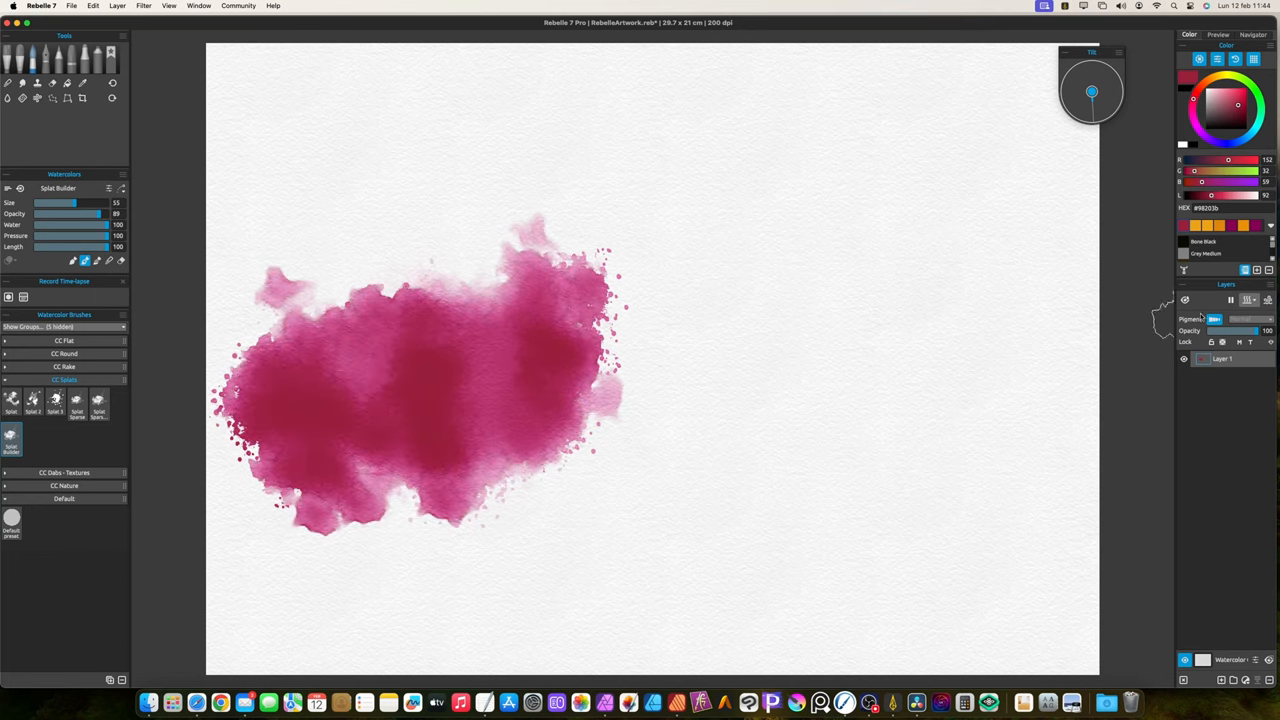
drag(640, 390, 660, 400)
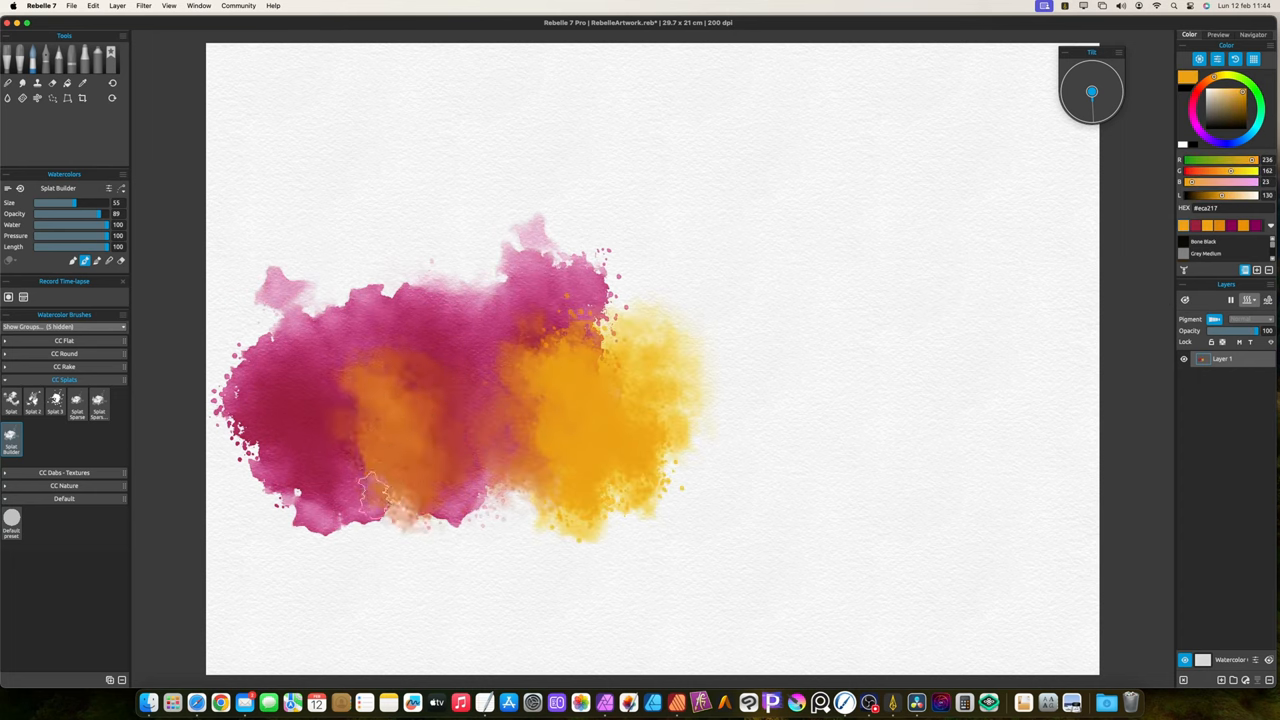
drag(400, 470, 300, 500)
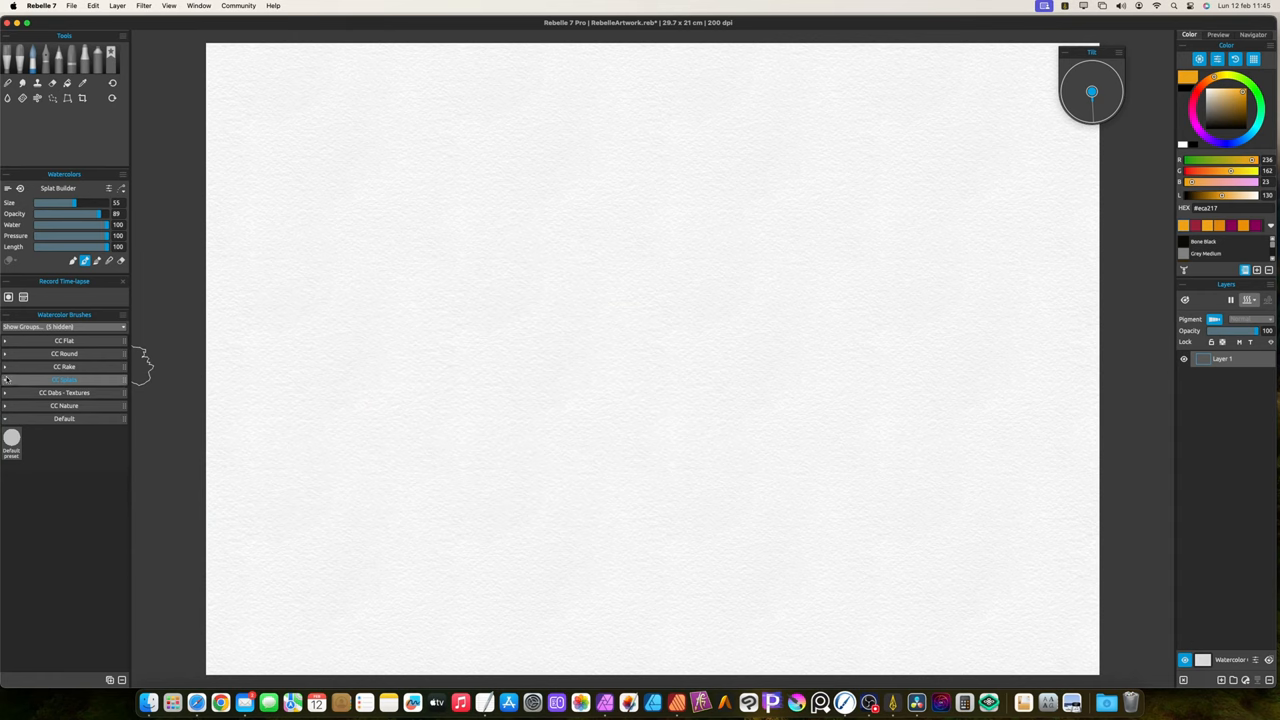
- Paint mottled magenta test patches with the Organic brush from the newly expanded group
click(64, 392)
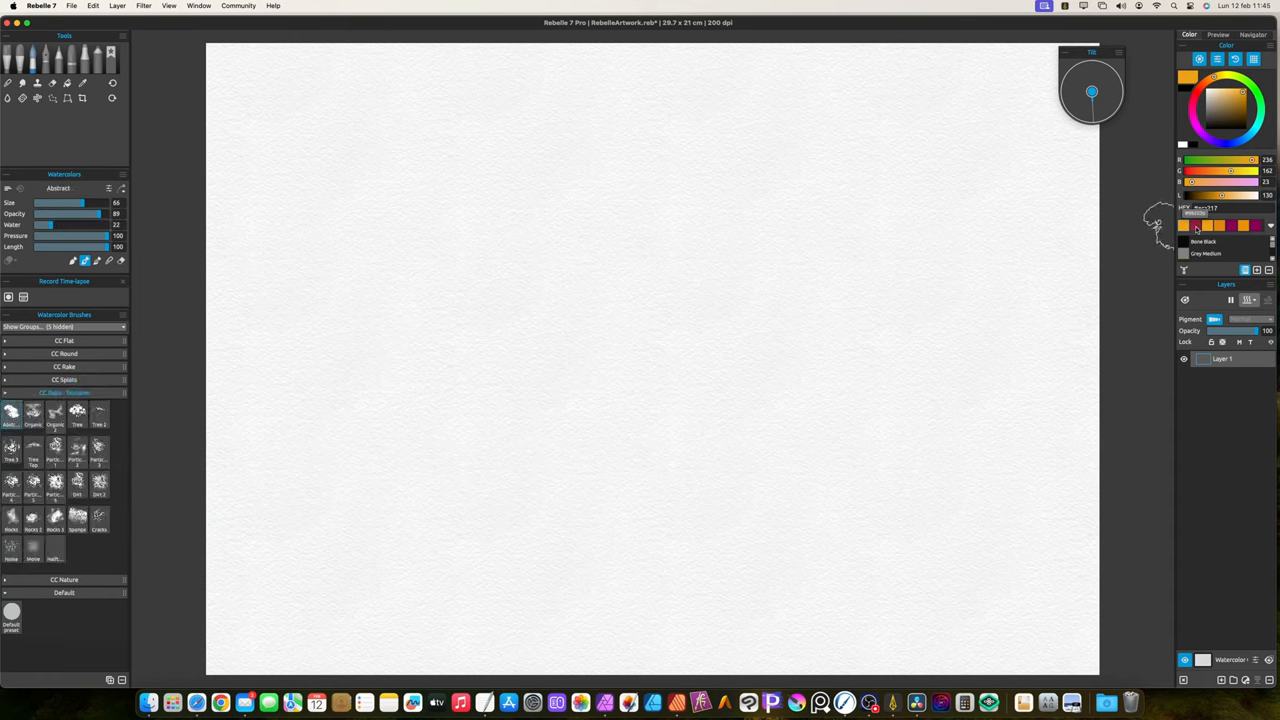
drag(460, 250, 570, 320)
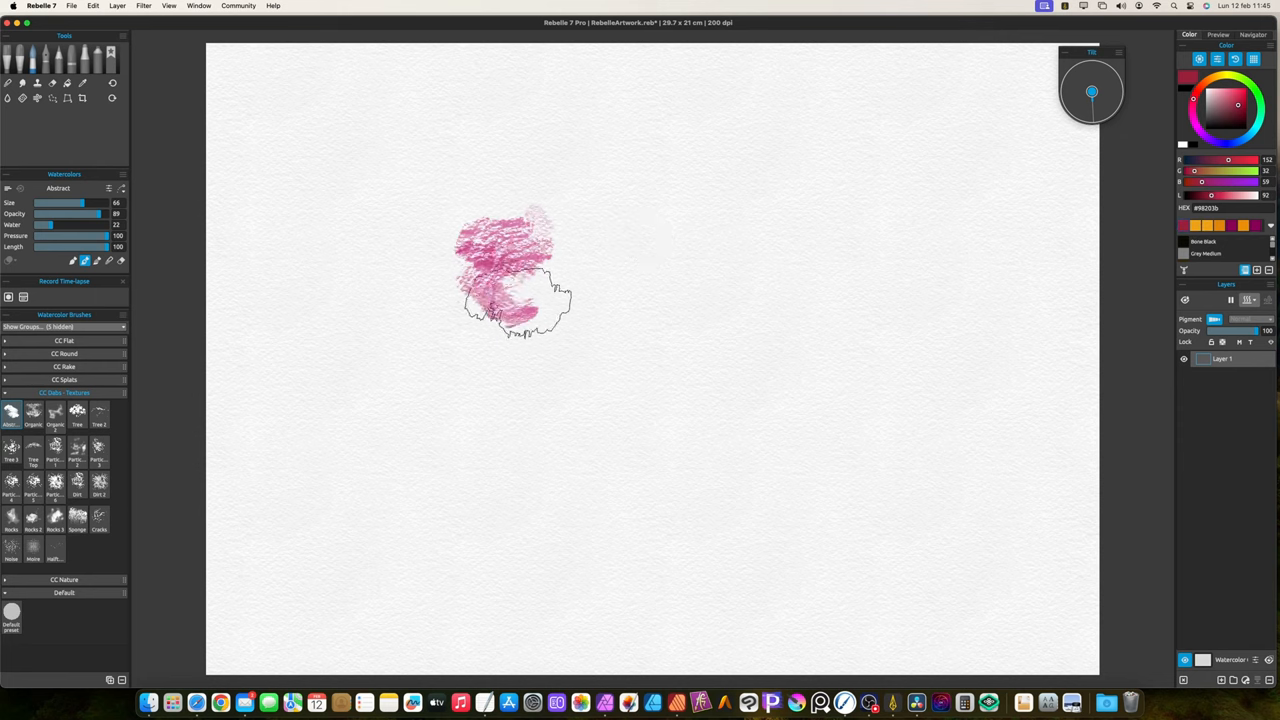
drag(520, 290, 680, 390)
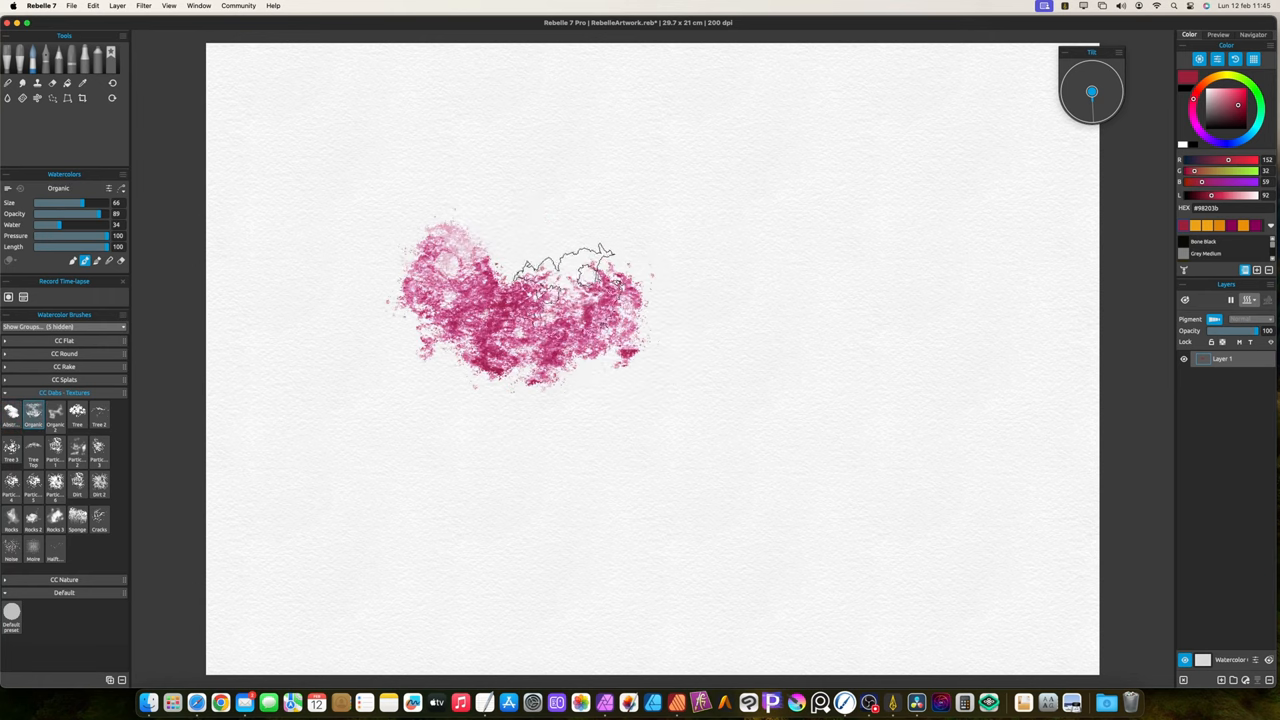
- Paint leafy clusters and wispy textured magenta strokes with the Tree brush
click(56, 412)
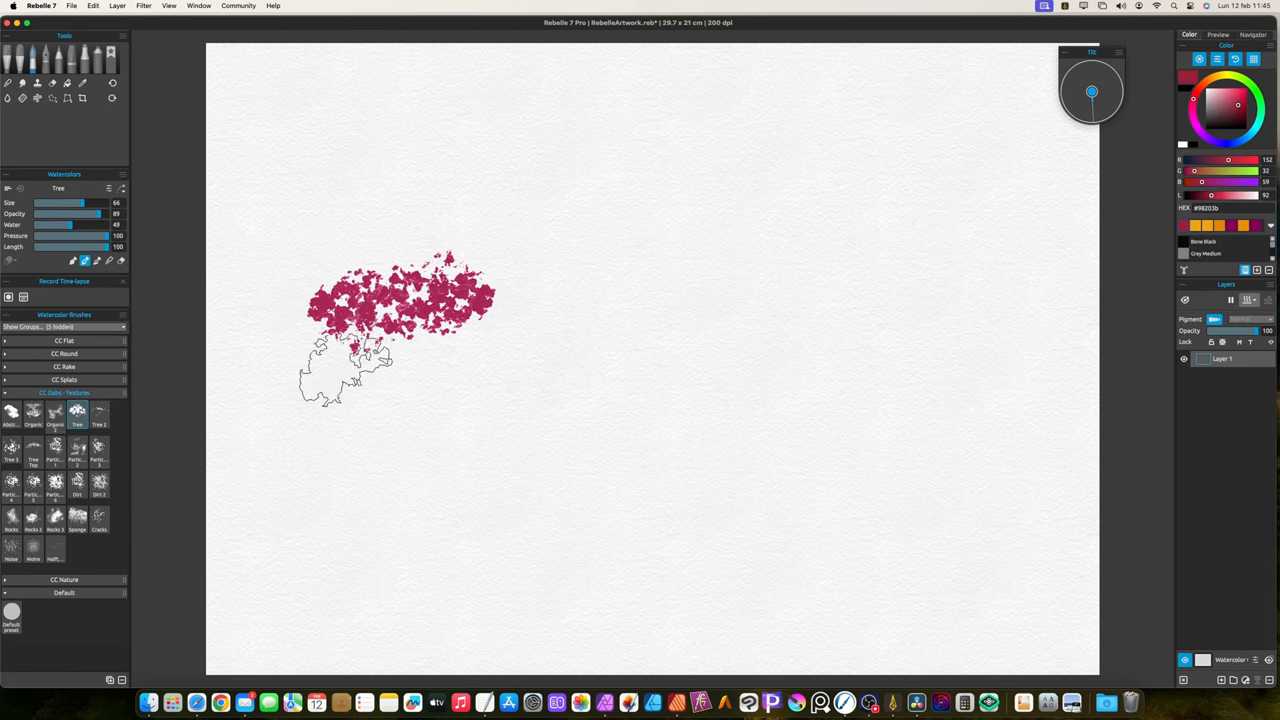
drag(360, 360, 344, 400)
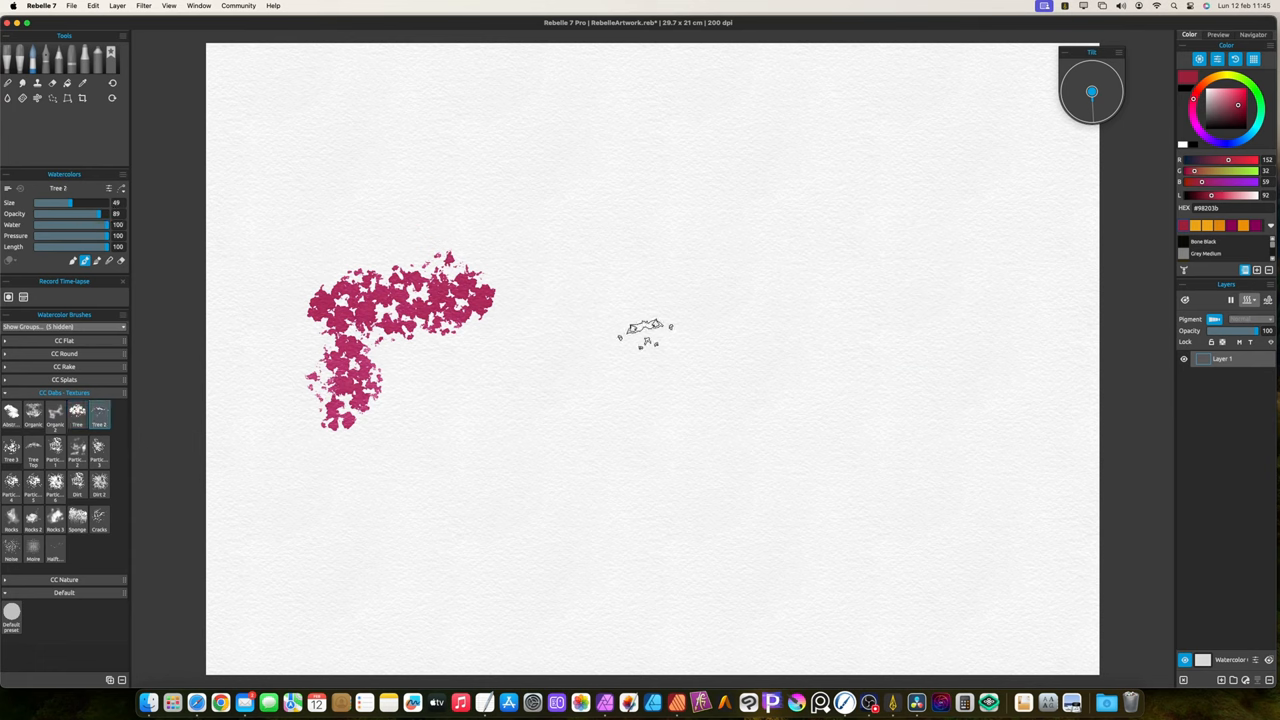
drag(620, 330, 710, 380)
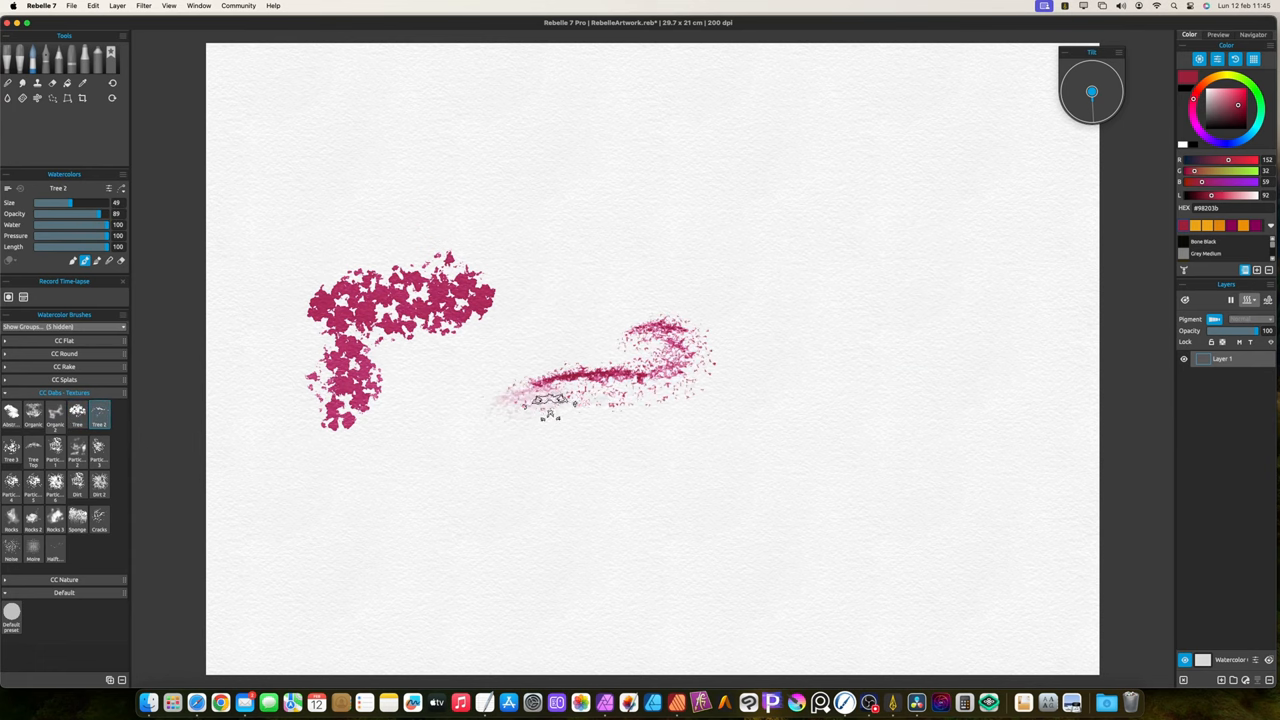
drag(540, 400, 700, 300)
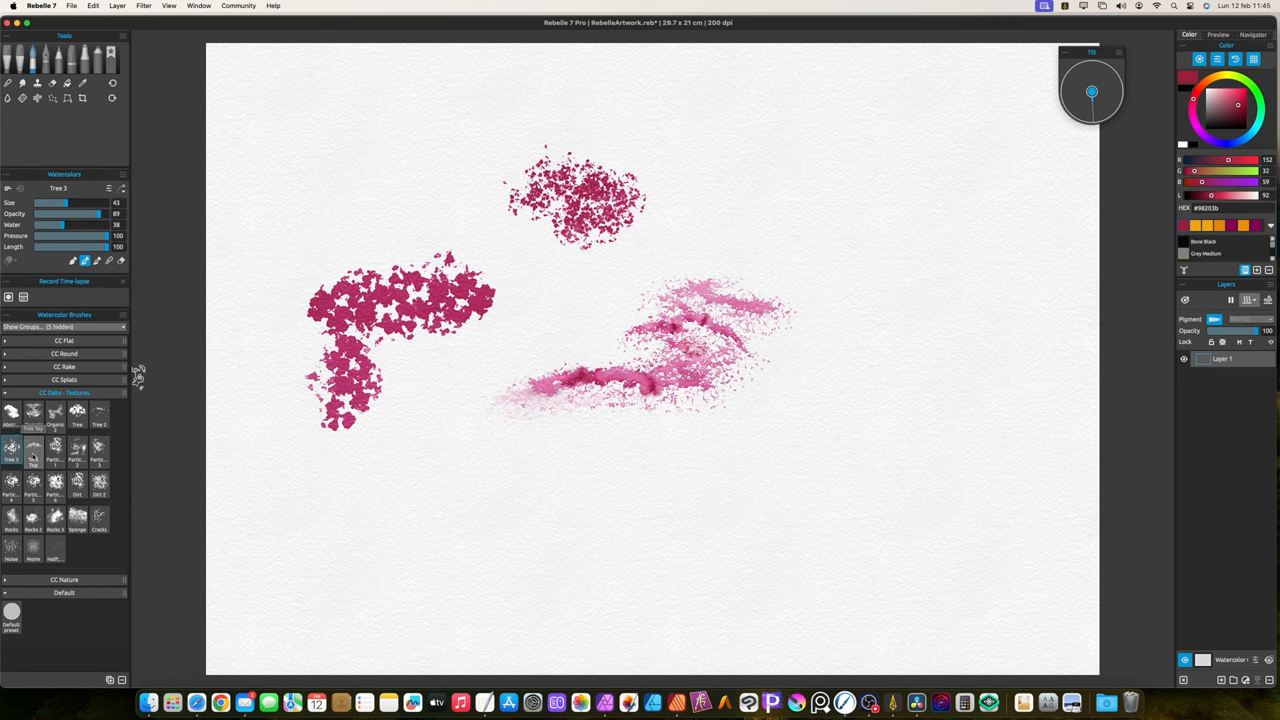
drag(820, 180, 940, 196)
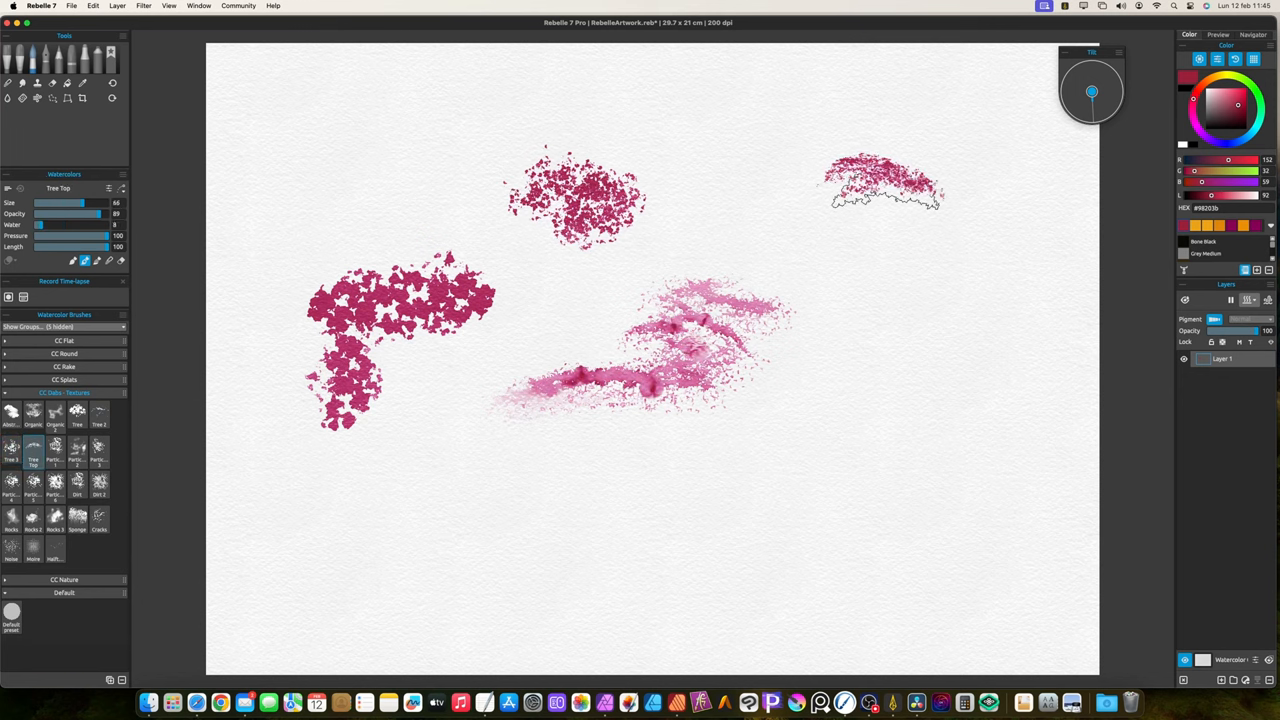
drag(880, 200, 900, 296)
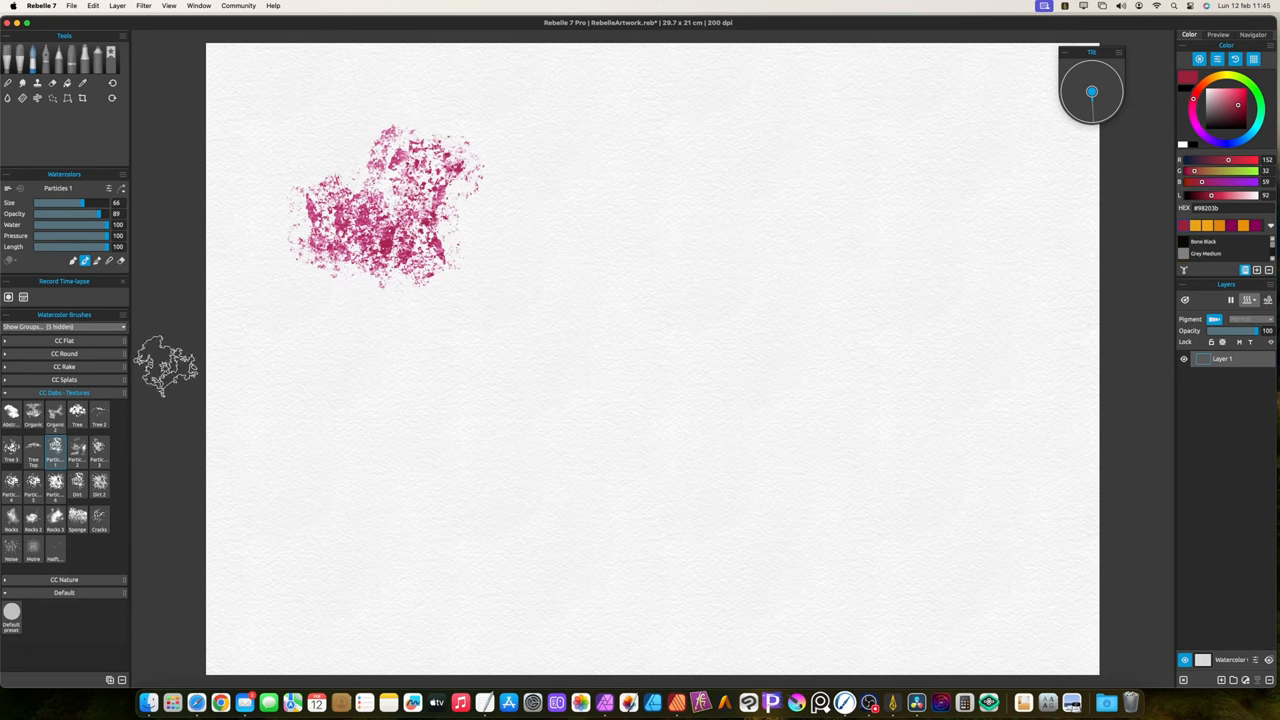
- Paint a soft grainy magenta ring with the Particles and Dirt texture brushes on fresh paper
click(56, 452)
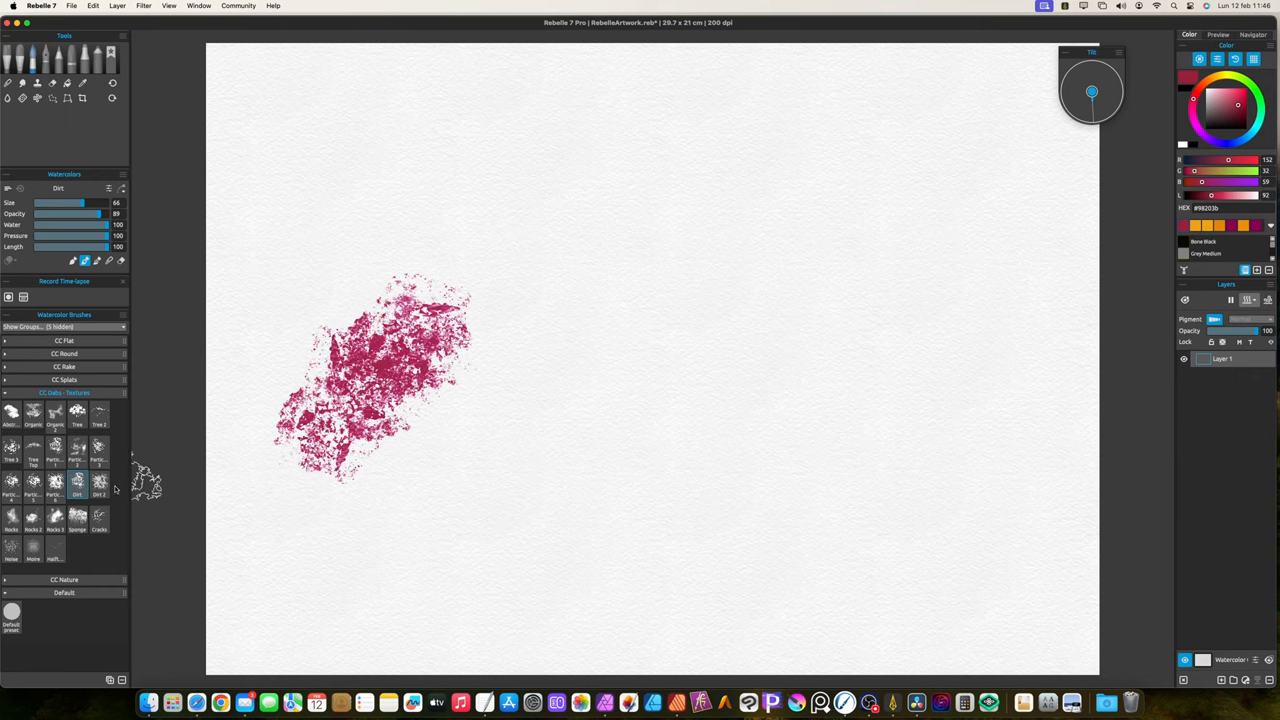
click(100, 486)
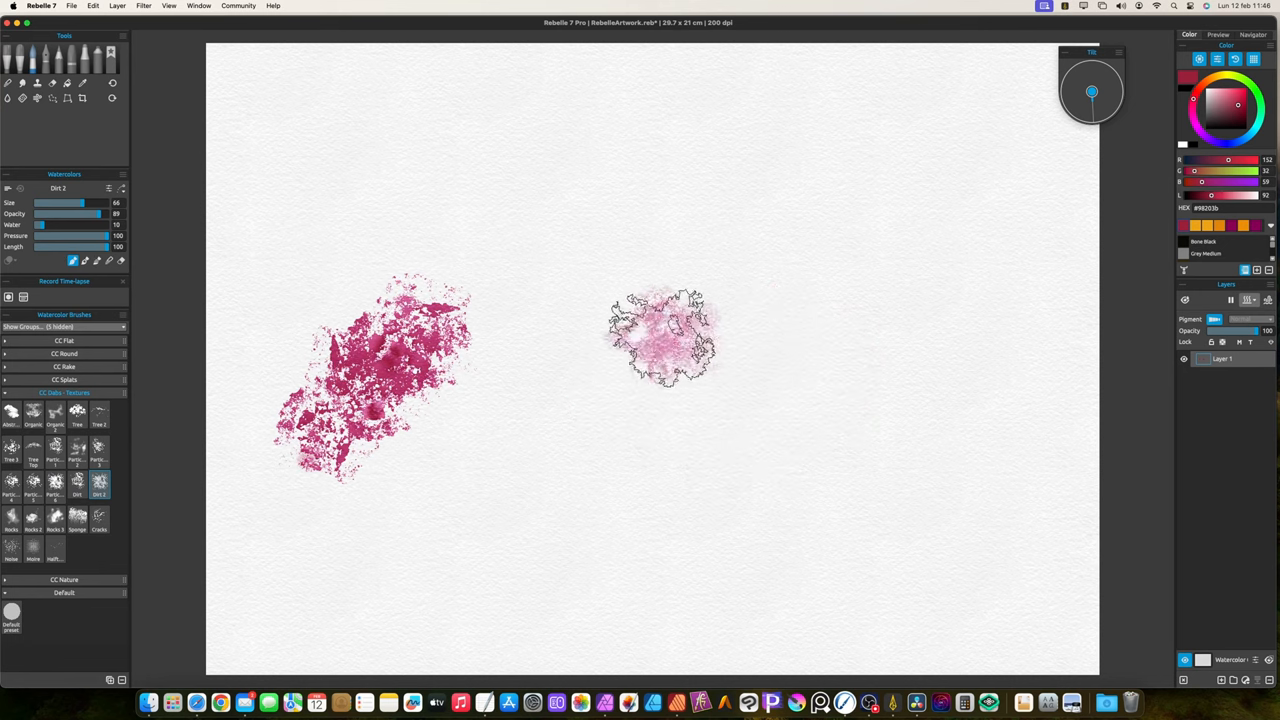
drag(660, 340, 770, 420)
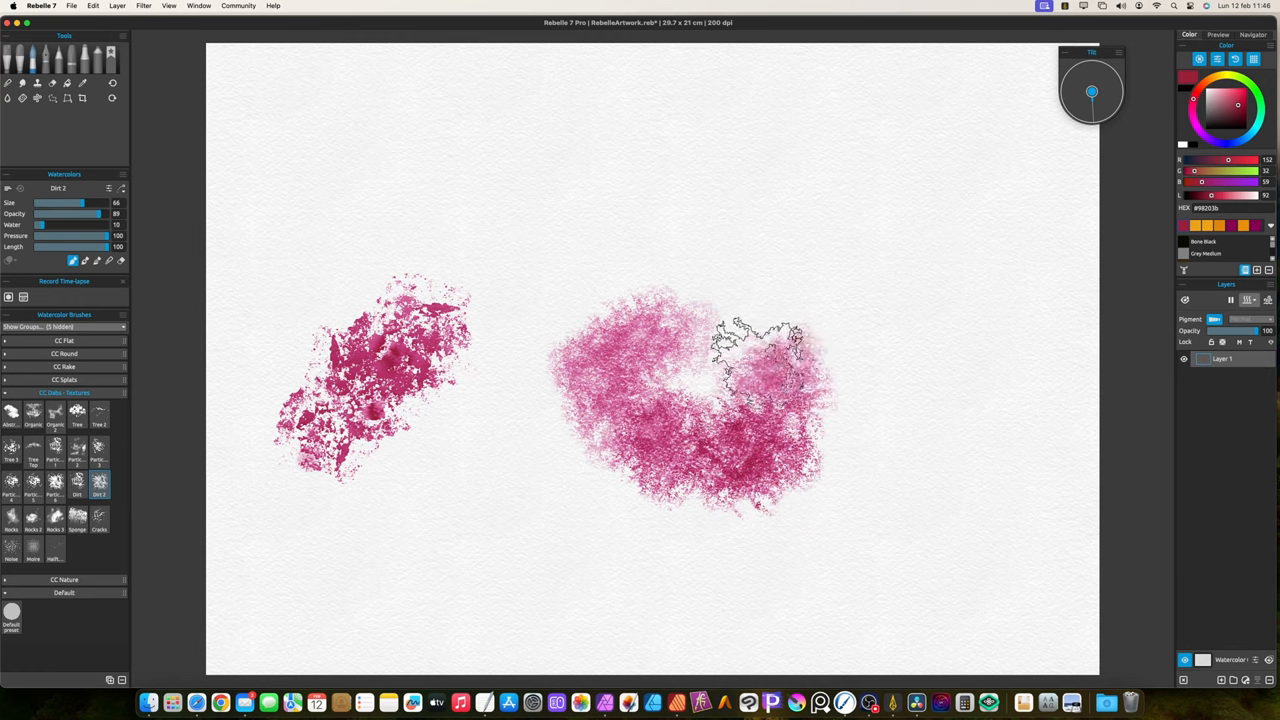
drag(760, 340, 790, 260)
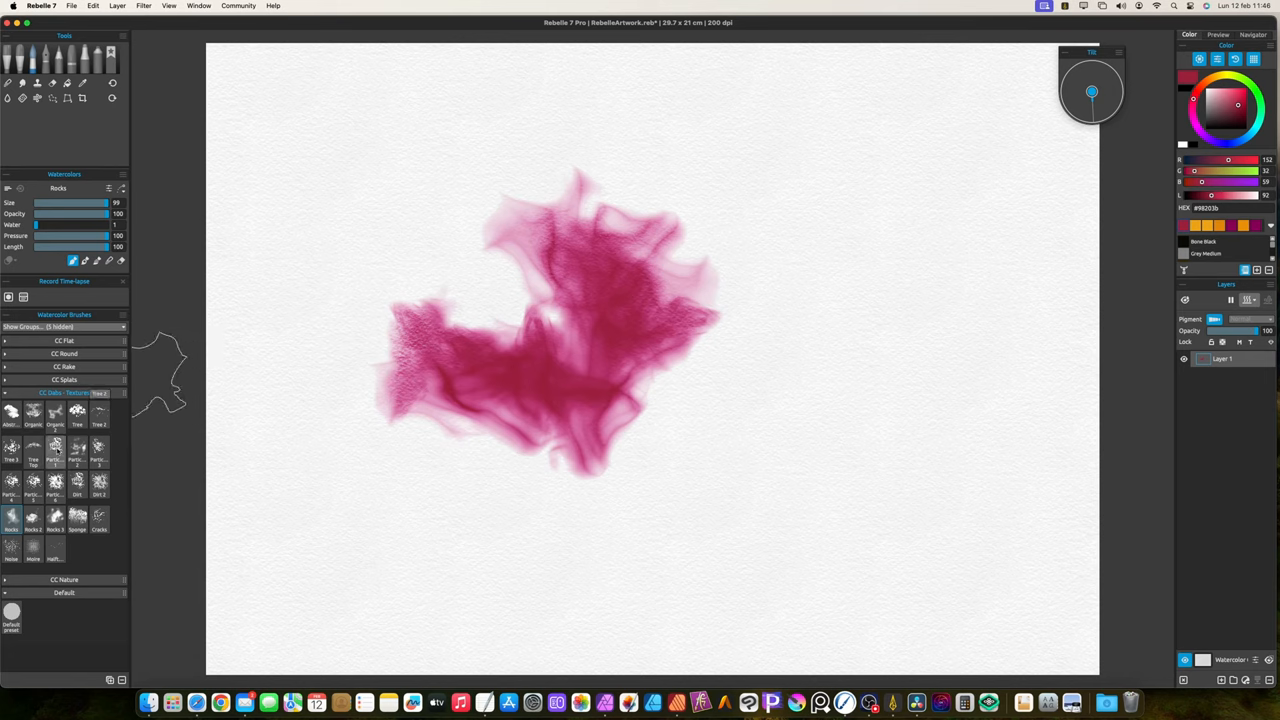
- Dot two curved rows of small magenta flower dabs with the stamp brush
click(32, 518)
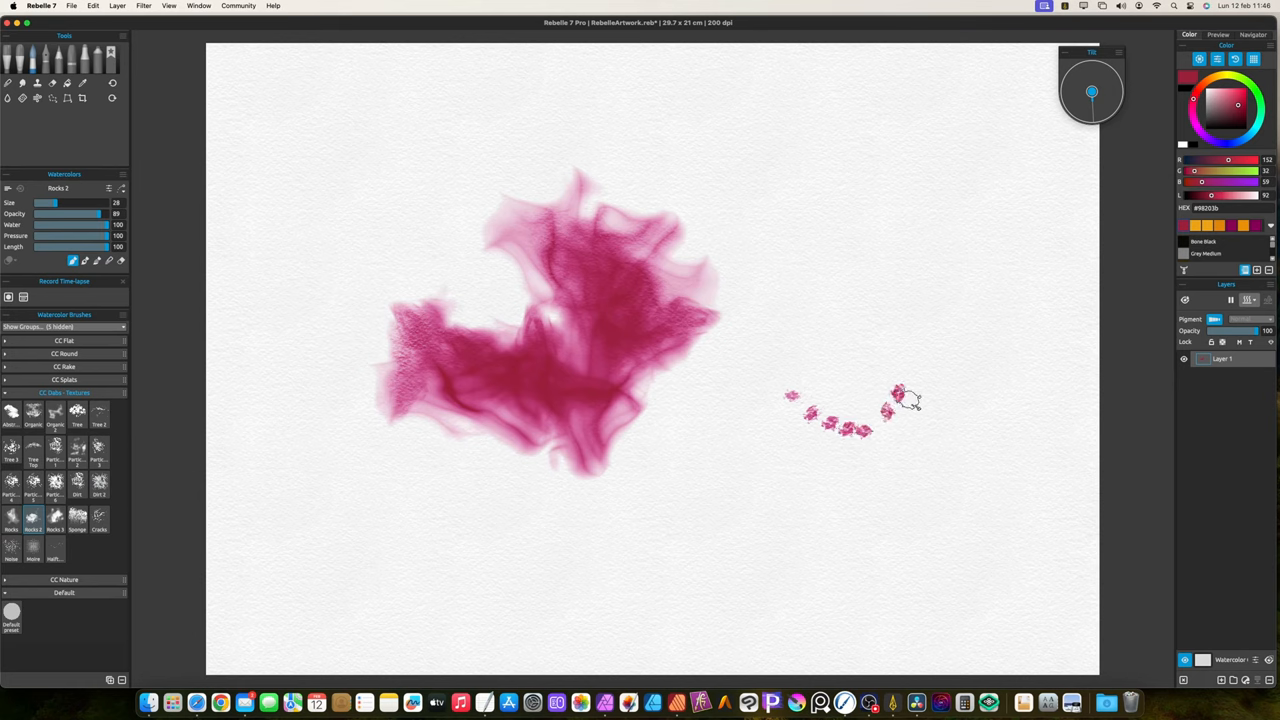
drag(890, 400, 760, 390)
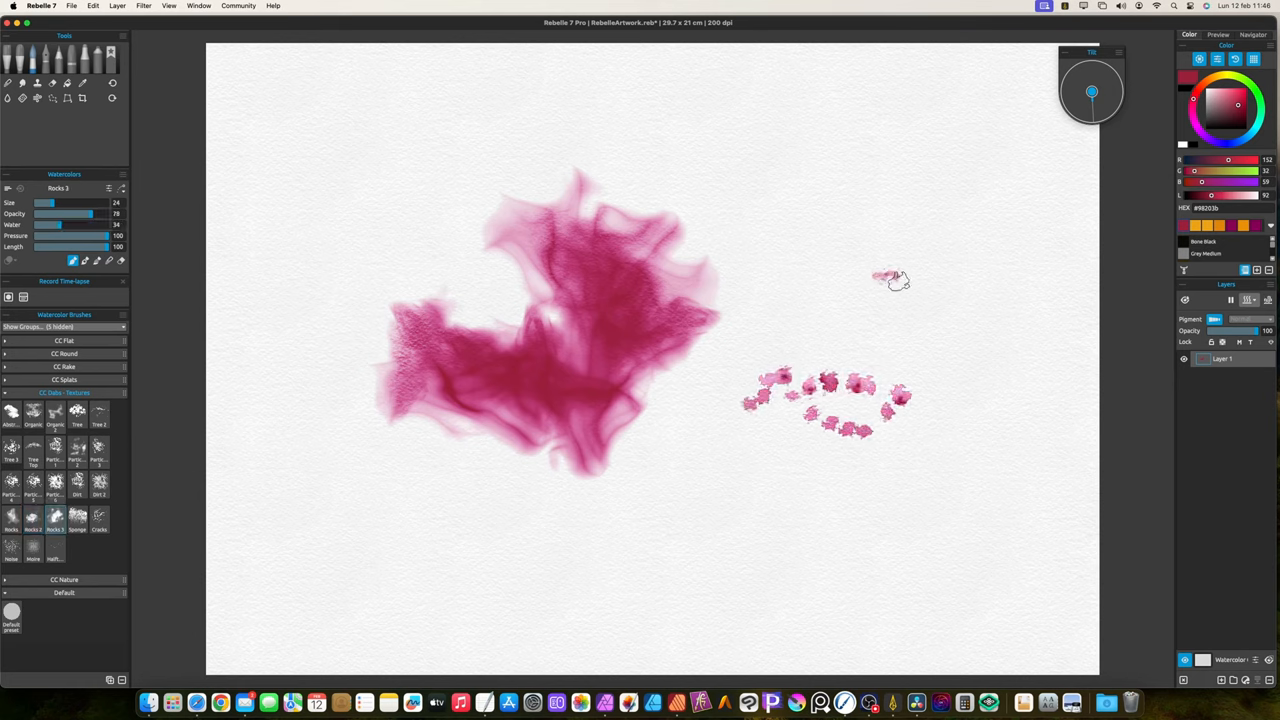
drag(890, 280, 970, 300)
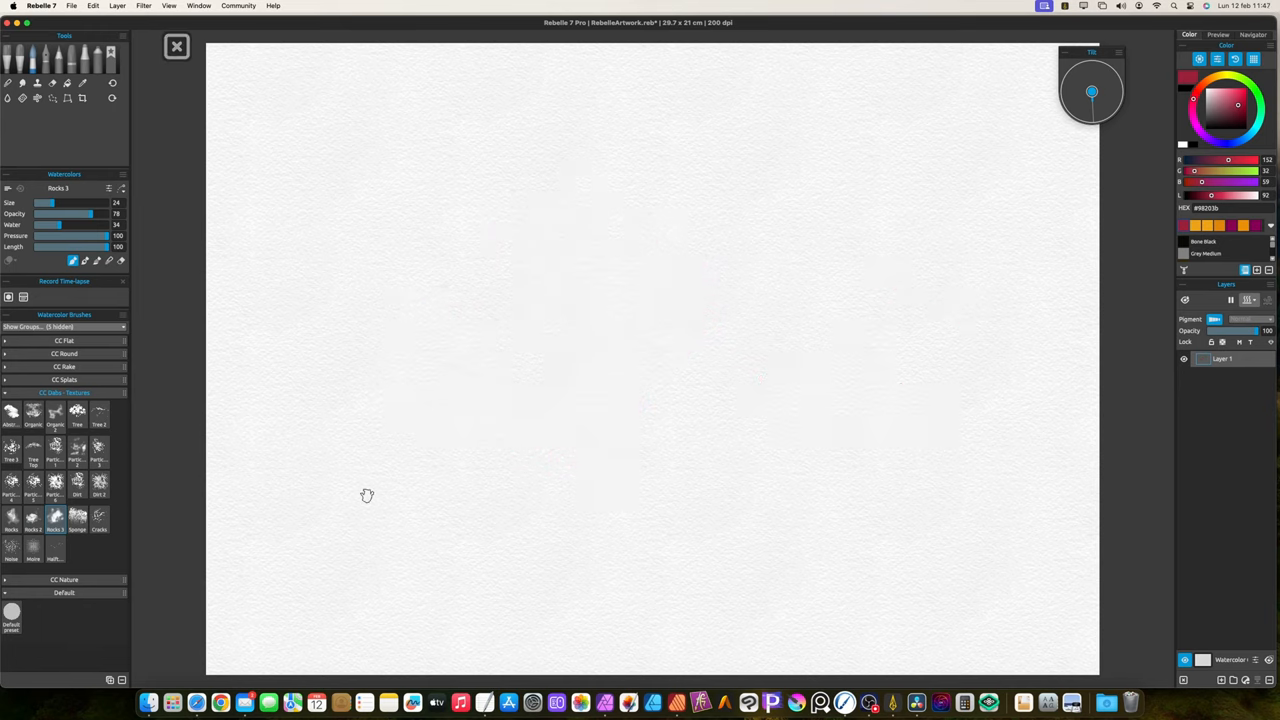
- Dab soft pink Sponge texture, then spray a fine dusty pink cloud with the Noise brush
click(76, 516)
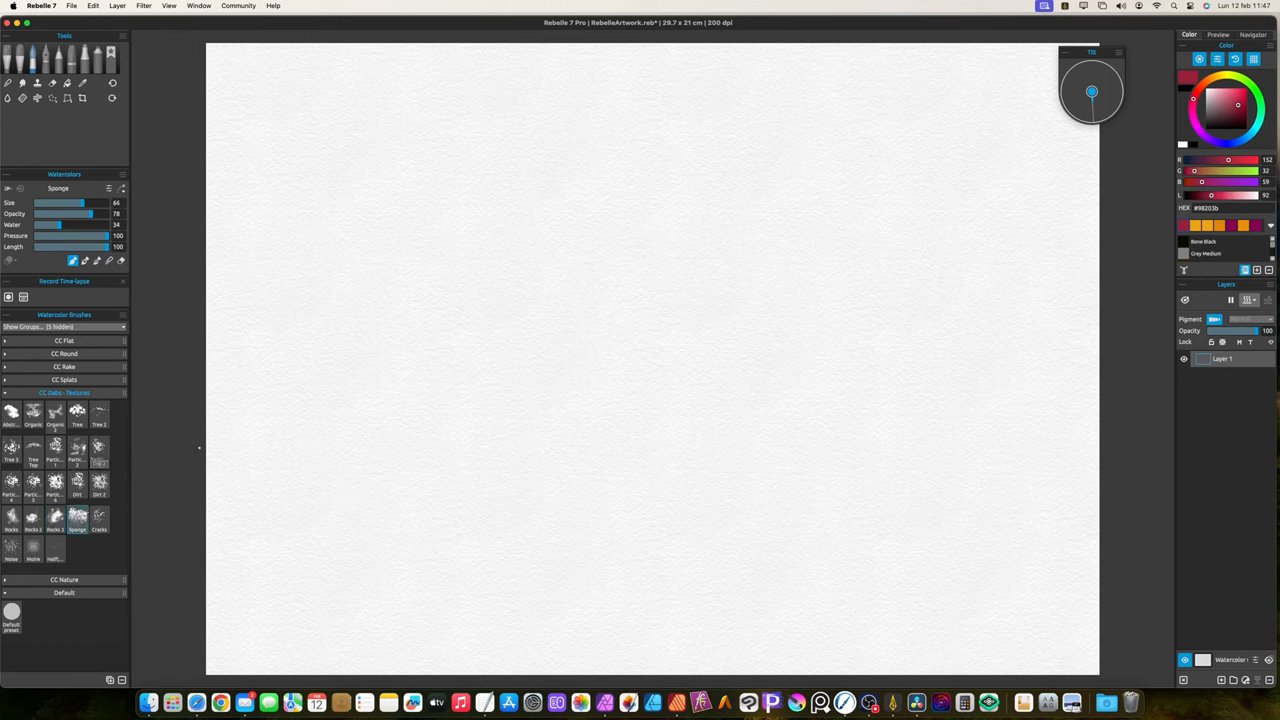
drag(400, 280, 550, 400)
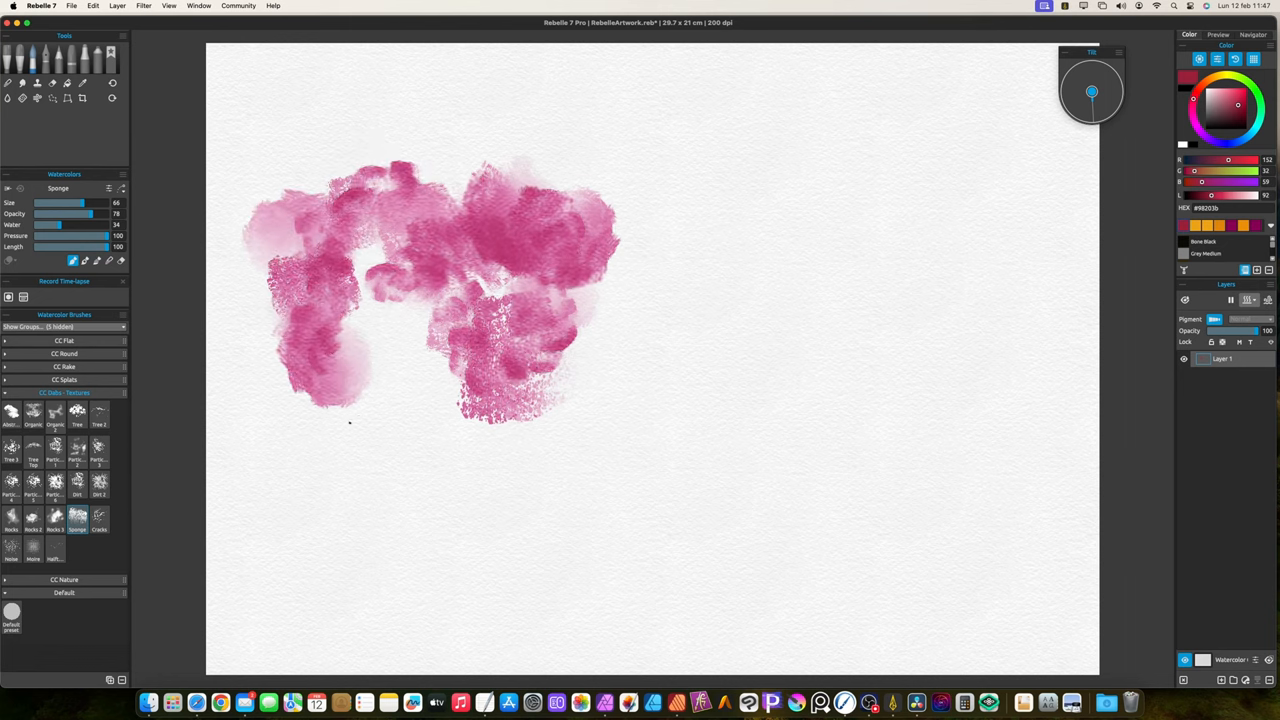
click(100, 516)
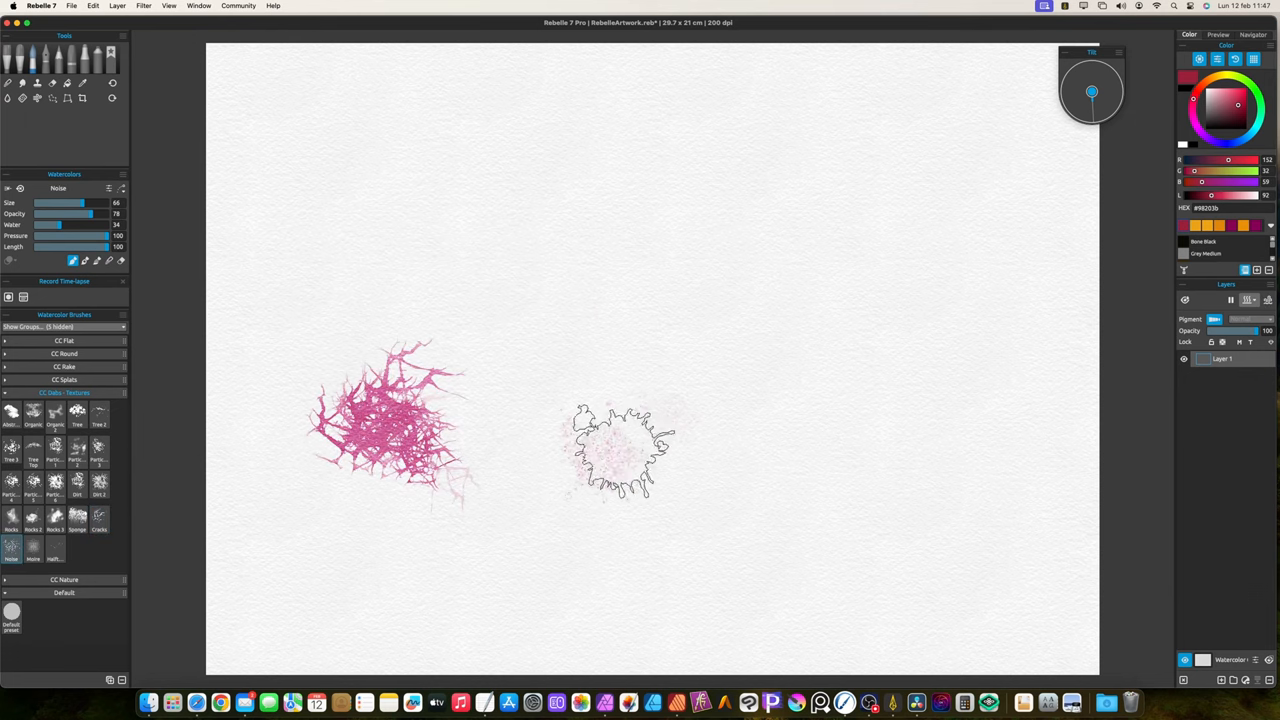
drag(620, 450, 650, 470)
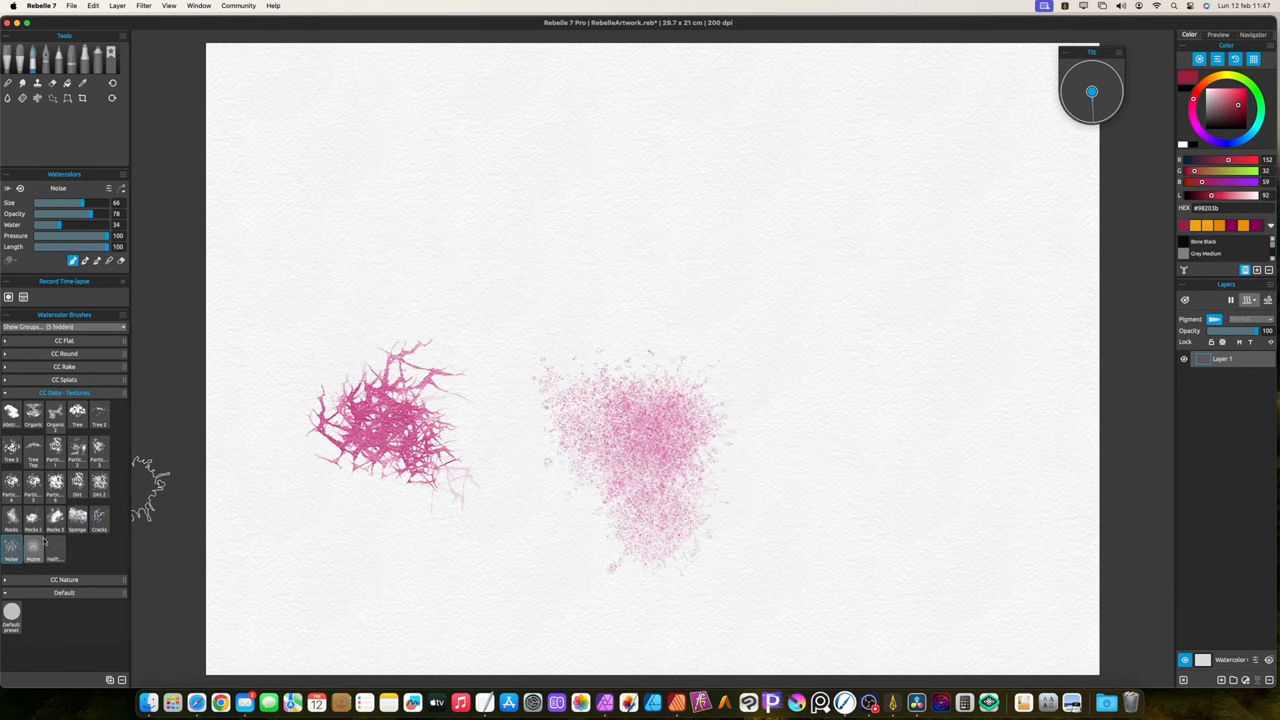